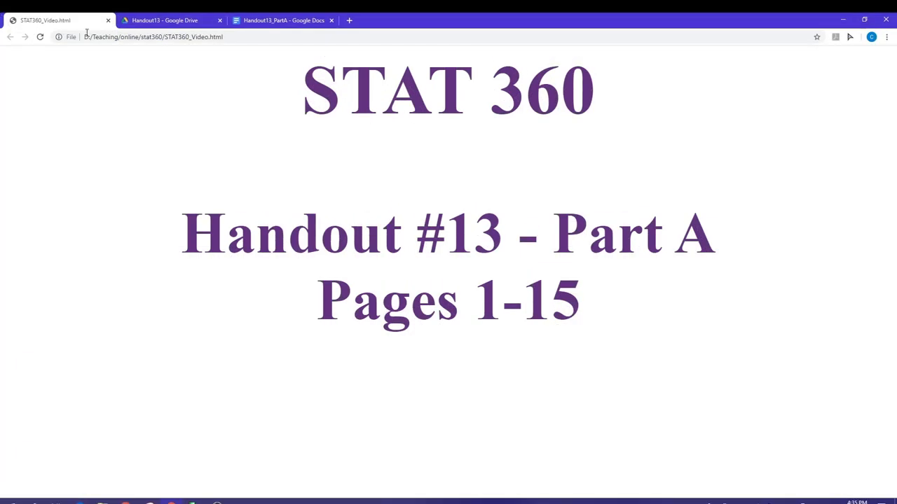
# Show the Handout13 folder in Google Drive with the Part A, Part B and data files.
pyautogui.click(166, 19)
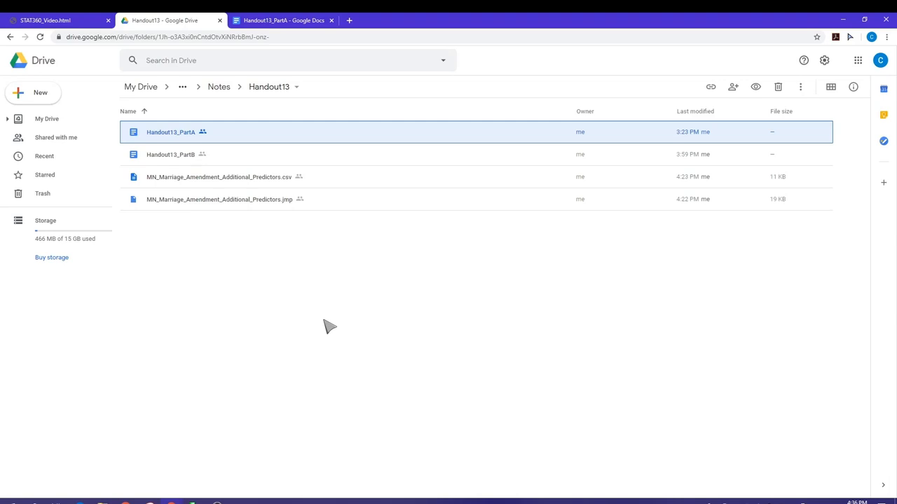
pyautogui.moveTo(283, 295)
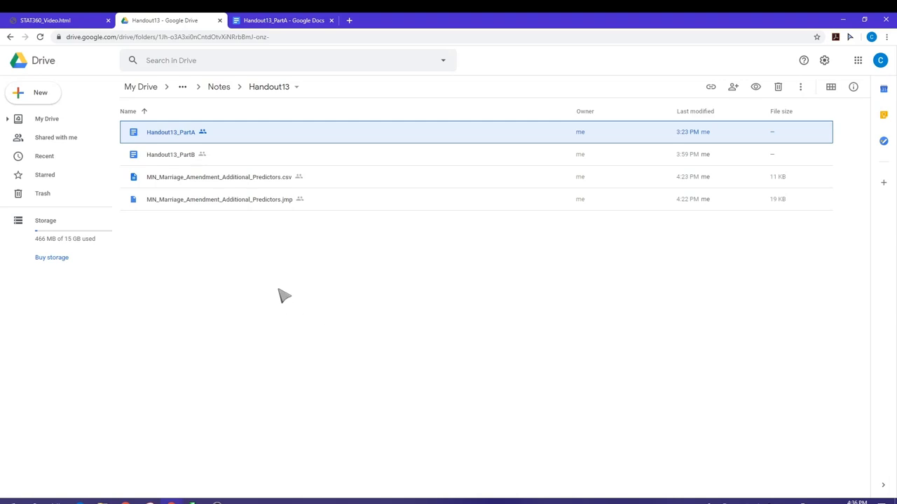
pyautogui.moveTo(241, 203)
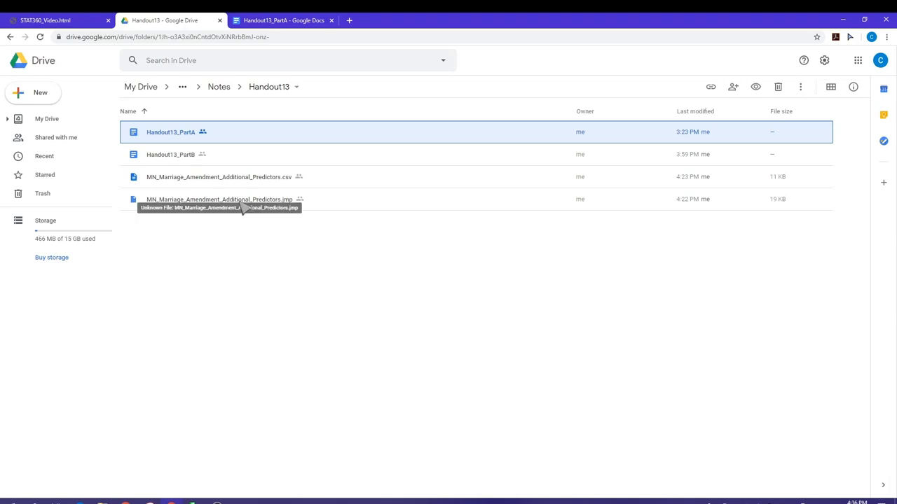
# Switch to Handout13_PartA, reach Example 13.1 and highlight the race and Hispanic origin predictors.
pyautogui.click(283, 20)
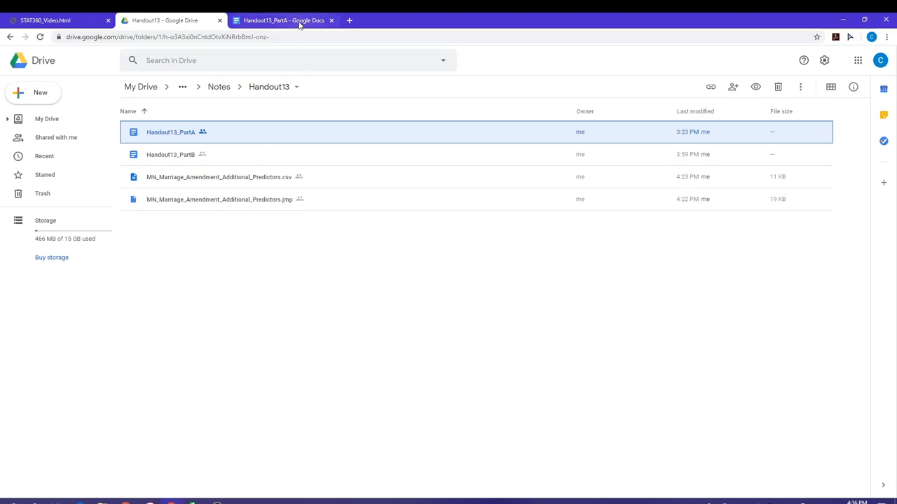
pyautogui.click(283, 20)
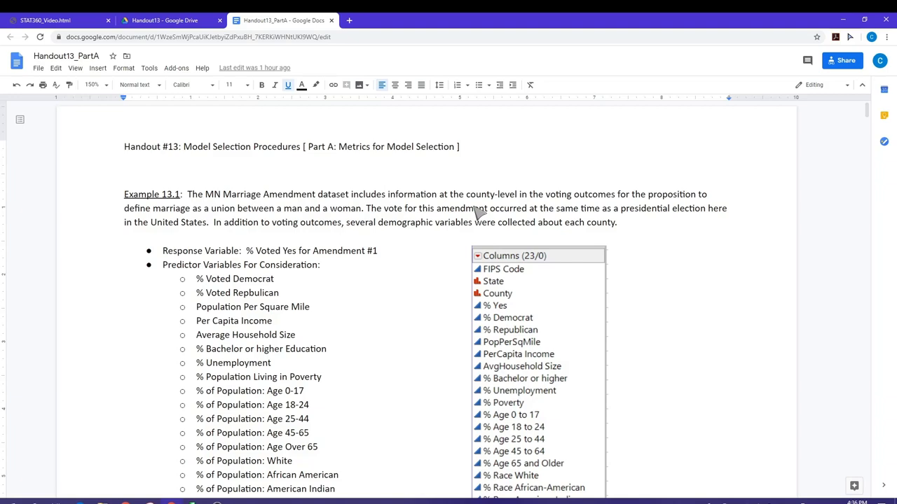
pyautogui.moveTo(385, 168)
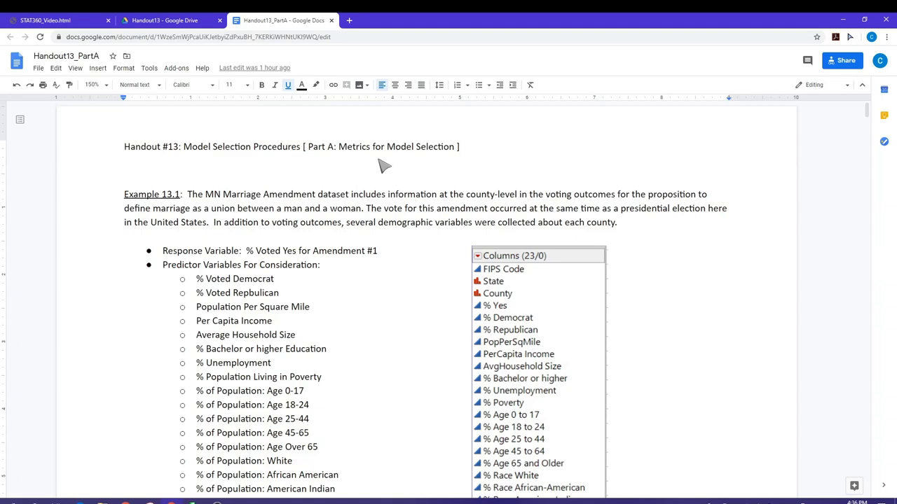
pyautogui.moveTo(675, 275)
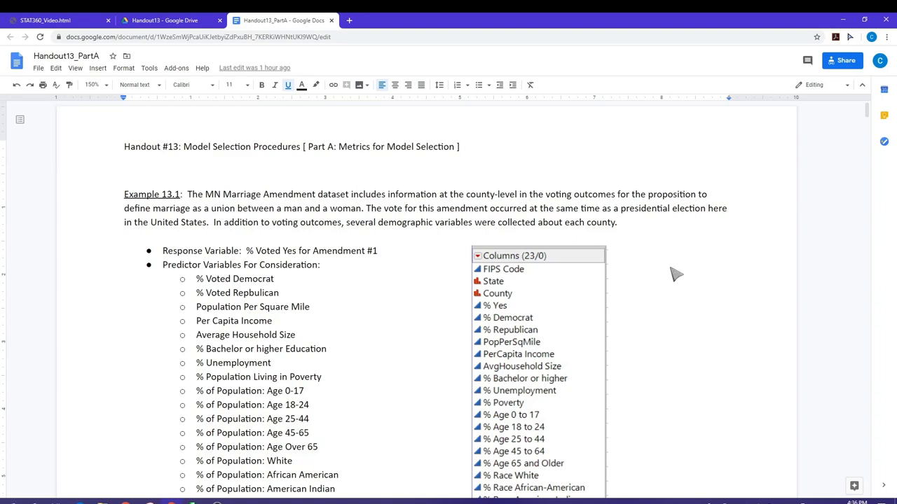
pyautogui.scroll(-3)
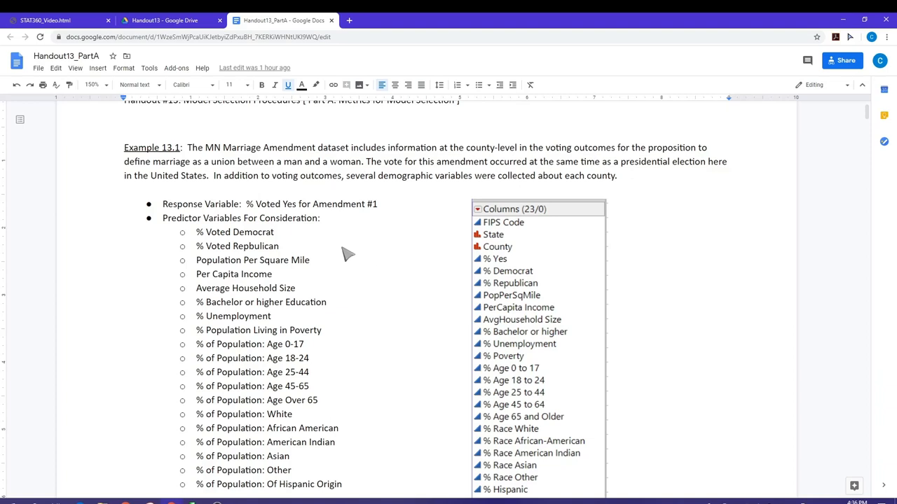
pyautogui.moveTo(358, 265)
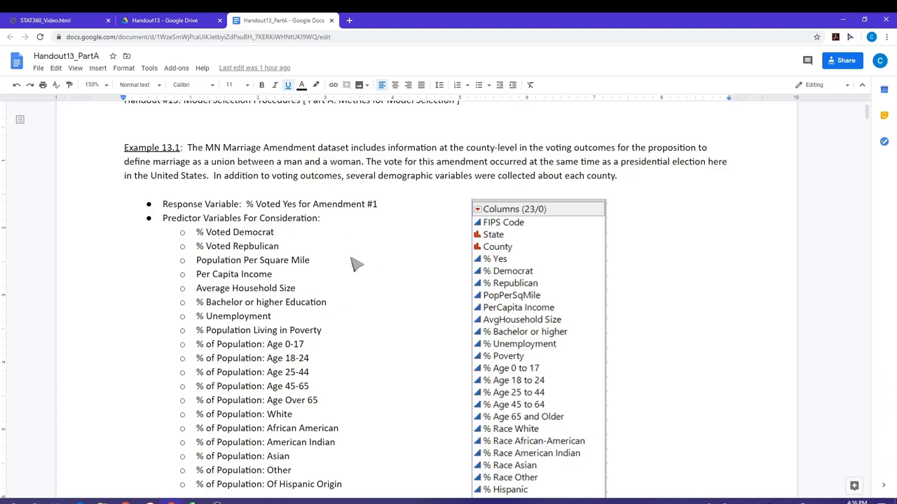
pyautogui.scroll(-3)
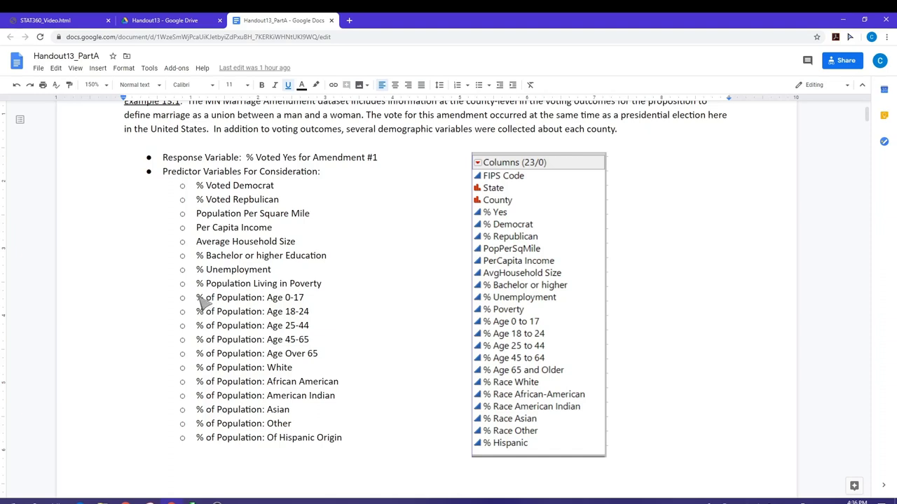
pyautogui.moveTo(199, 297); pyautogui.dragTo(316, 353)
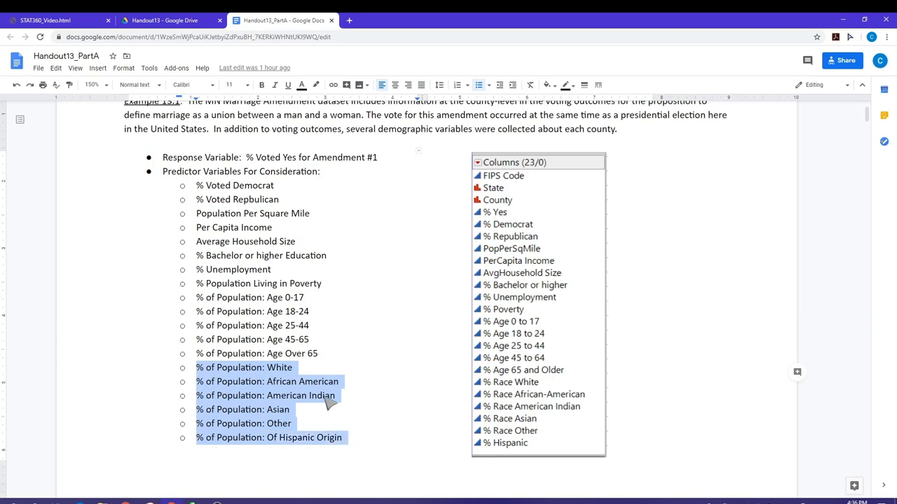
pyautogui.moveTo(315, 364)
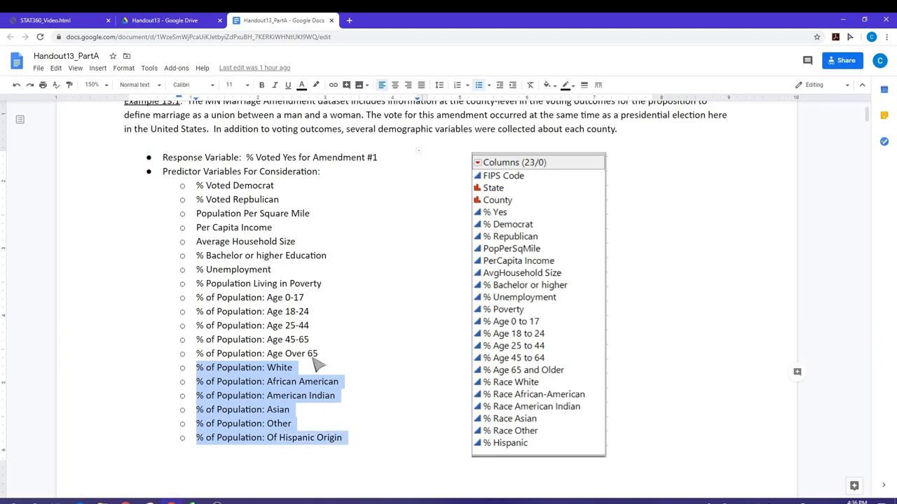
pyautogui.moveTo(322, 287)
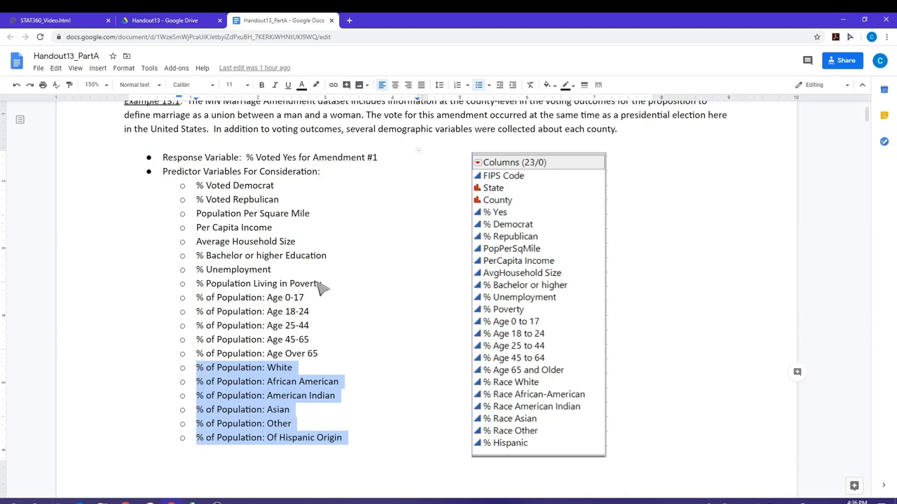
pyautogui.moveTo(316, 213)
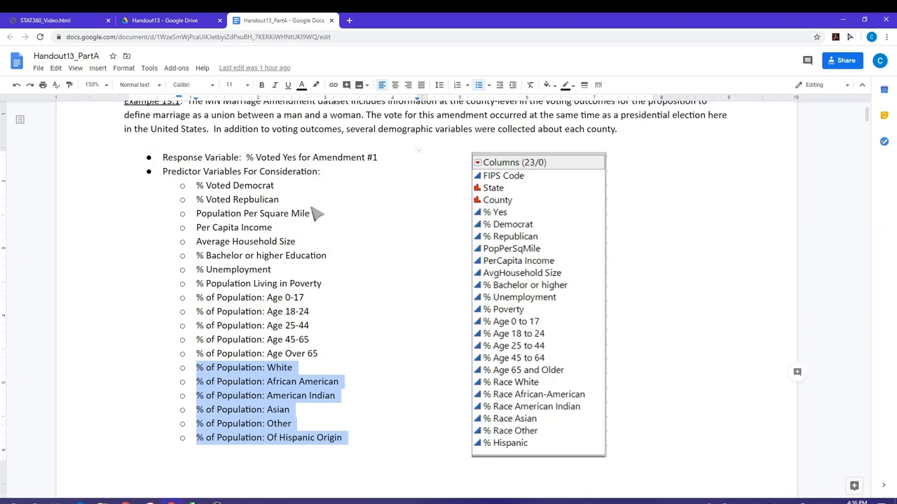
pyautogui.moveTo(347, 255)
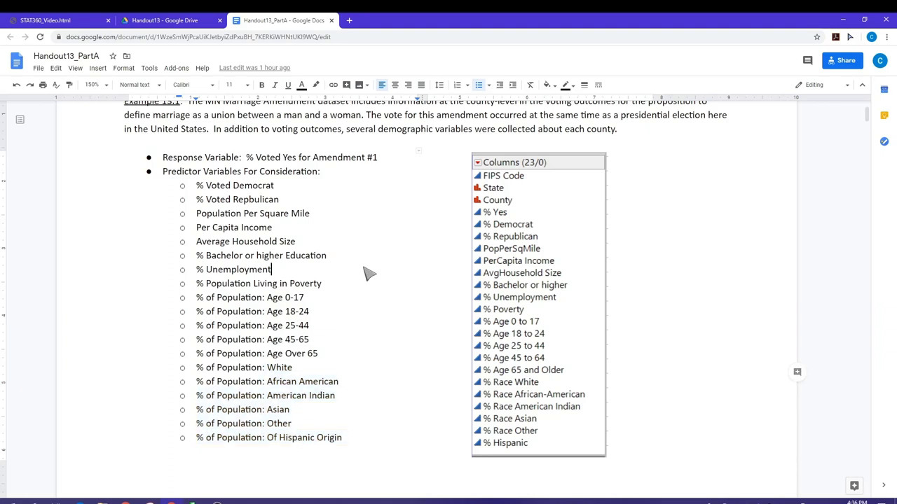
pyautogui.moveTo(379, 283)
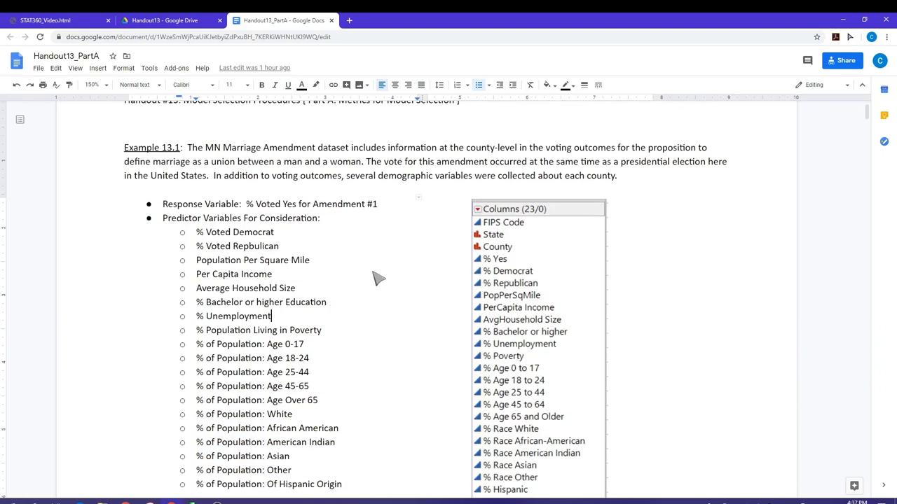
# Scroll to the Addressing Multicollinearity Concerns page with the voting and demographics correlation tables.
pyautogui.scroll(-3)
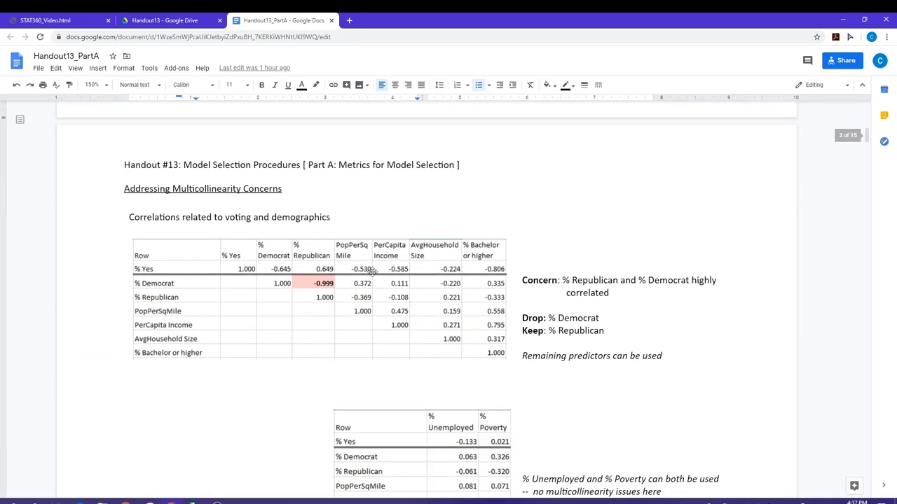
pyautogui.scroll(-3)
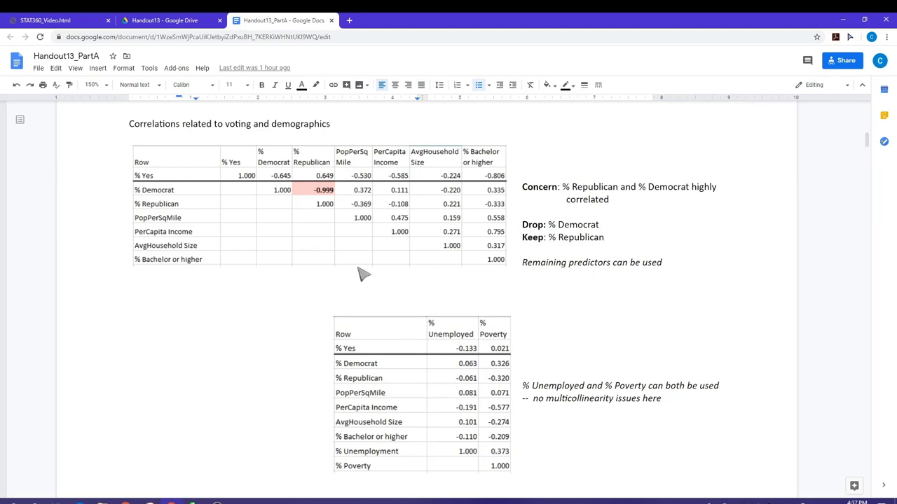
pyautogui.moveTo(294, 221)
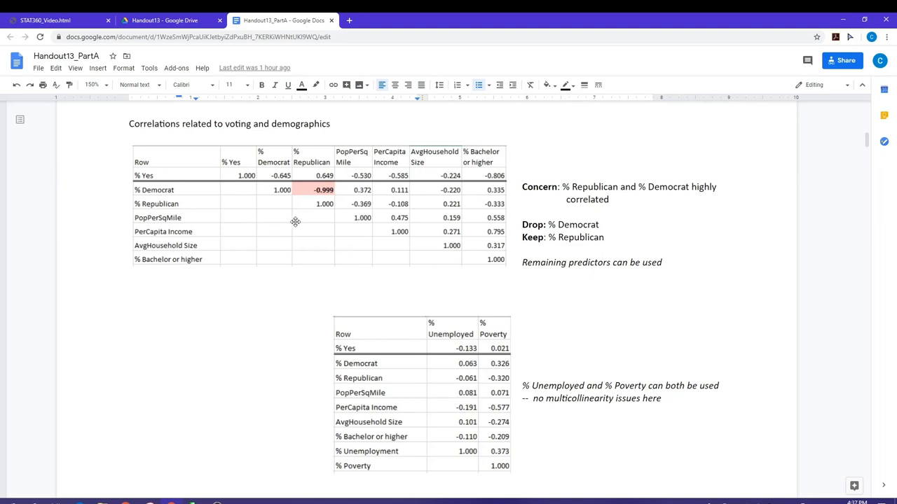
pyautogui.moveTo(244, 213)
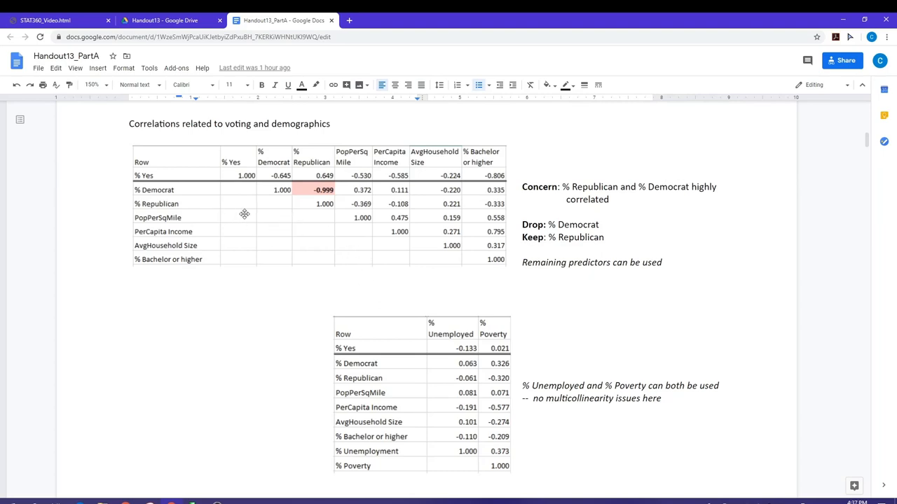
pyautogui.moveTo(317, 202)
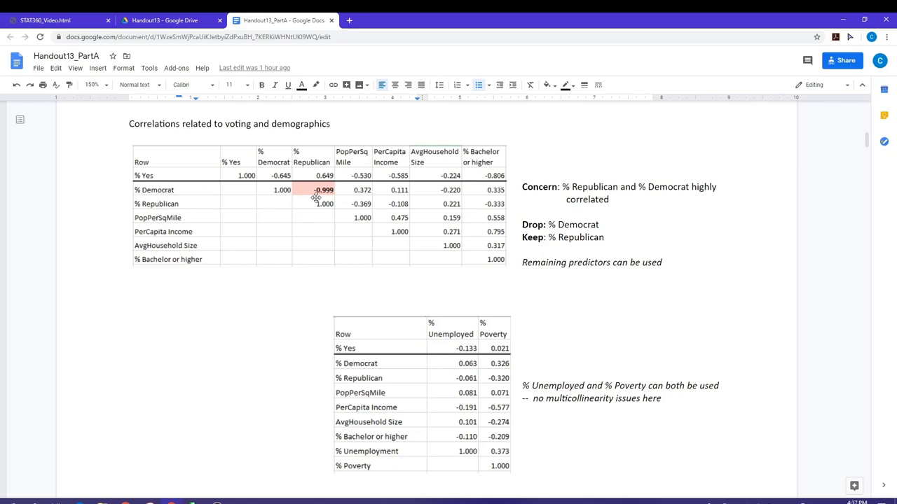
pyautogui.moveTo(249, 208)
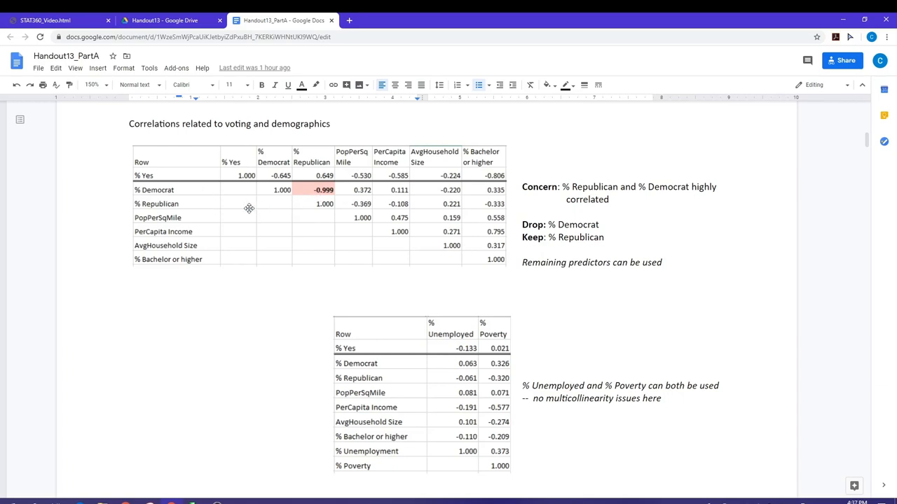
pyautogui.moveTo(198, 199)
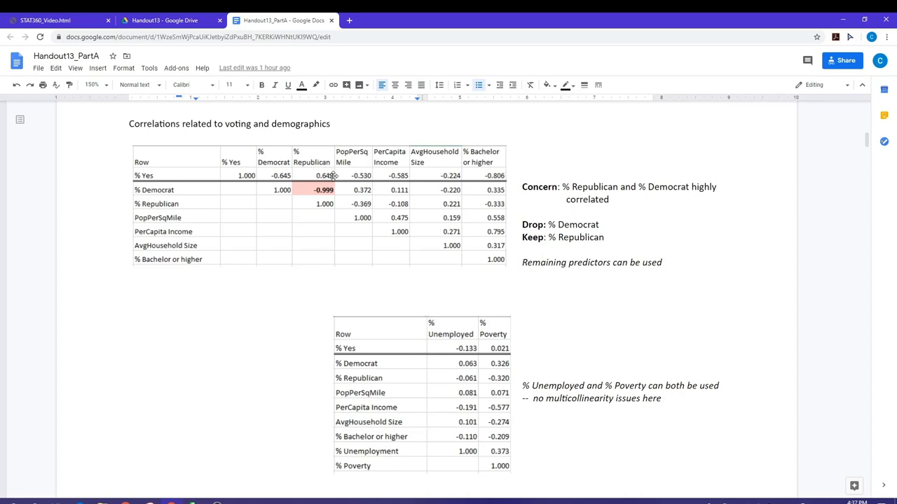
pyautogui.moveTo(307, 175)
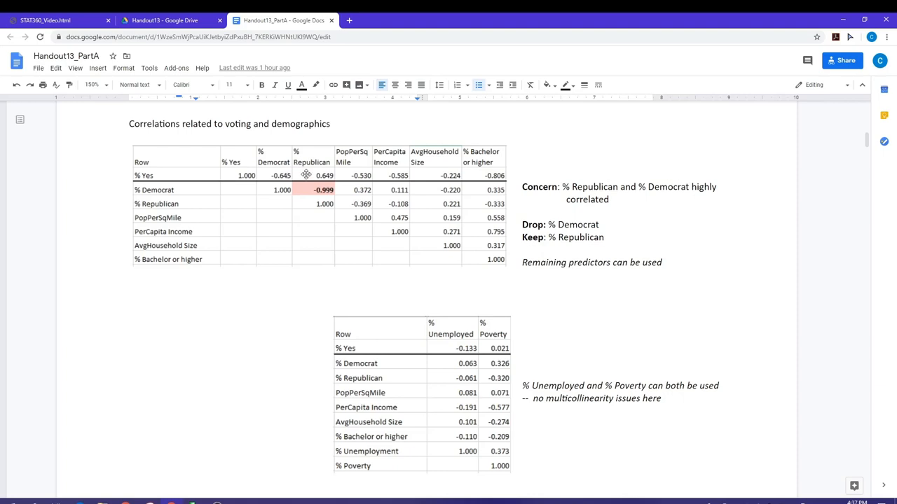
pyautogui.moveTo(168, 174)
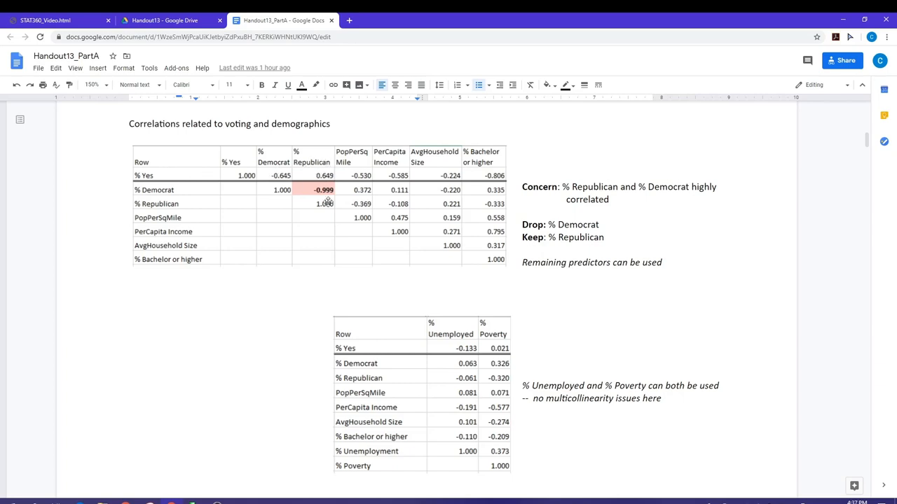
pyautogui.moveTo(650, 316)
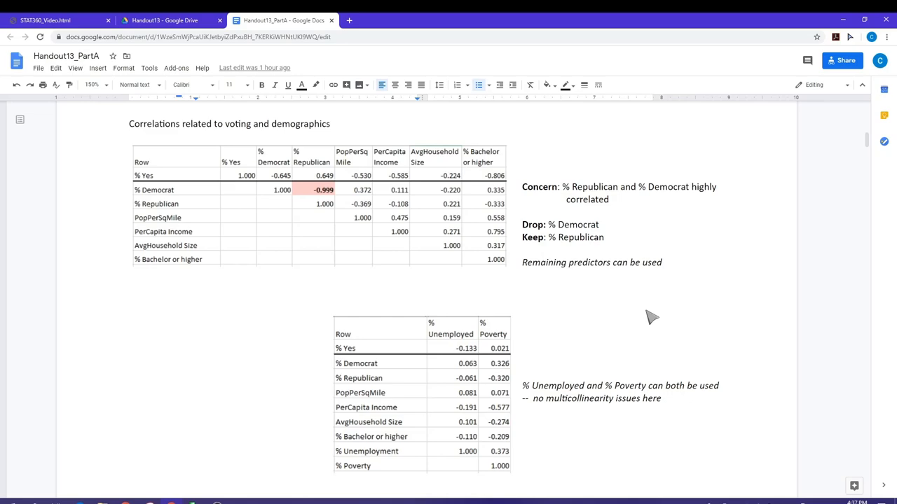
pyautogui.scroll(-3)
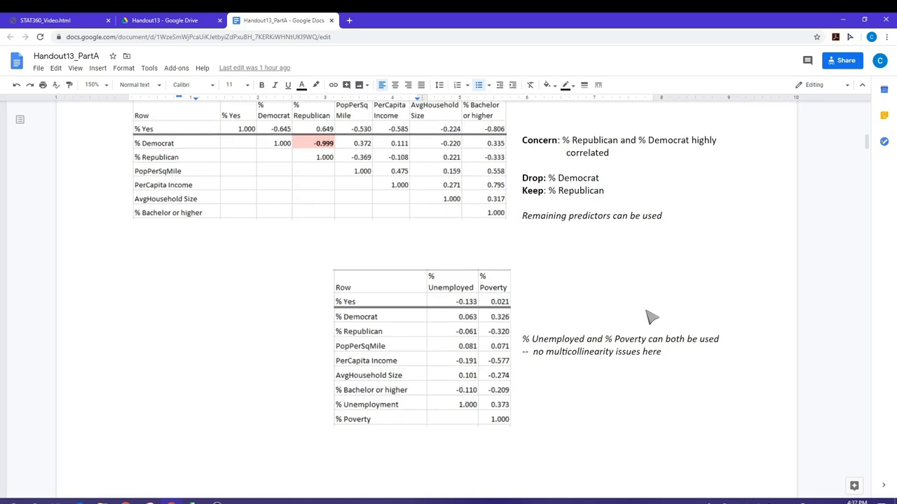
# Scroll through the race correlation table and the notes to drop PopPerSqMile, % Race Asian and % Hispanic.
pyautogui.scroll(-3)
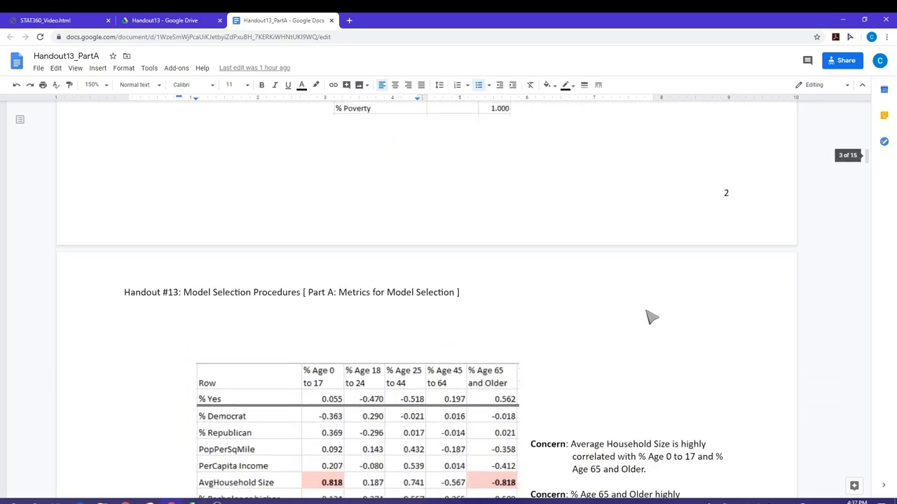
pyautogui.scroll(-3)
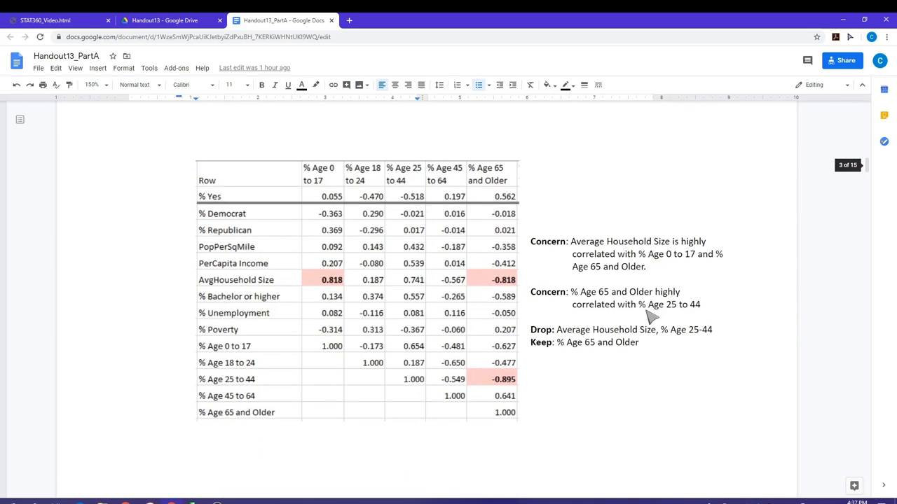
pyautogui.scroll(-3)
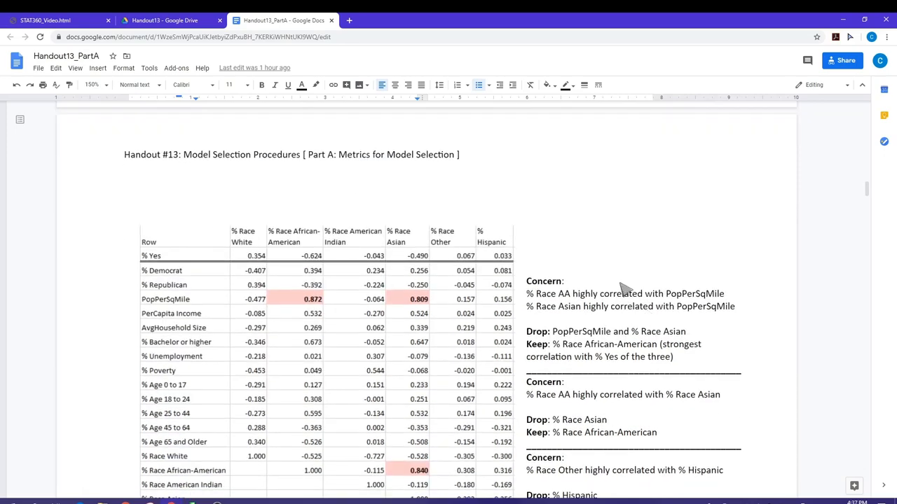
pyautogui.scroll(-3)
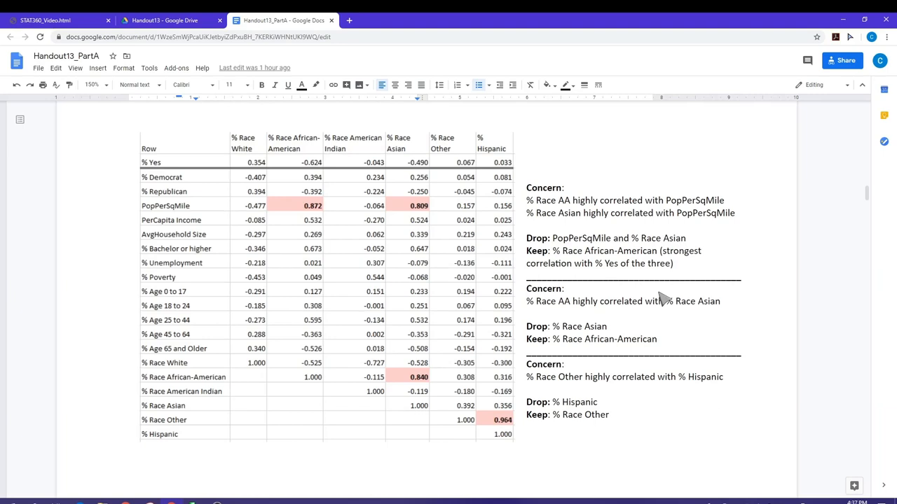
pyautogui.moveTo(633, 297)
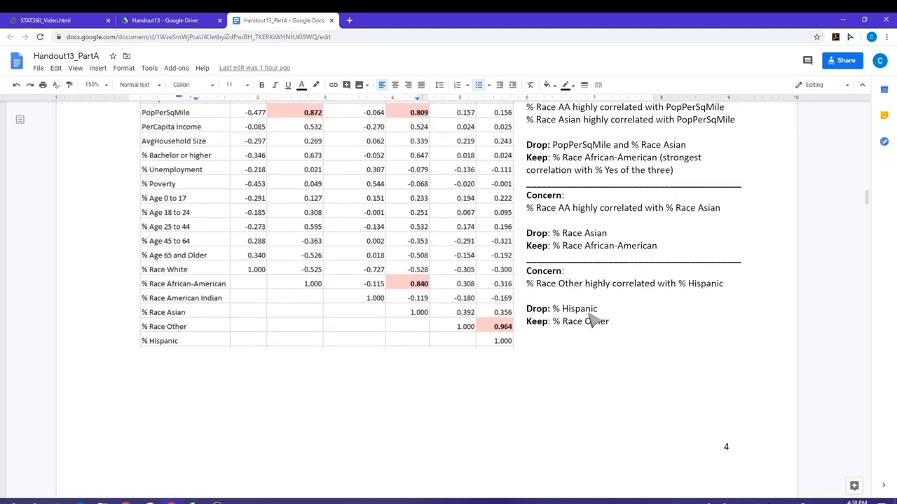
pyautogui.scroll(-3)
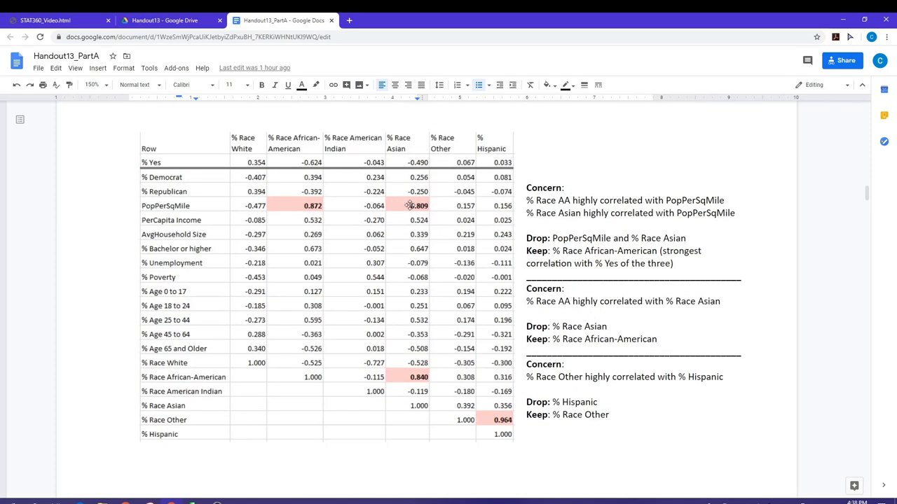
pyautogui.moveTo(325, 190)
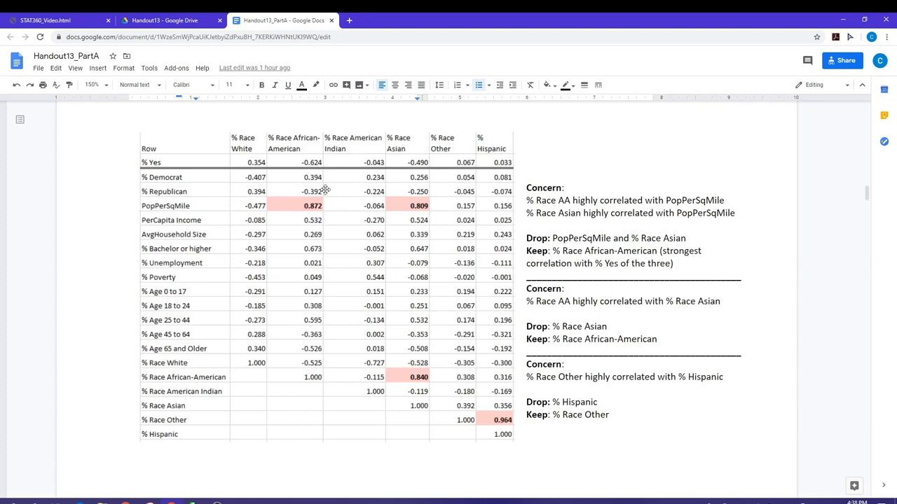
pyautogui.moveTo(387, 272)
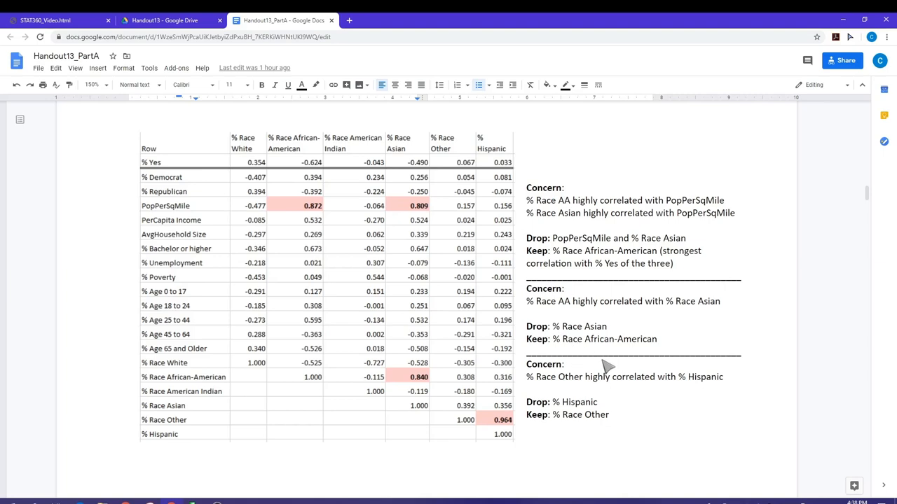
pyautogui.moveTo(628, 379)
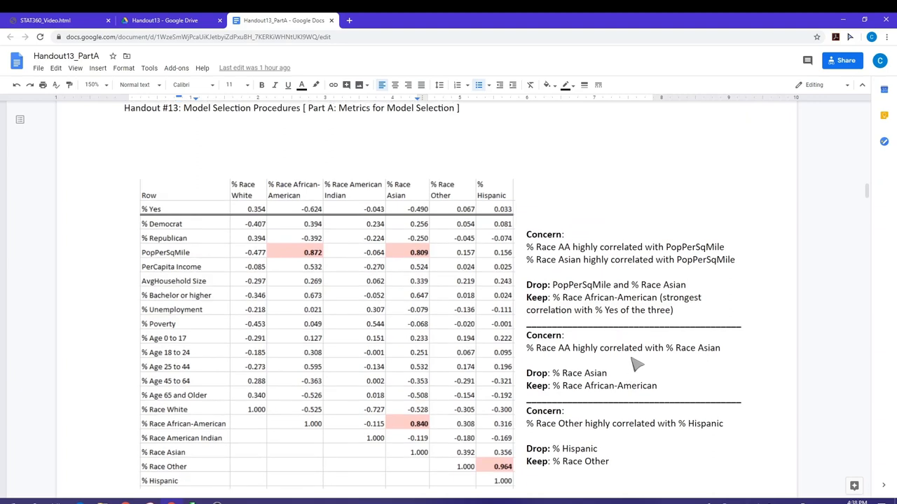
pyautogui.moveTo(658, 395)
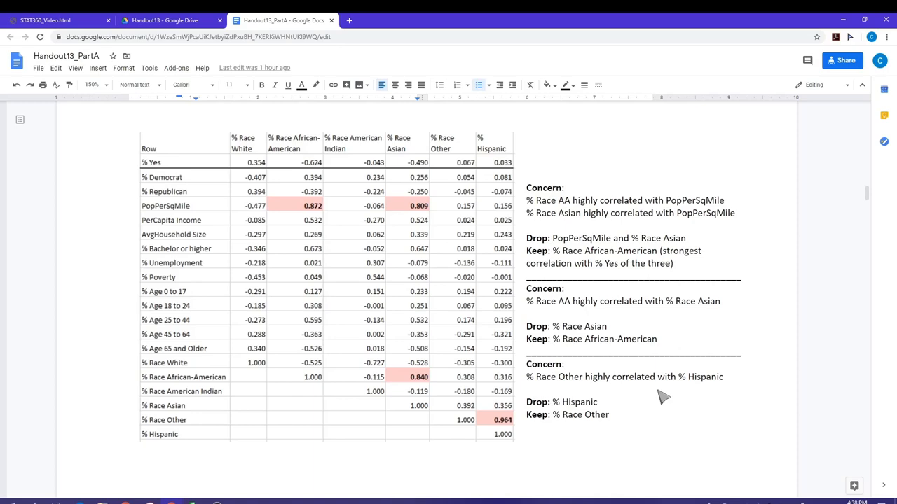
# Scroll to 'Model #1: An Initial Model' with its predictors and Fitting Model #1 in JMP screenshots.
pyautogui.scroll(-3)
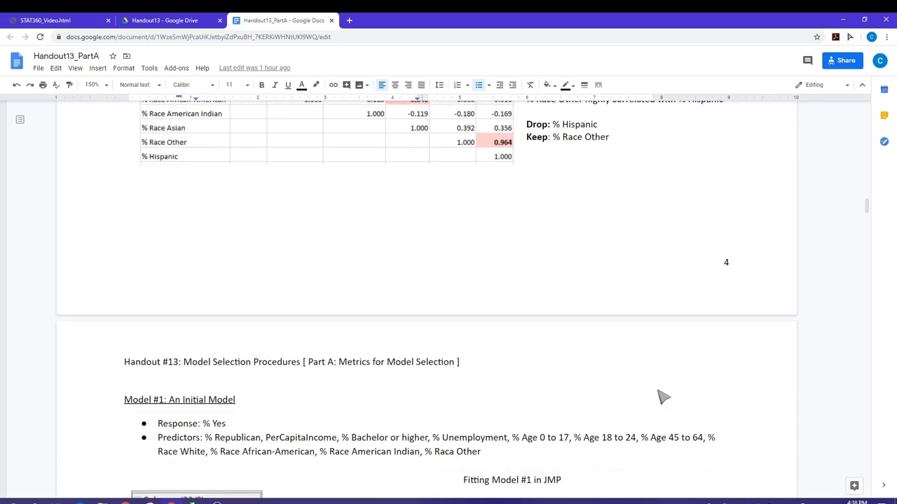
pyautogui.scroll(-3)
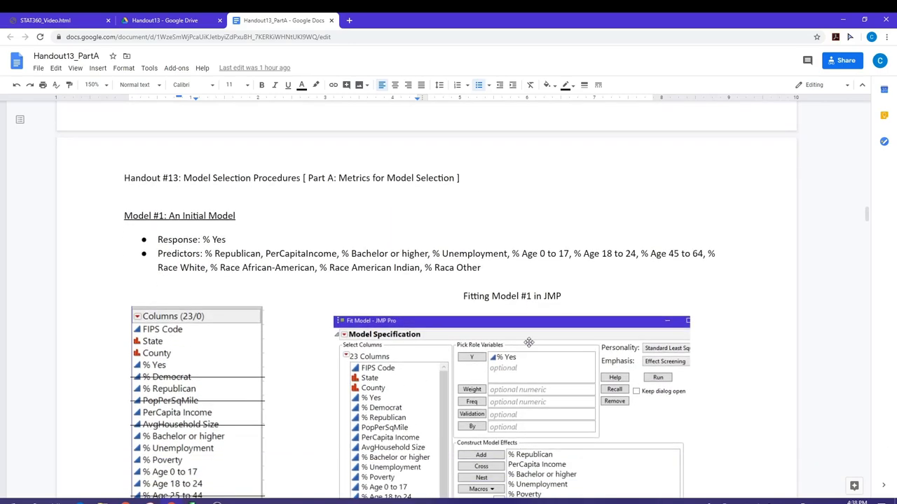
pyautogui.scroll(-3)
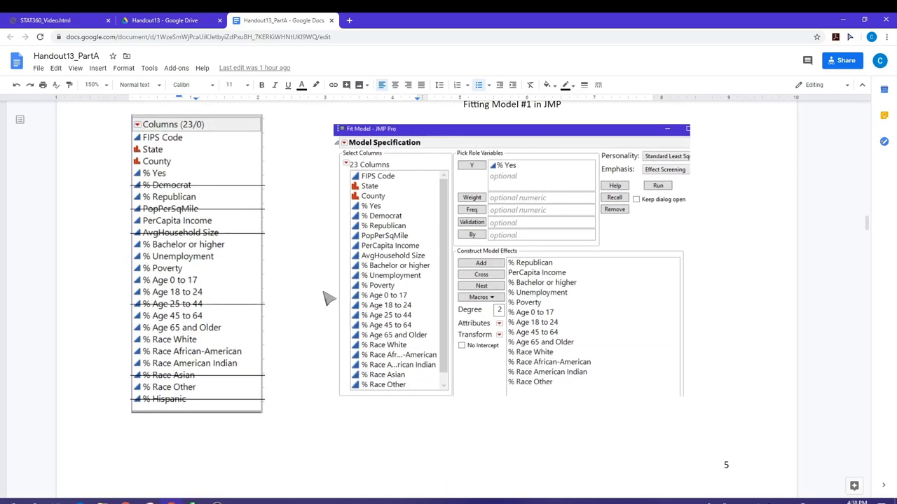
pyautogui.moveTo(599, 278)
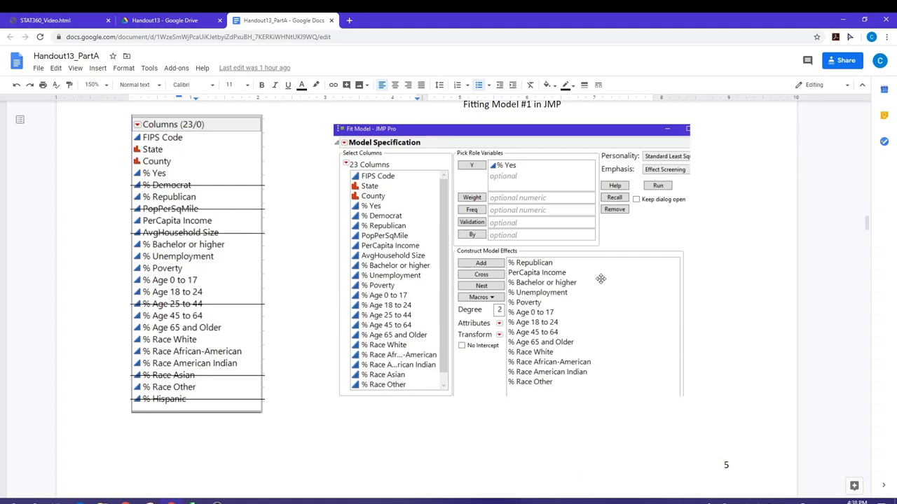
pyautogui.moveTo(577, 280)
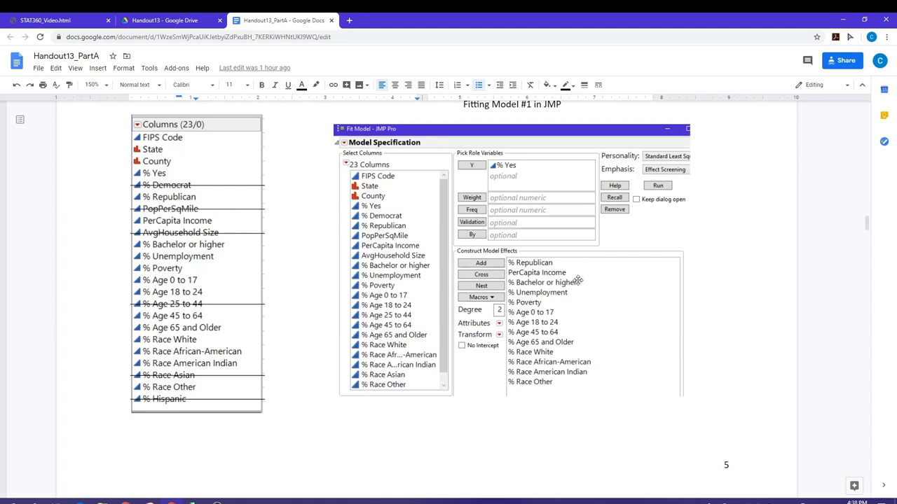
pyautogui.moveTo(583, 289)
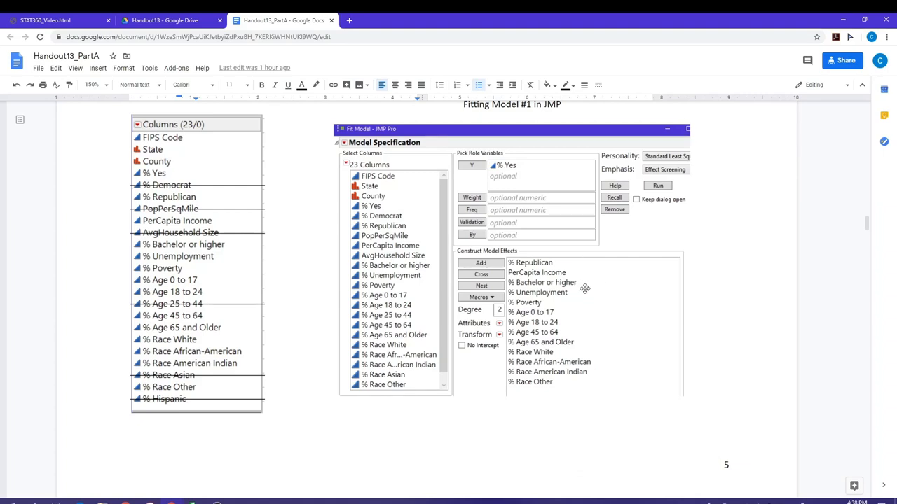
pyautogui.moveTo(574, 352)
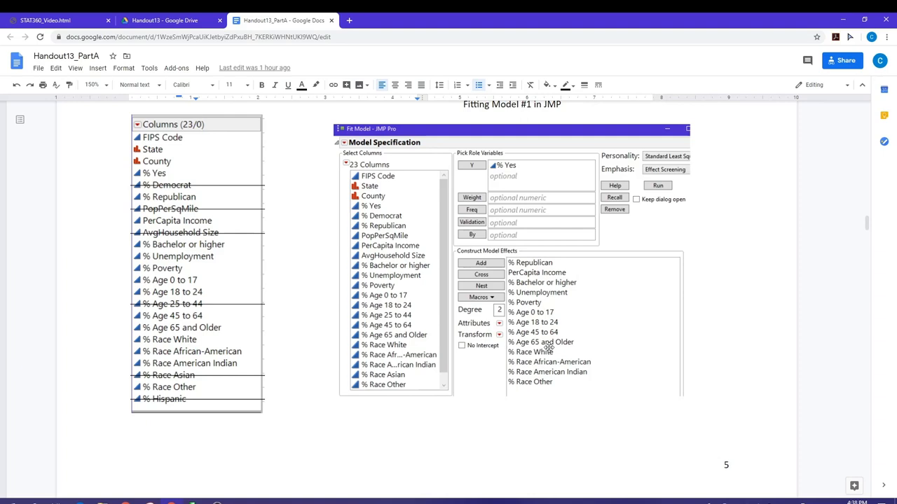
pyautogui.moveTo(329, 320)
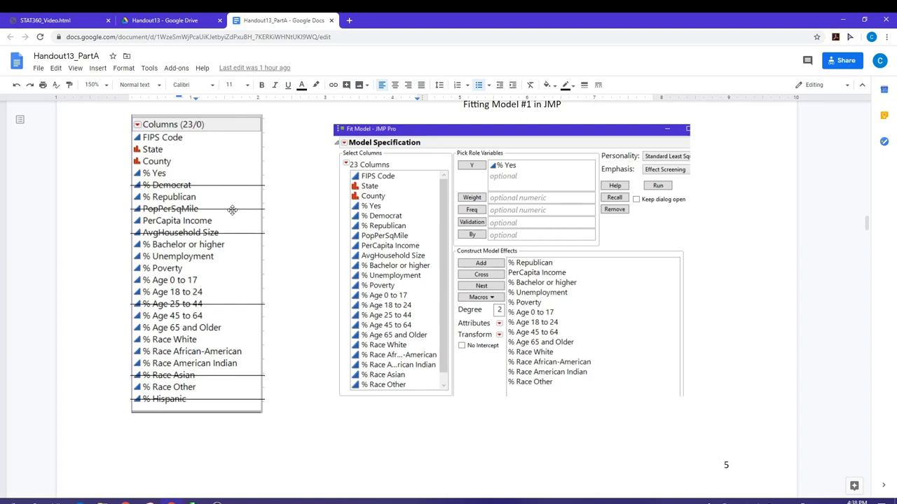
pyautogui.moveTo(238, 233)
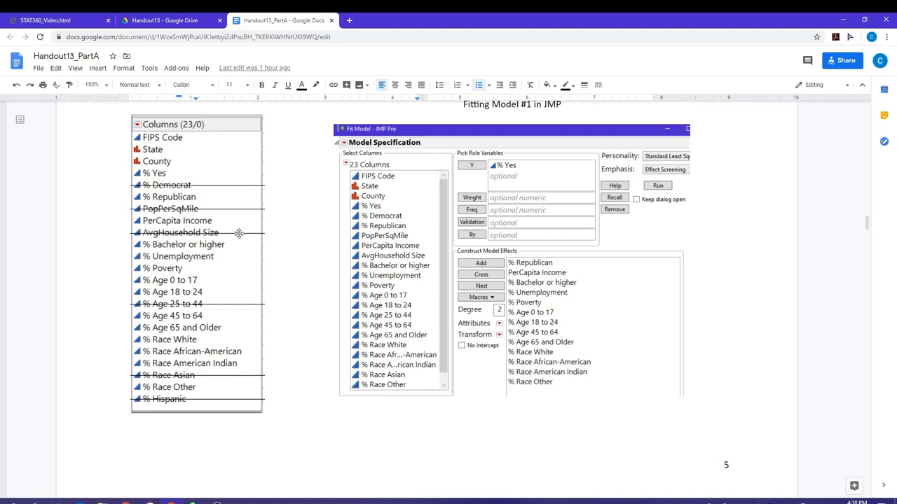
pyautogui.moveTo(261, 293)
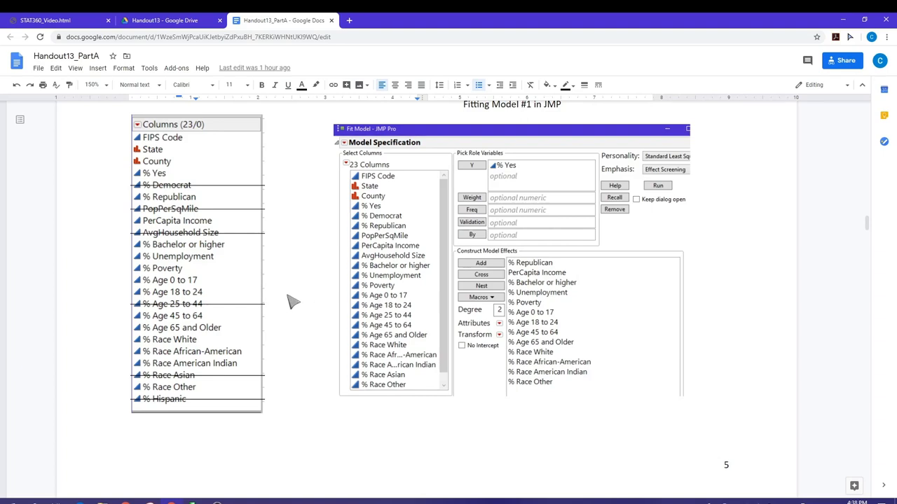
pyautogui.moveTo(292, 328)
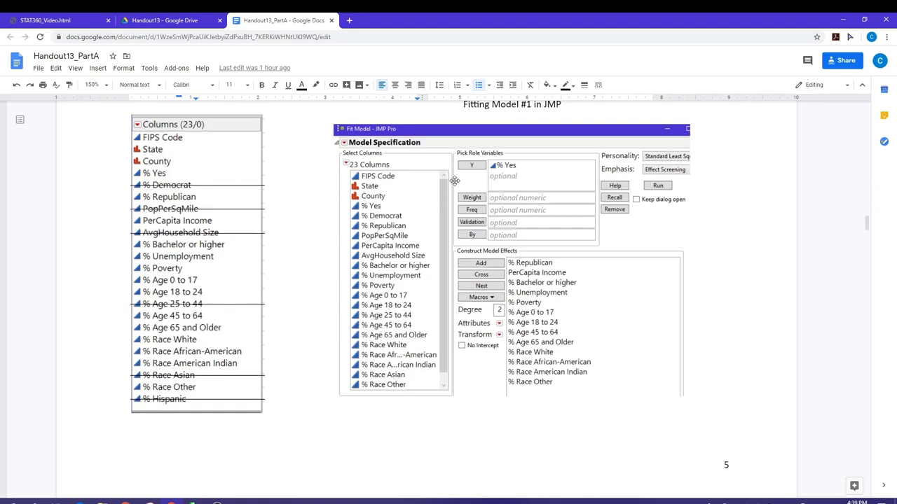
pyautogui.moveTo(204, 493)
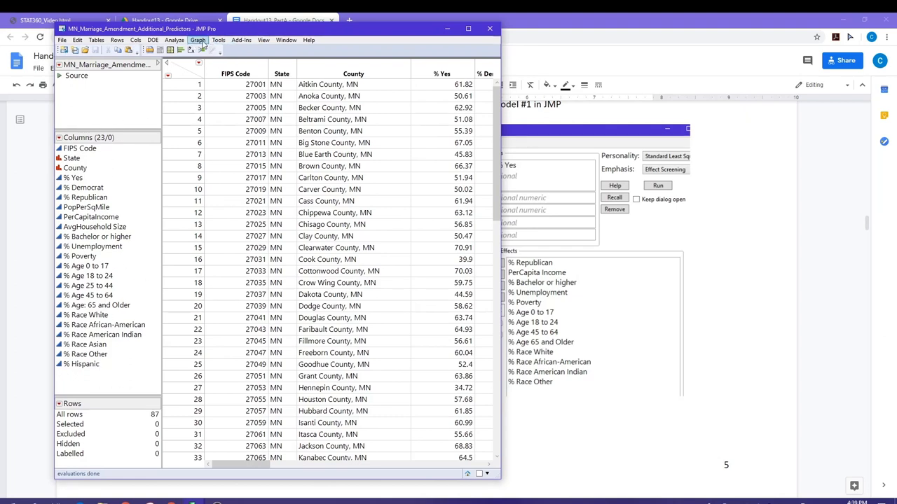
# Launch Analyze > Fit Model on the marriage amendment data table.
pyautogui.click(174, 39)
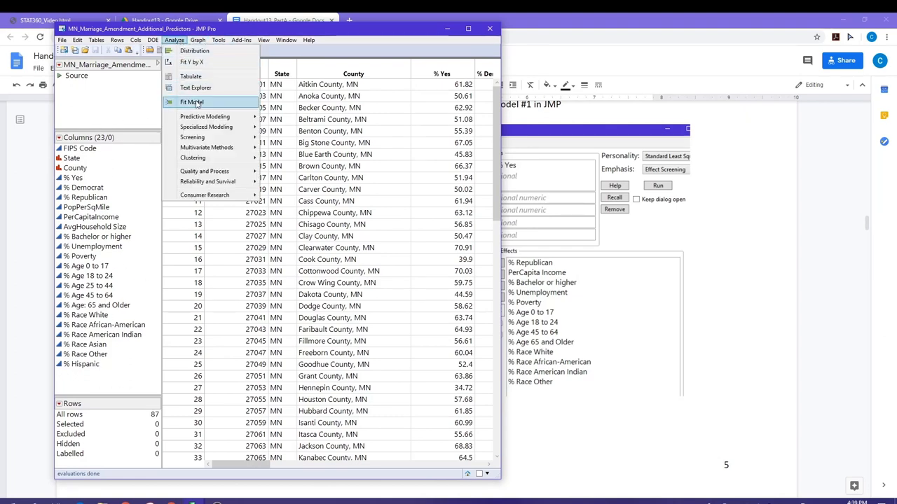
pyautogui.click(190, 101)
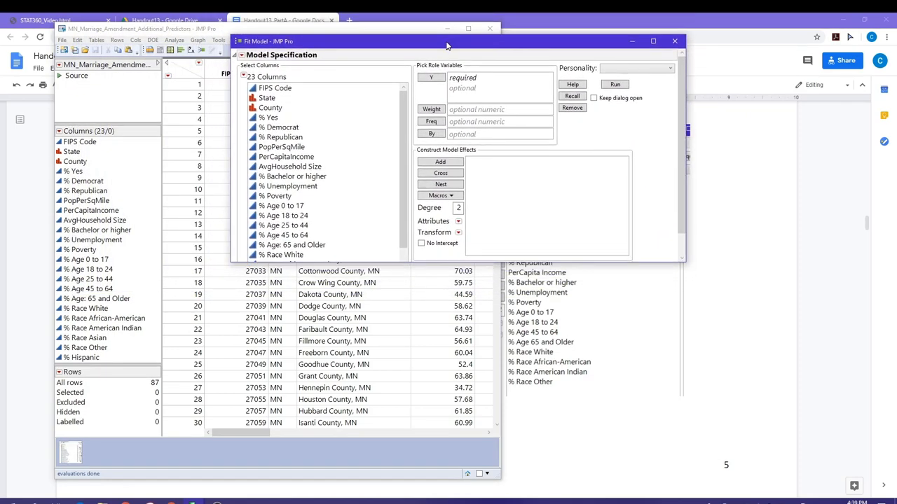
# Cast % Yes as Y and add % Republican with the income, education, unemployment and poverty predictors.
pyautogui.moveTo(448, 40); pyautogui.dragTo(455, 44)
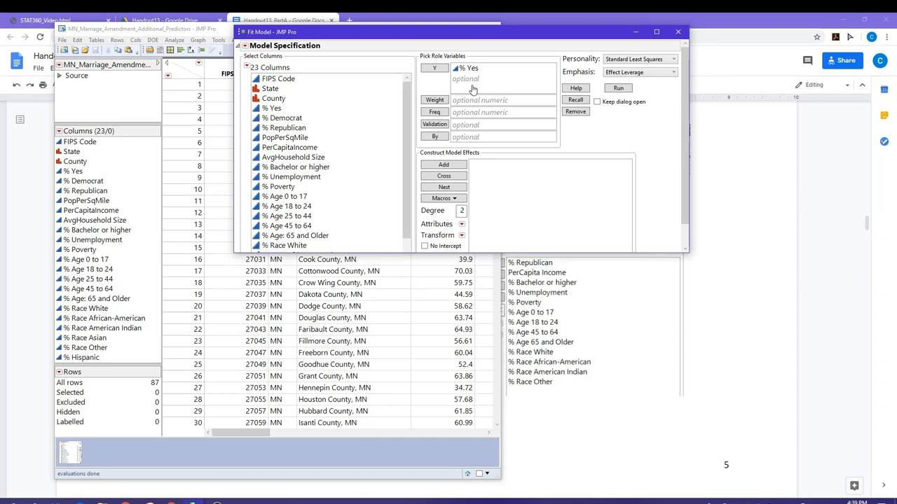
pyautogui.click(283, 128)
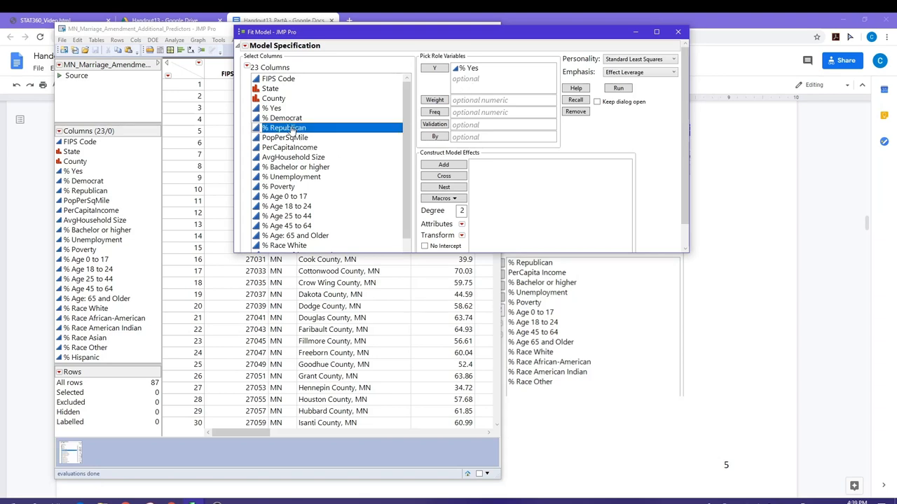
pyautogui.click(443, 163)
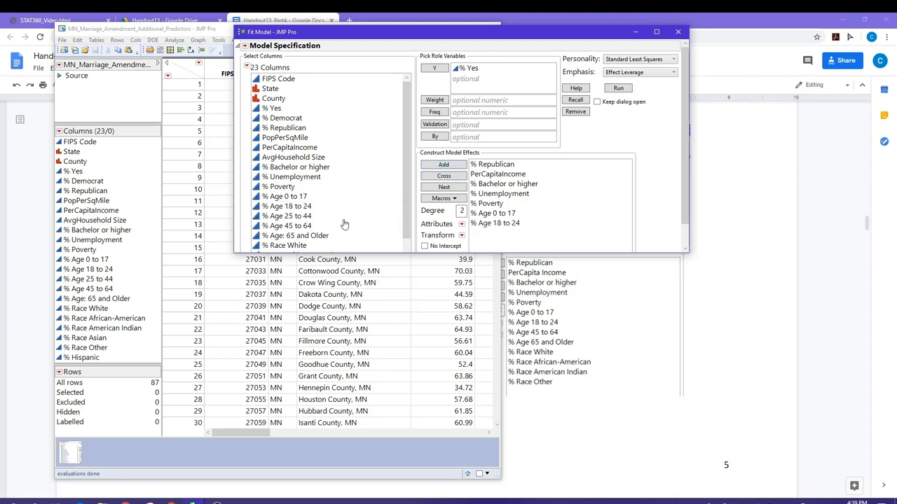
pyautogui.moveTo(305, 224)
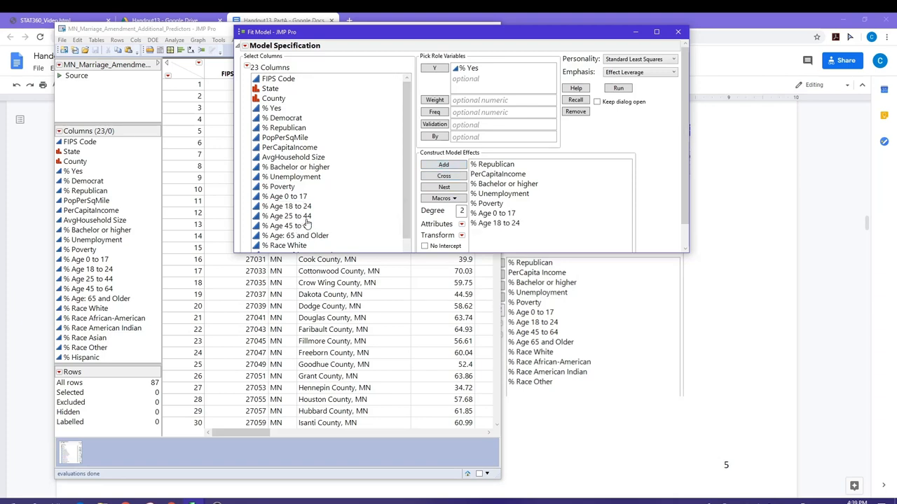
pyautogui.moveTo(301, 227)
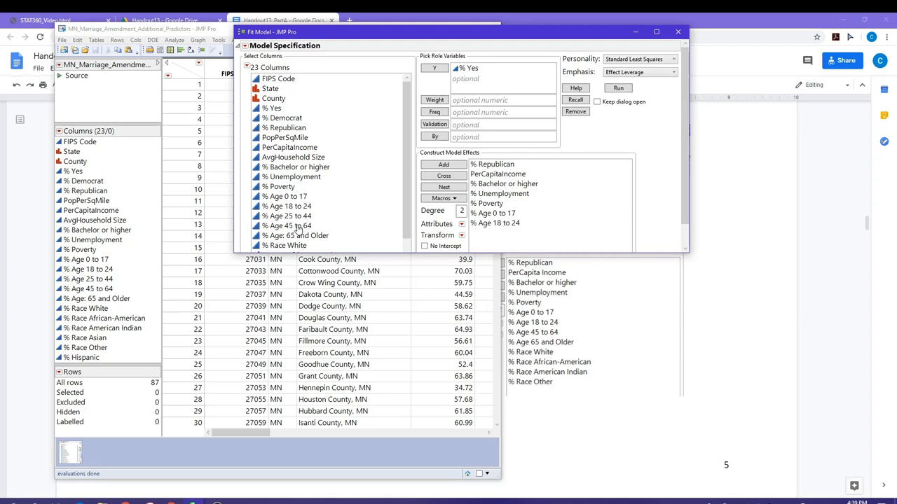
# Add the age predictors and the race predictors through % Race Other, with Effect Screening emphasis.
pyautogui.click(288, 226)
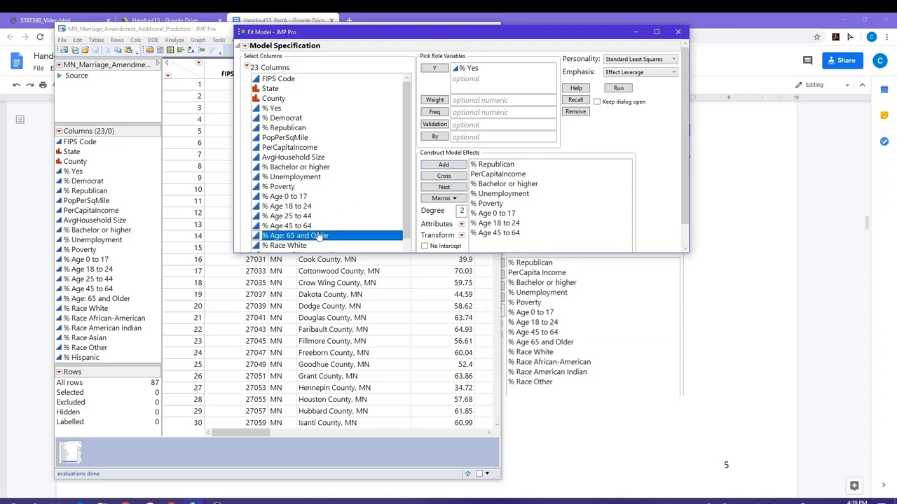
pyautogui.click(443, 164)
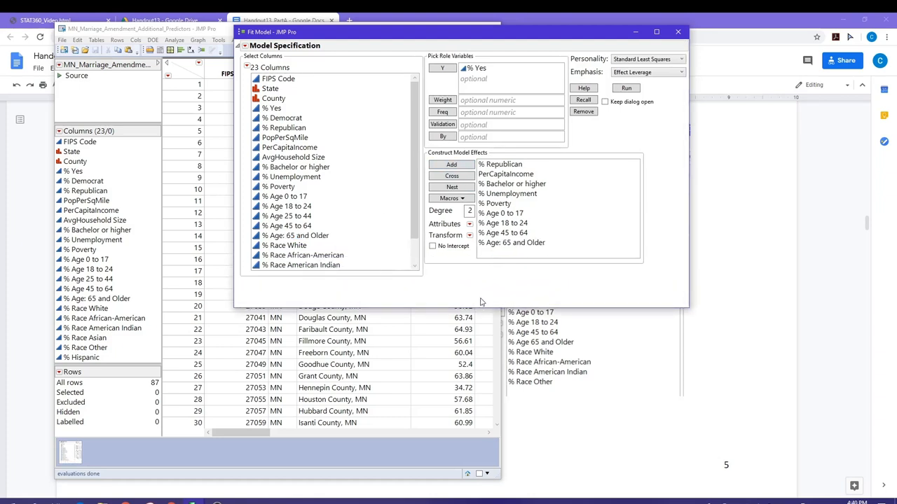
pyautogui.moveTo(511, 244)
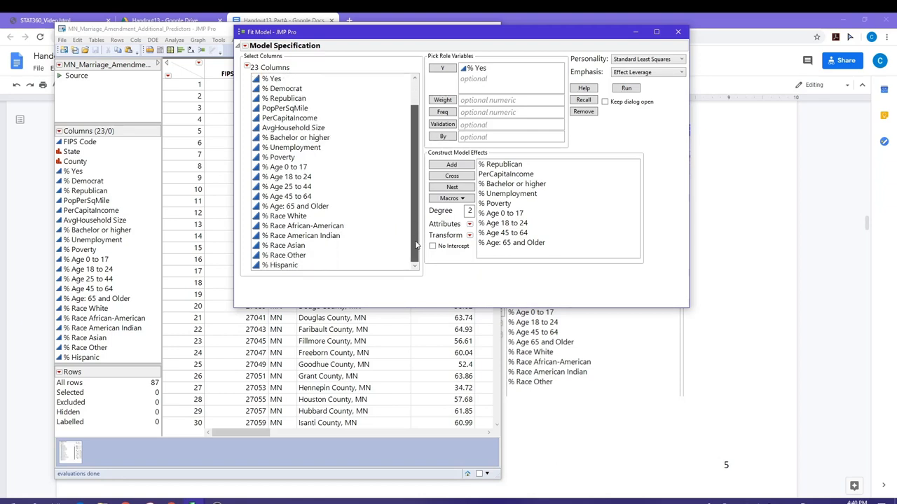
pyautogui.click(287, 215)
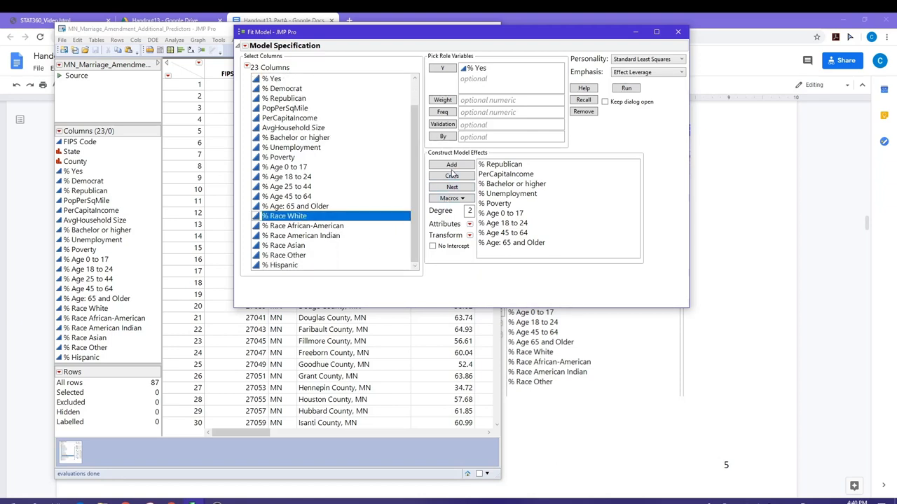
pyautogui.click(452, 164)
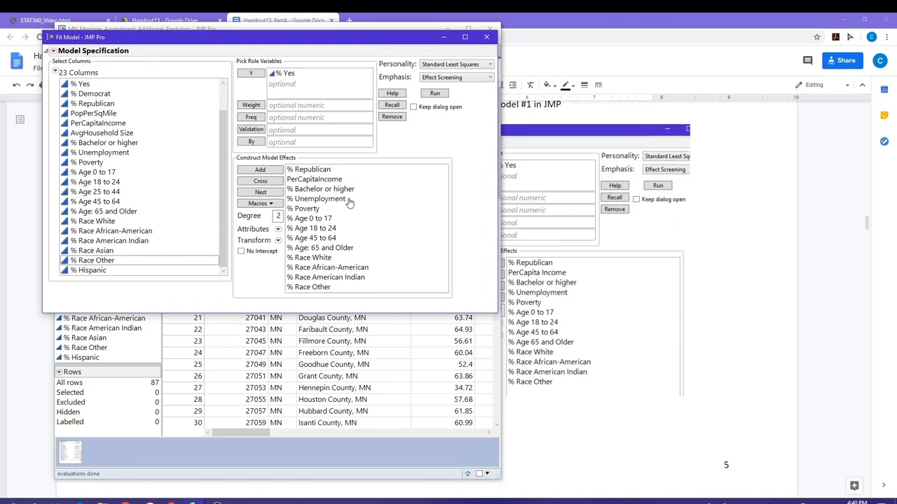
pyautogui.moveTo(336, 196)
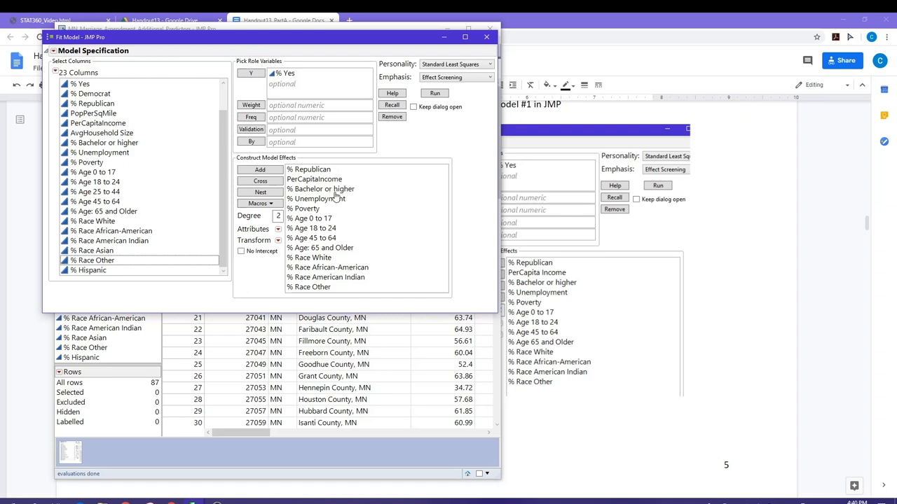
pyautogui.moveTo(316, 213)
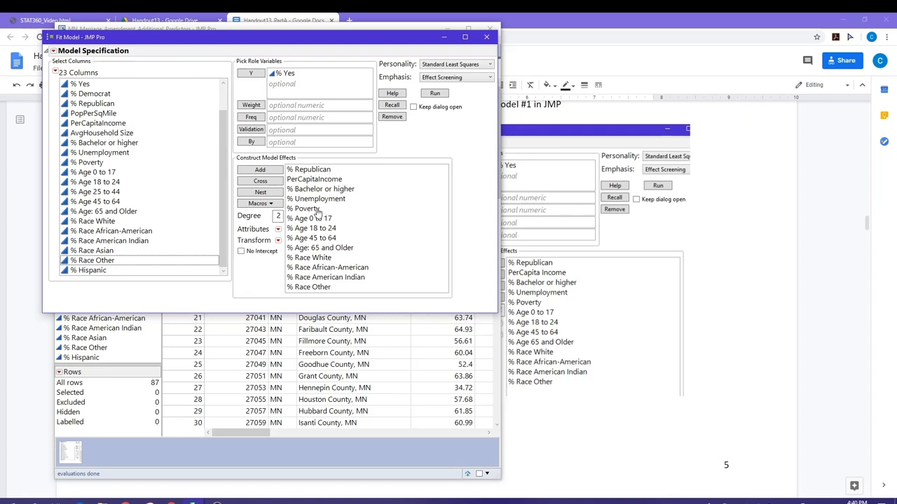
pyautogui.moveTo(330, 246)
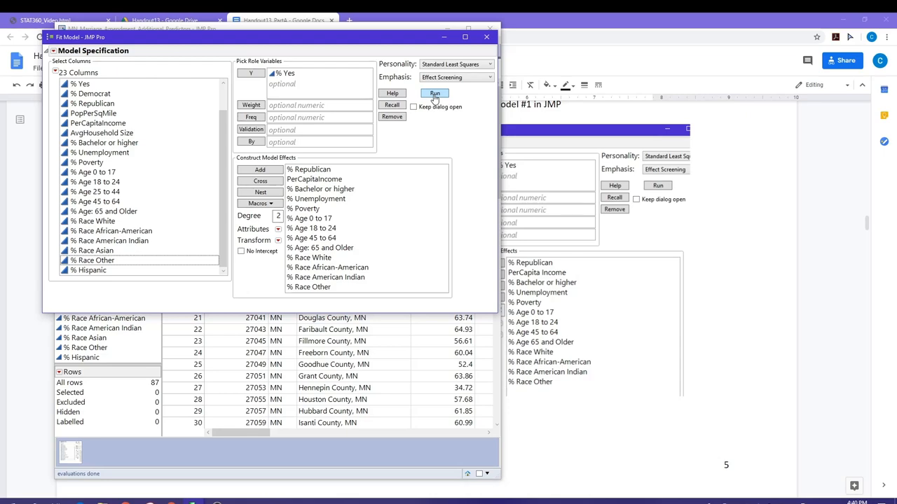
# Run the least squares fit for % Yes and scroll the report to the Parameter Estimates.
pyautogui.click(434, 94)
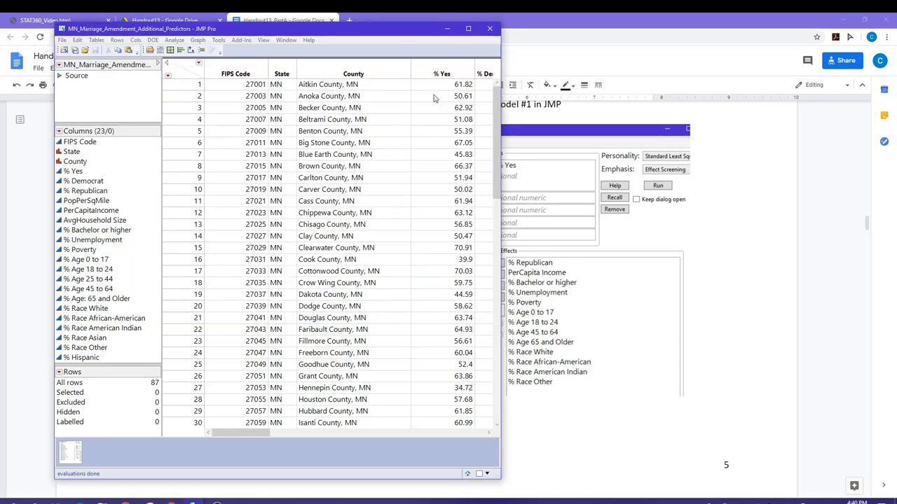
pyautogui.click(656, 185)
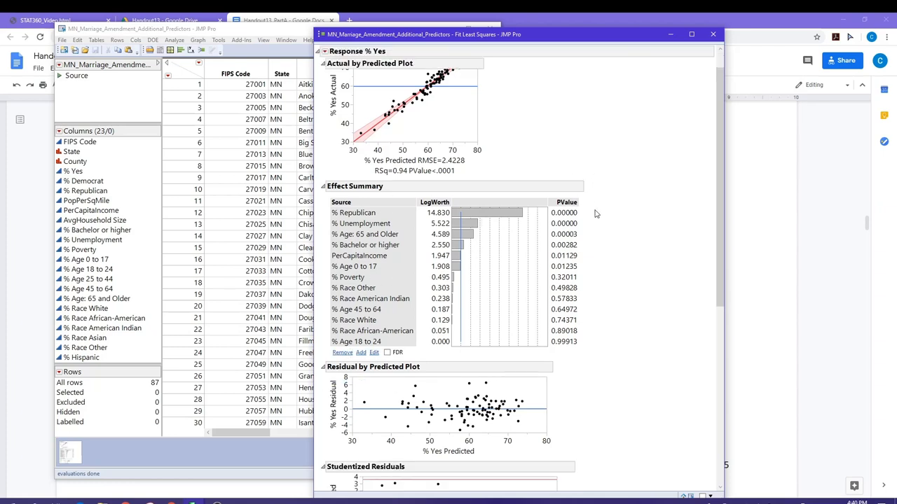
pyautogui.scroll(-3)
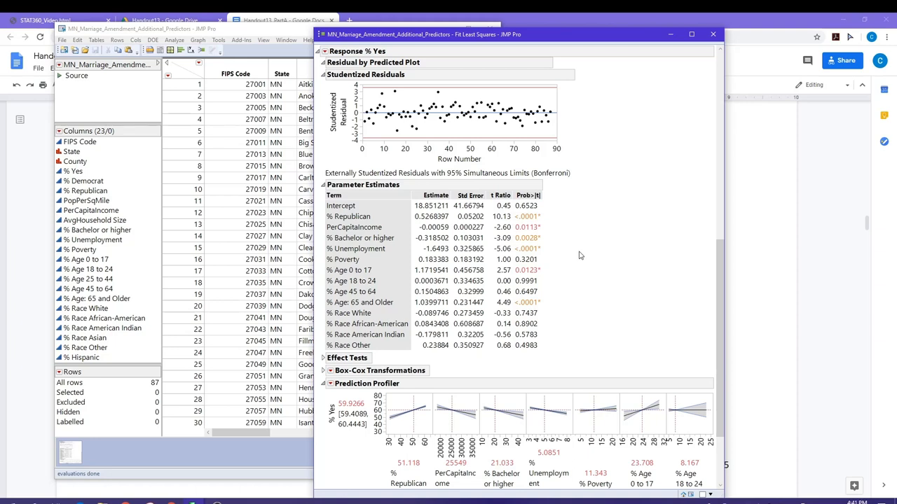
pyautogui.moveTo(757, 247)
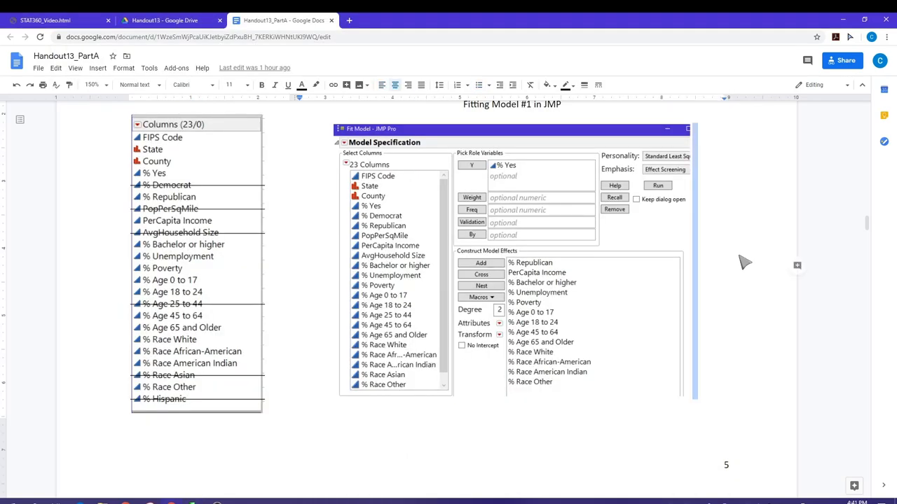
# Scroll past the Model #1 output and variable importance tables to the Adjusted R² section.
pyautogui.scroll(-3)
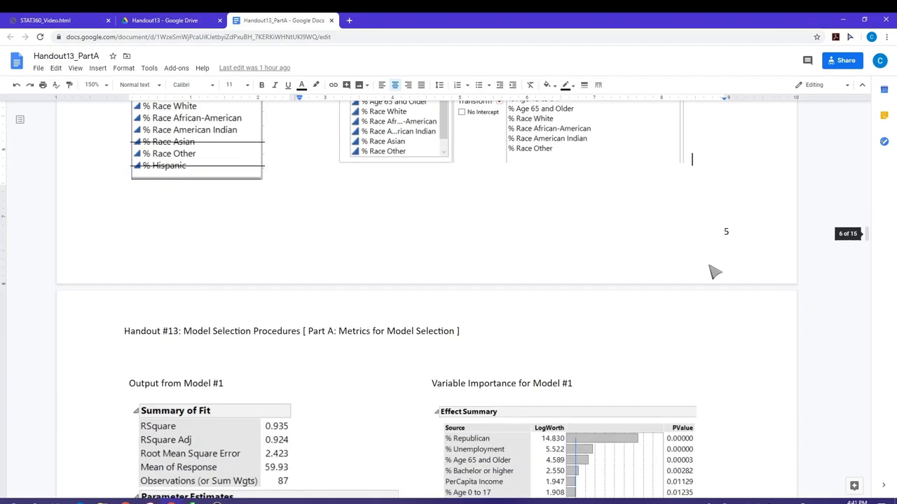
pyautogui.scroll(-3)
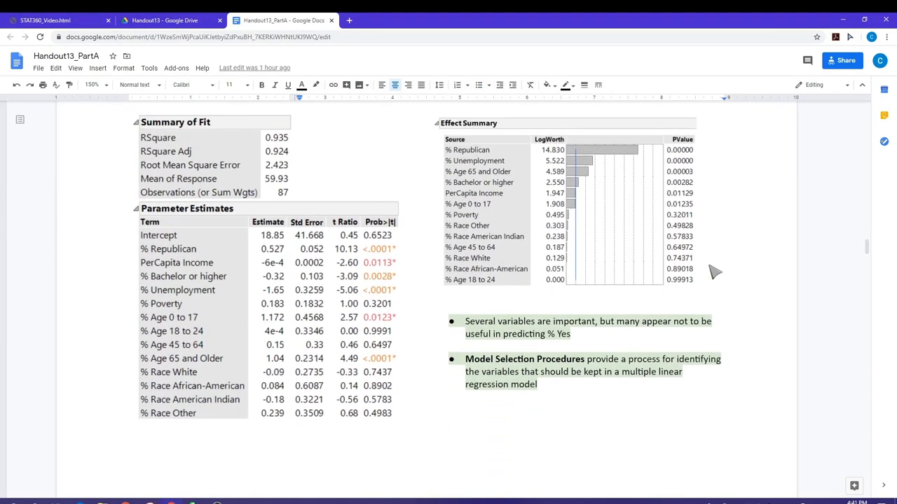
pyautogui.scroll(-3)
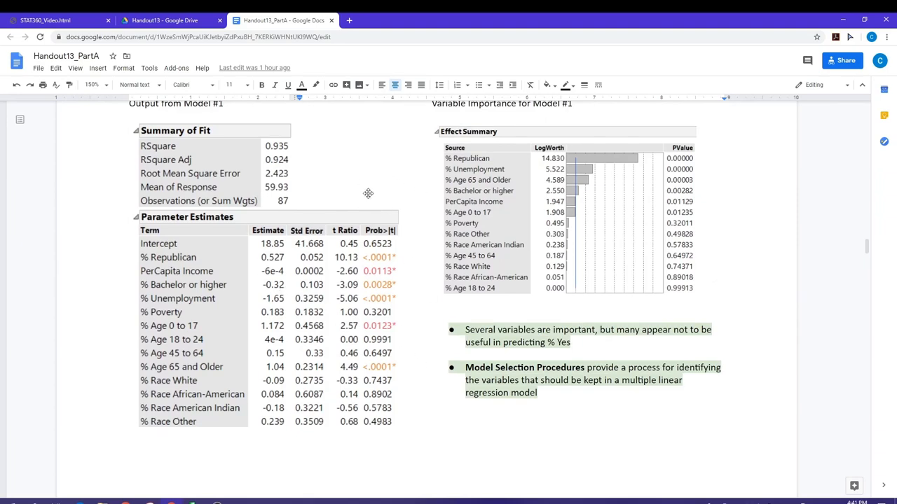
pyautogui.moveTo(527, 157)
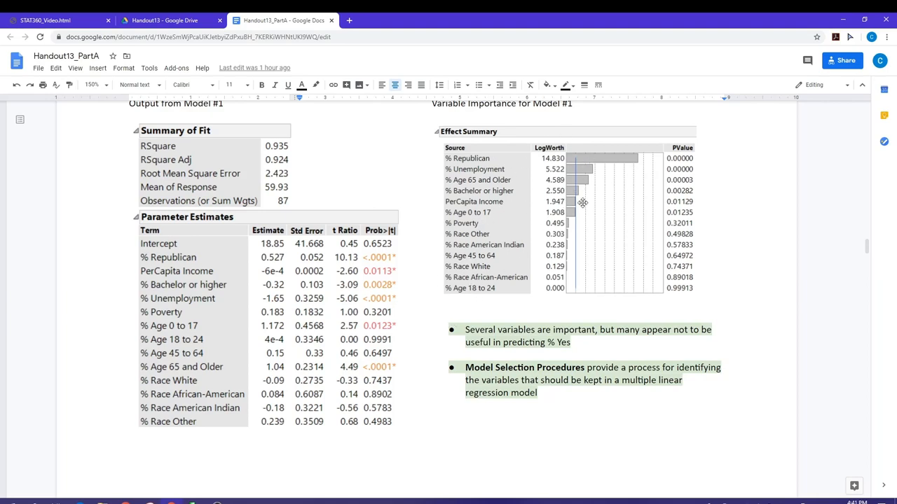
pyautogui.moveTo(414, 281)
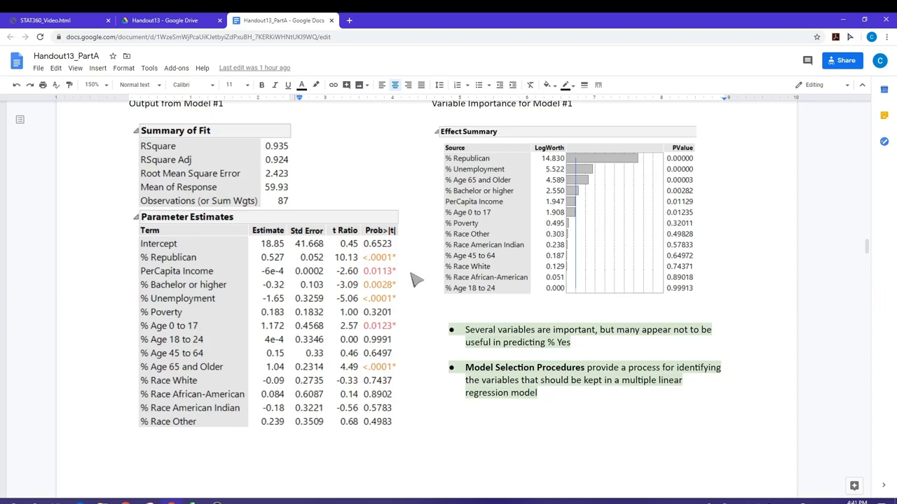
pyautogui.moveTo(589, 211)
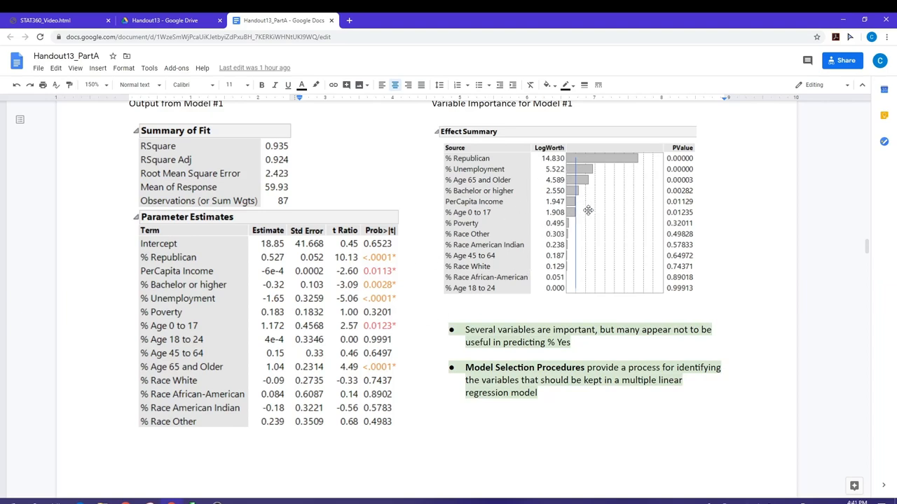
pyautogui.moveTo(524, 307)
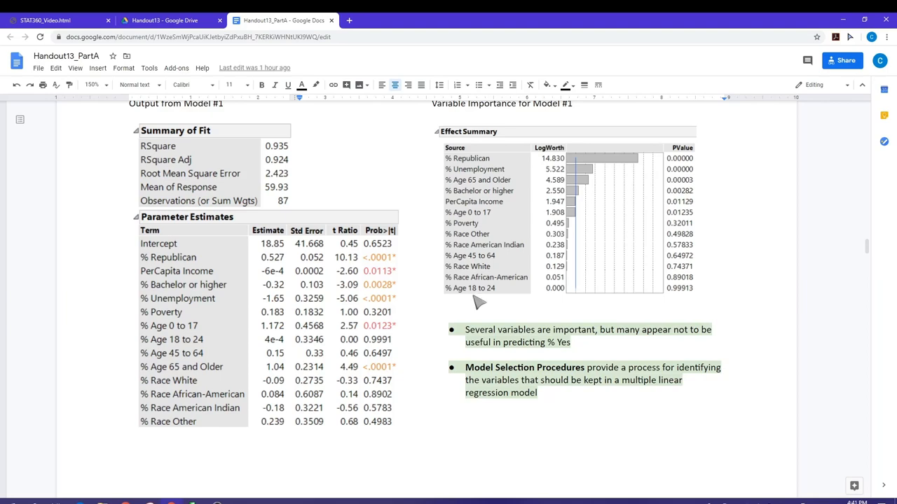
pyautogui.moveTo(531, 372)
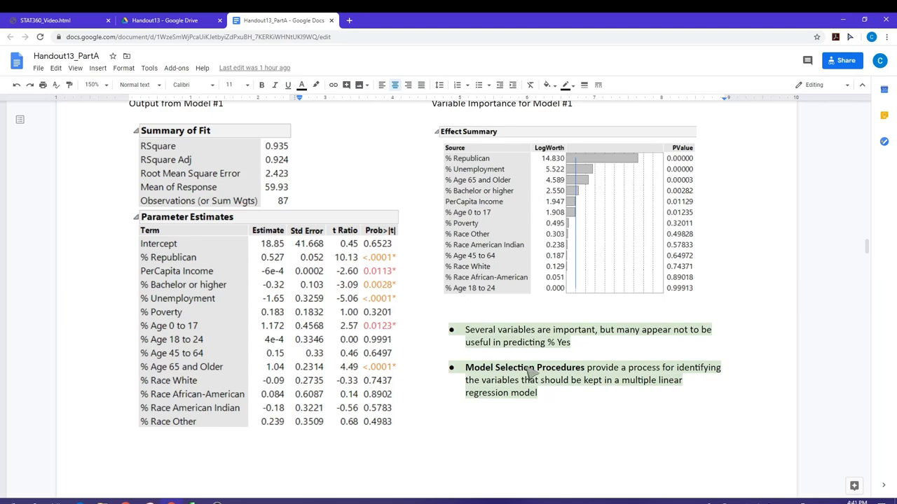
pyautogui.moveTo(560, 370)
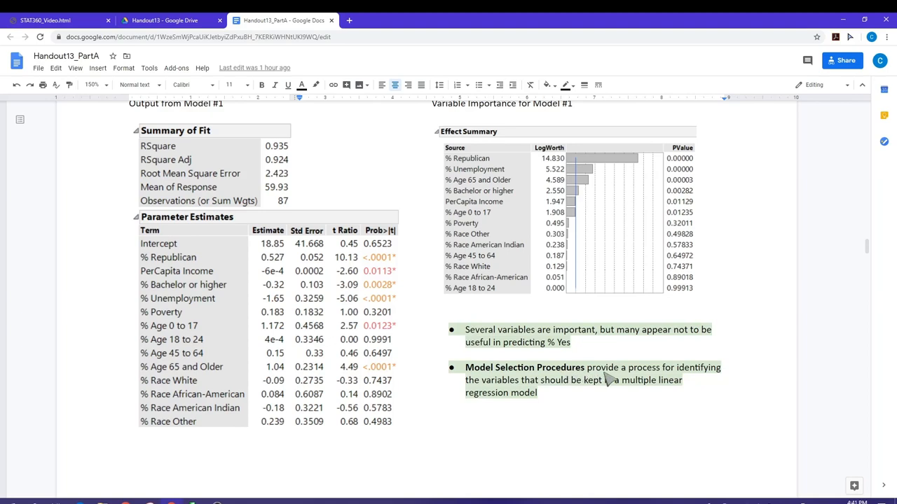
pyautogui.moveTo(590, 401)
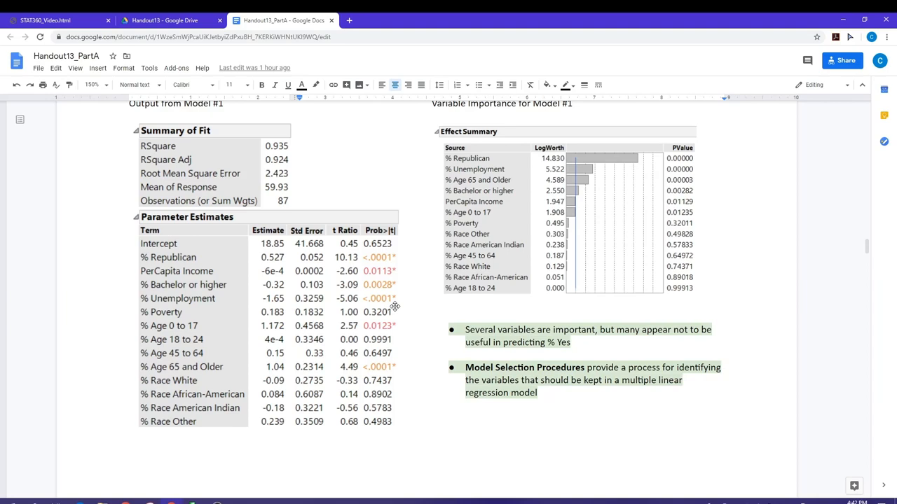
pyautogui.moveTo(197, 347)
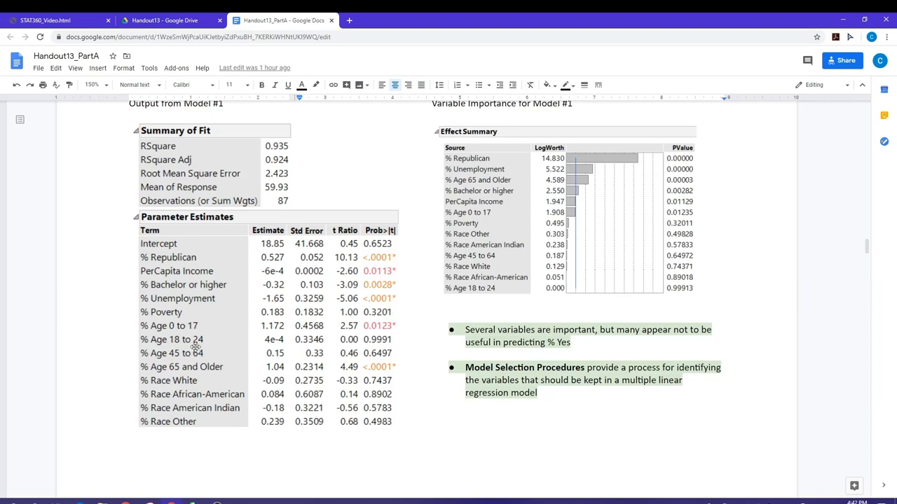
pyautogui.moveTo(395, 340)
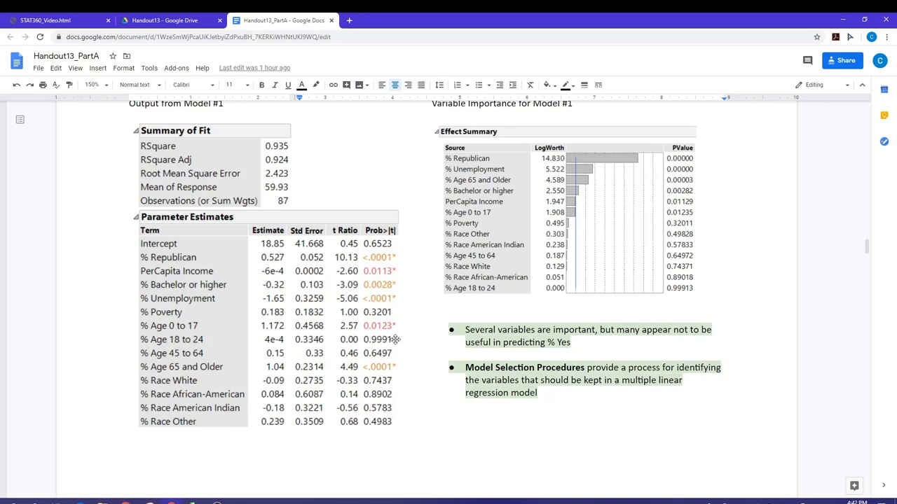
pyautogui.moveTo(395, 308)
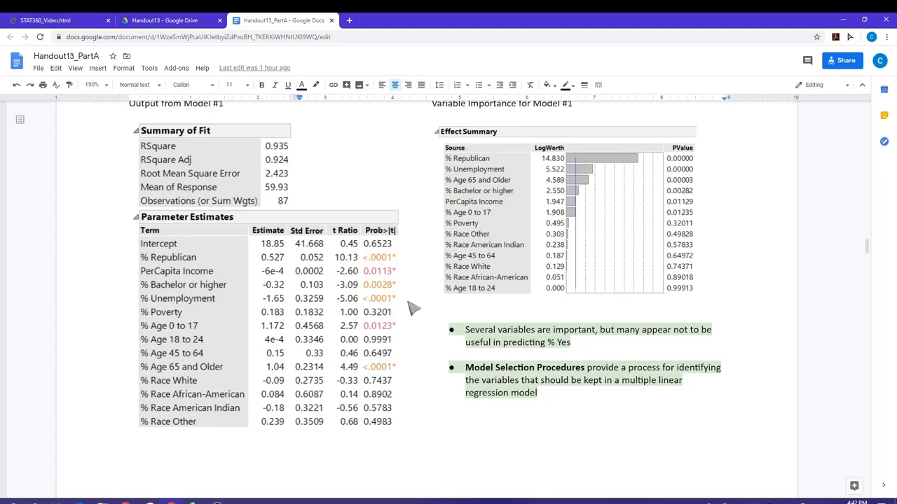
pyautogui.moveTo(409, 314)
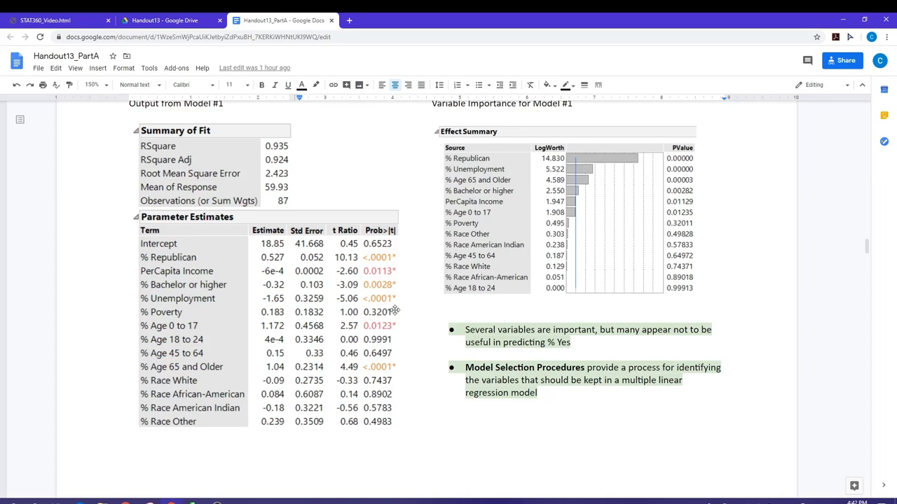
pyautogui.moveTo(413, 350)
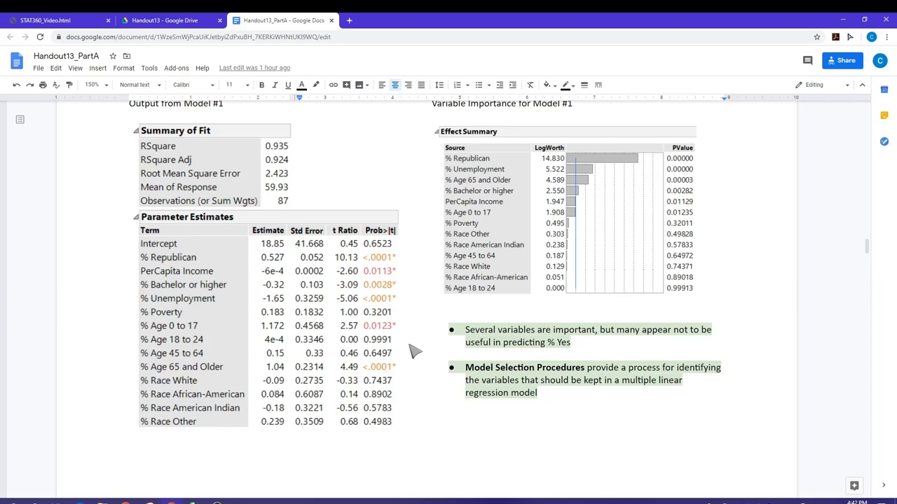
pyautogui.moveTo(389, 325)
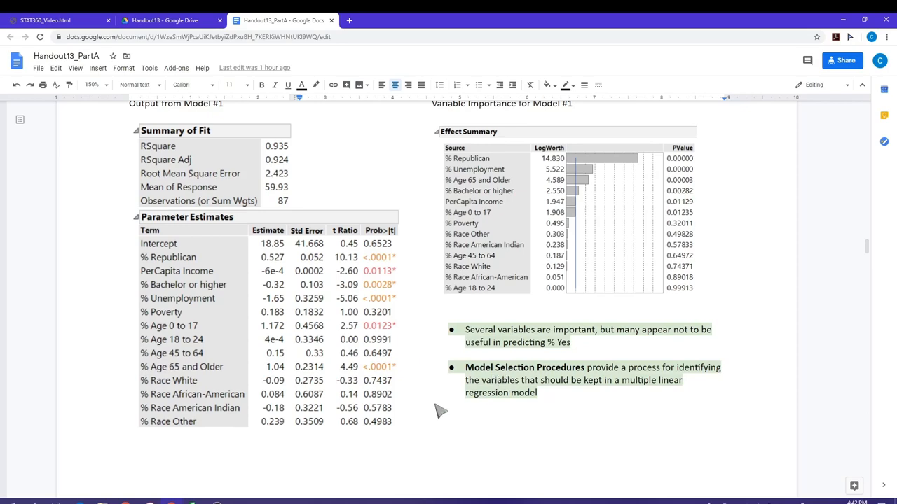
pyautogui.scroll(-3)
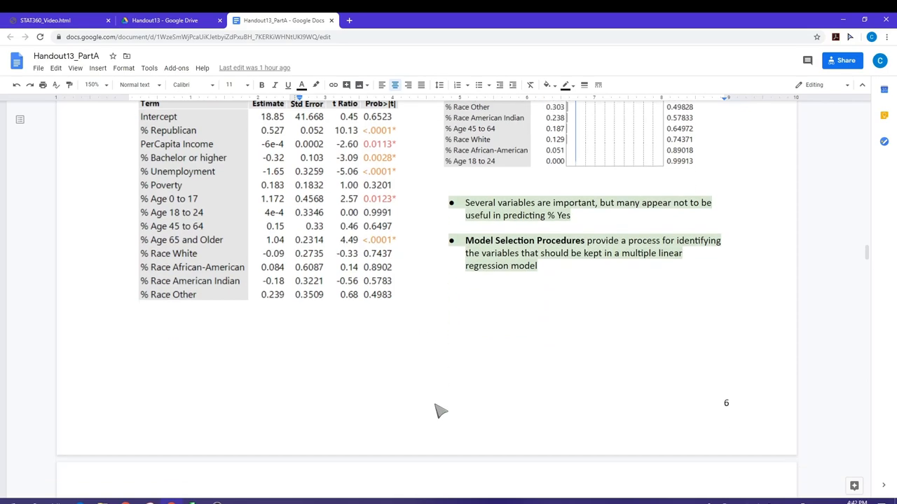
pyautogui.scroll(-3)
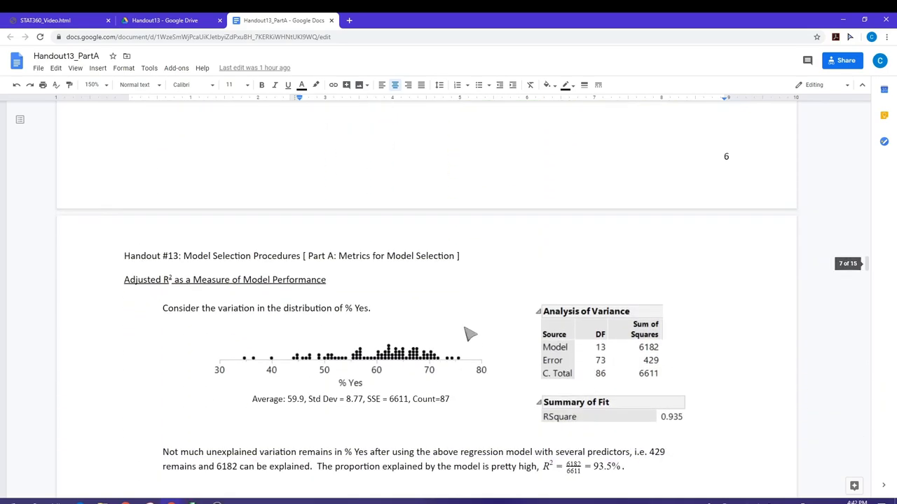
pyautogui.scroll(-3)
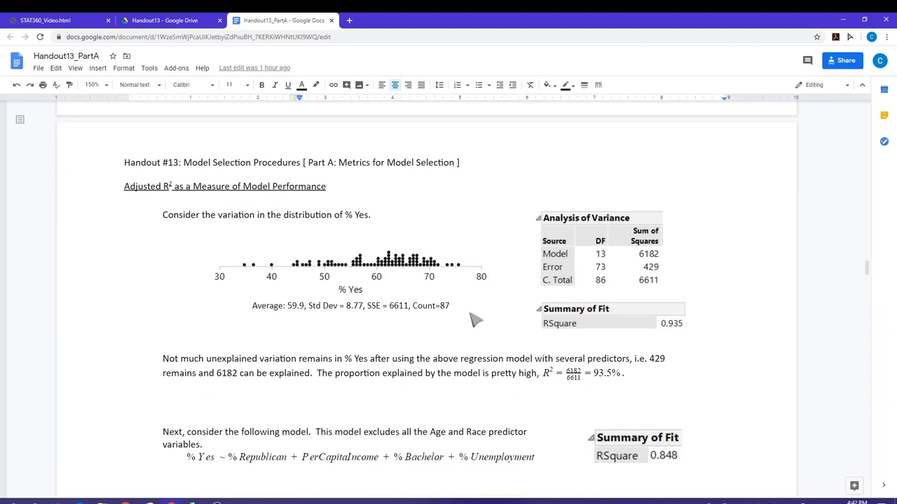
pyautogui.moveTo(148, 302)
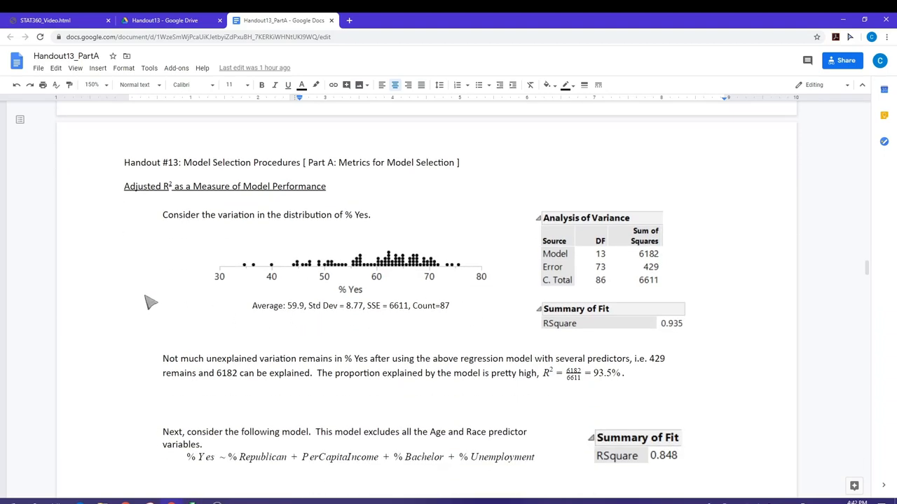
pyautogui.moveTo(157, 299)
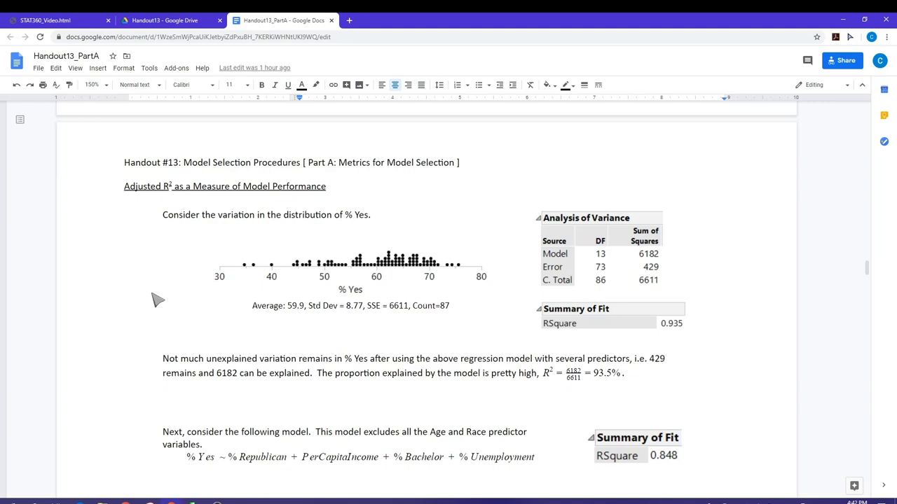
pyautogui.moveTo(163, 294)
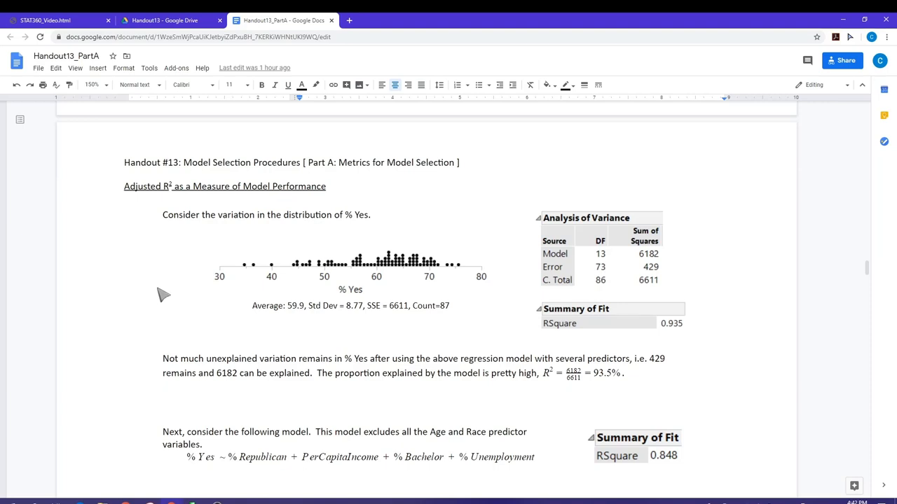
pyautogui.moveTo(171, 293)
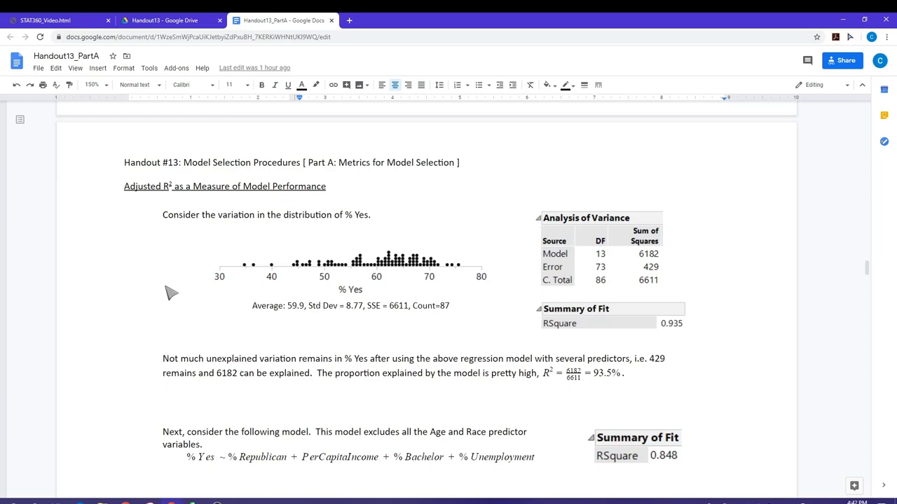
pyautogui.moveTo(167, 290)
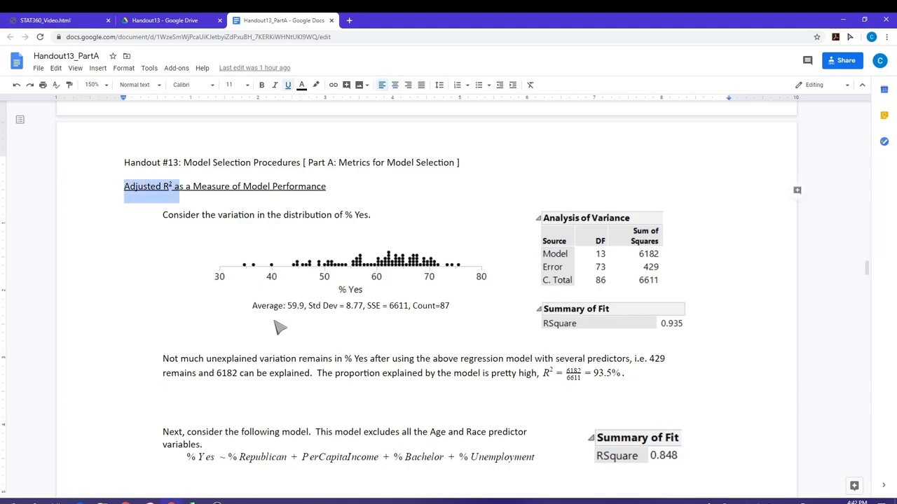
pyautogui.moveTo(155, 348)
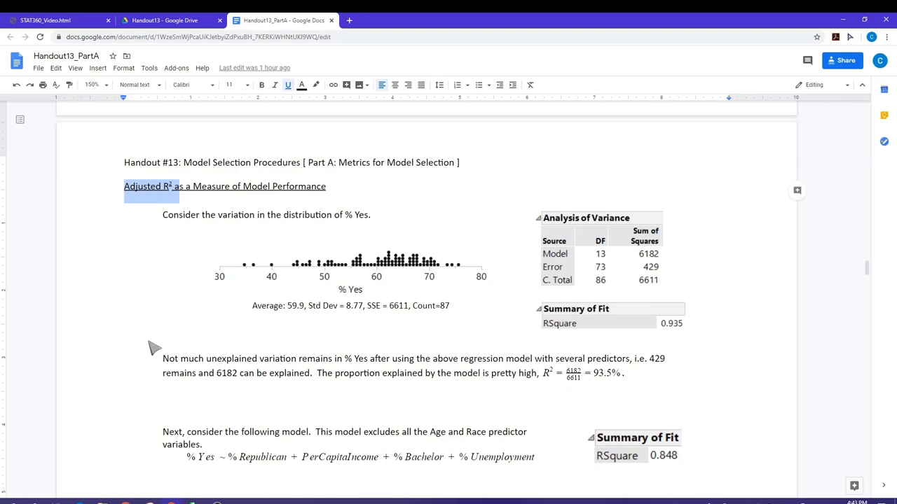
pyautogui.moveTo(166, 342)
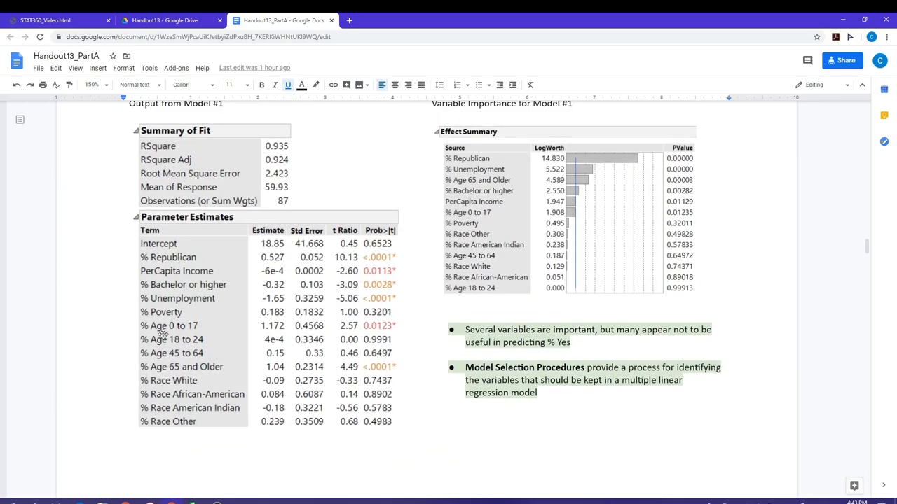
pyautogui.moveTo(253, 325)
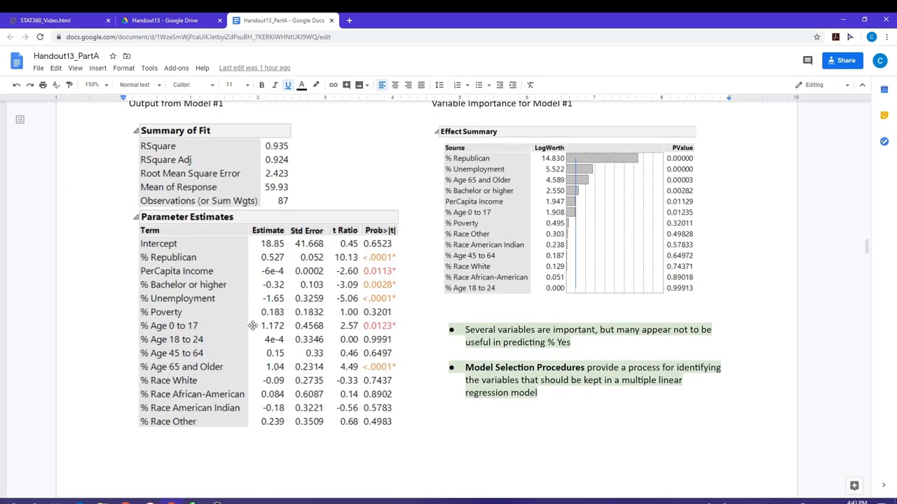
pyautogui.moveTo(330, 283)
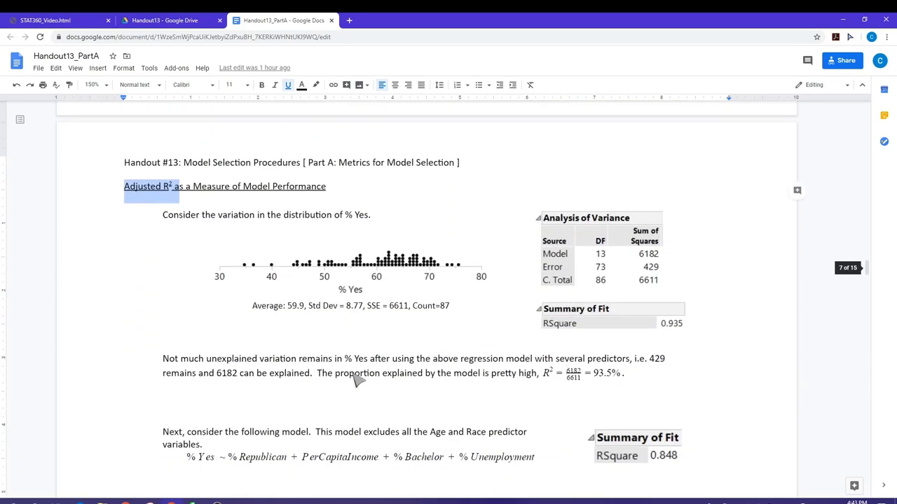
pyautogui.scroll(-3)
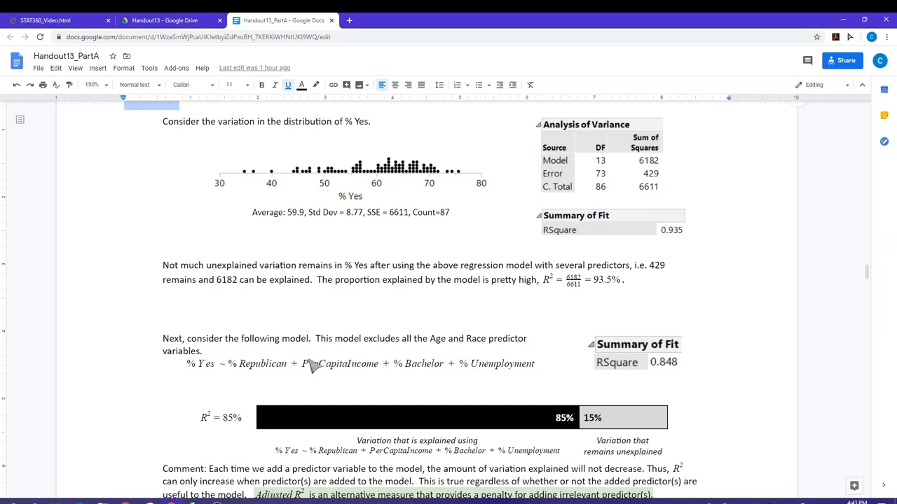
# Scroll to the R² = 85% explained-variation bar and the Adjusted R² penalty comment.
pyautogui.scroll(-3)
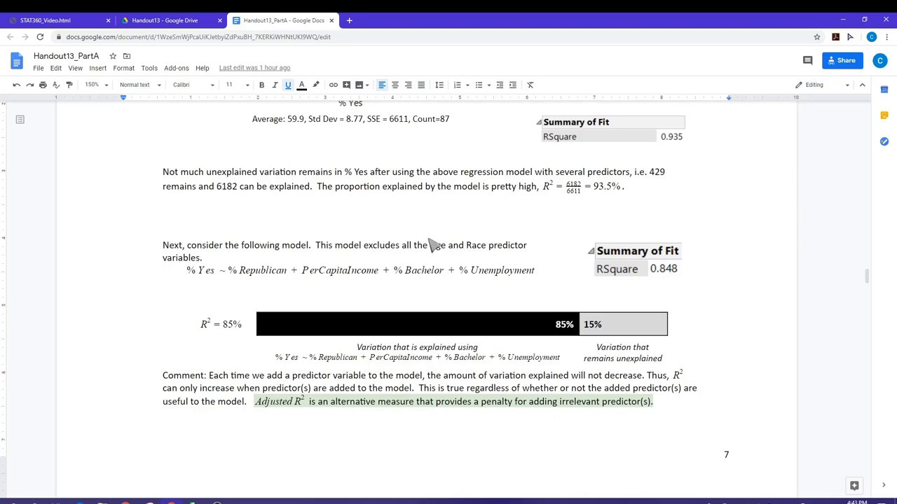
pyautogui.moveTo(199, 277)
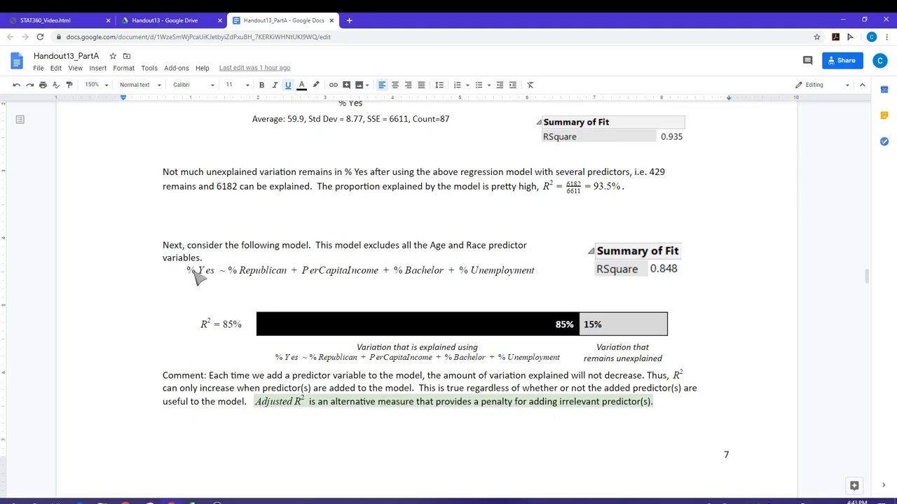
pyautogui.moveTo(353, 283)
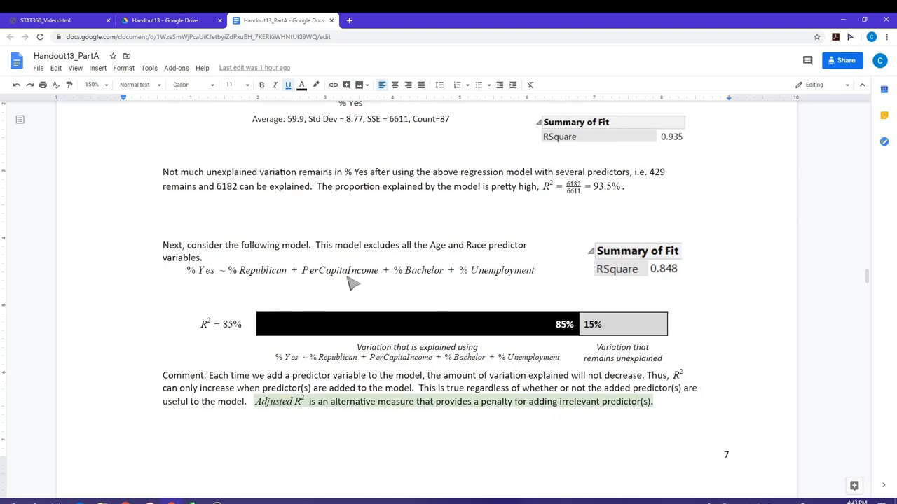
pyautogui.moveTo(288, 290)
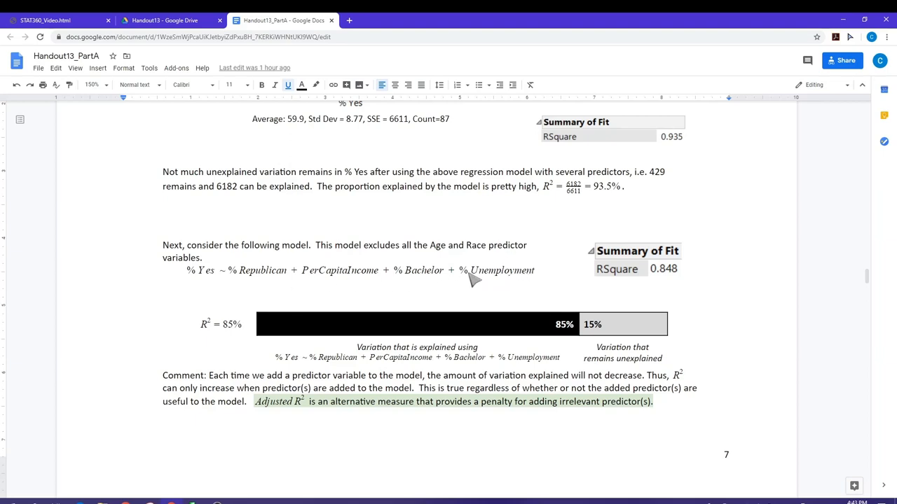
pyautogui.moveTo(350, 288)
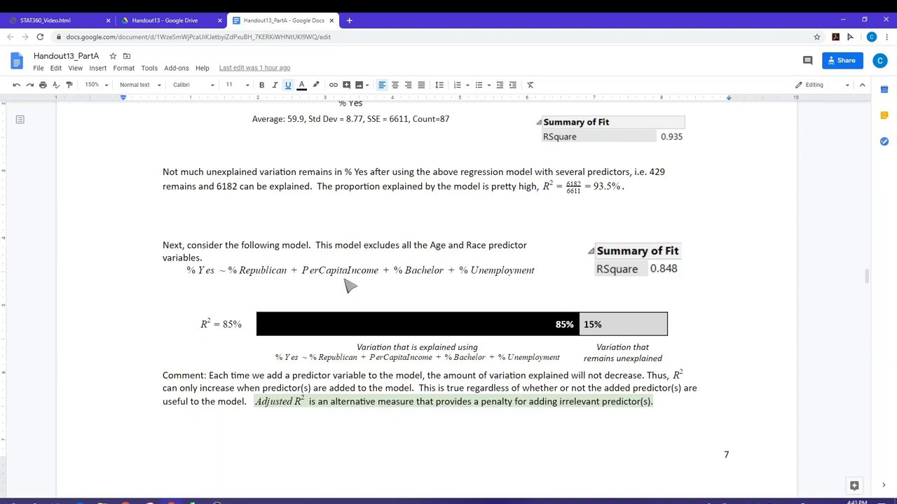
pyautogui.moveTo(461, 283)
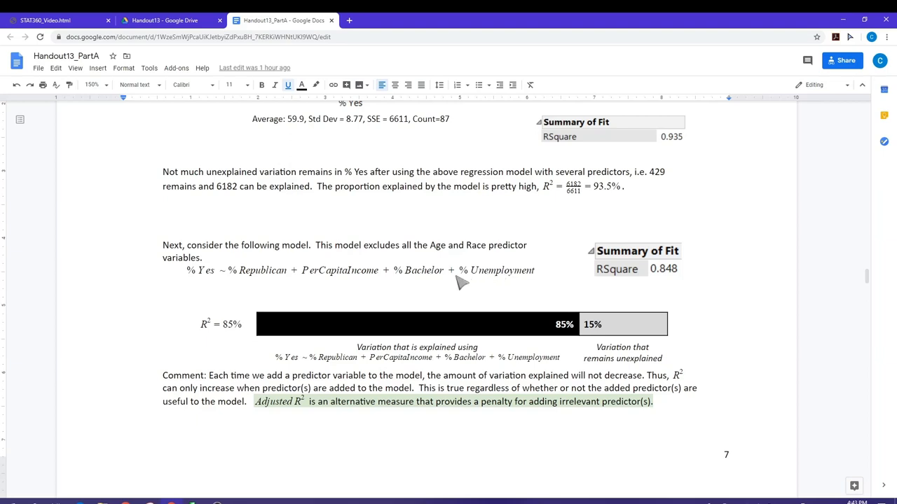
pyautogui.moveTo(516, 288)
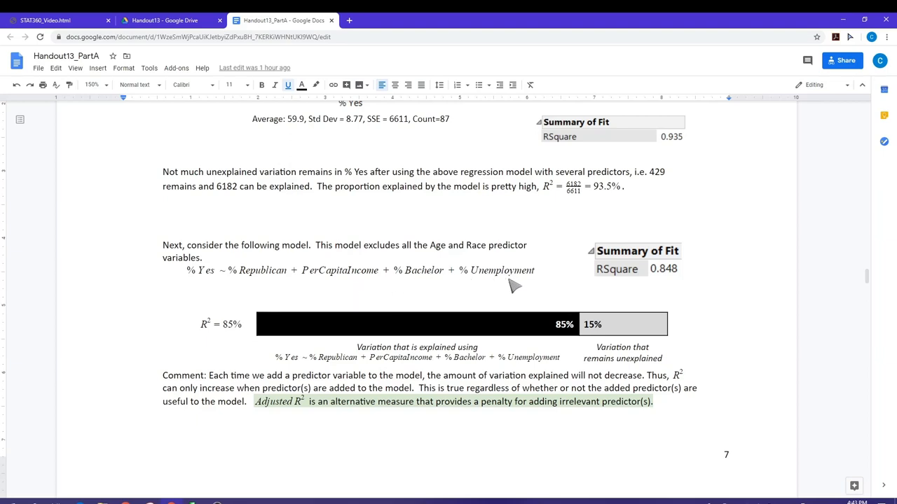
pyautogui.moveTo(698, 280)
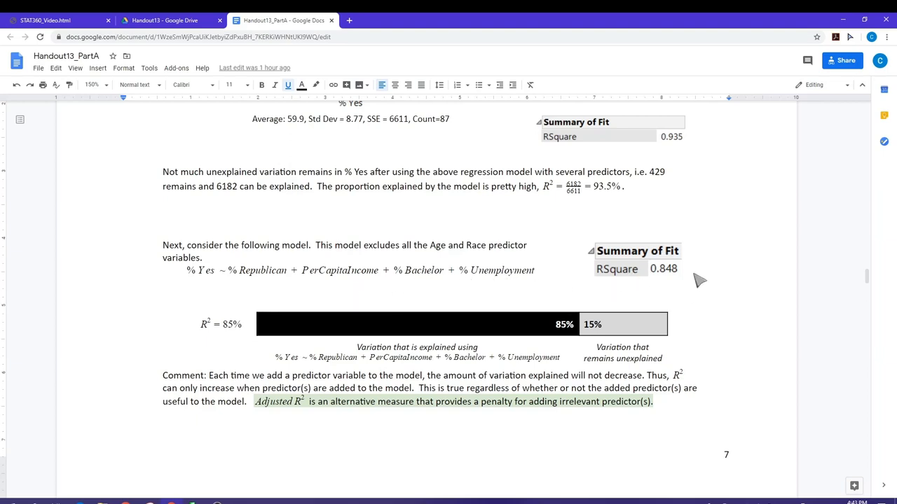
pyautogui.moveTo(581, 340)
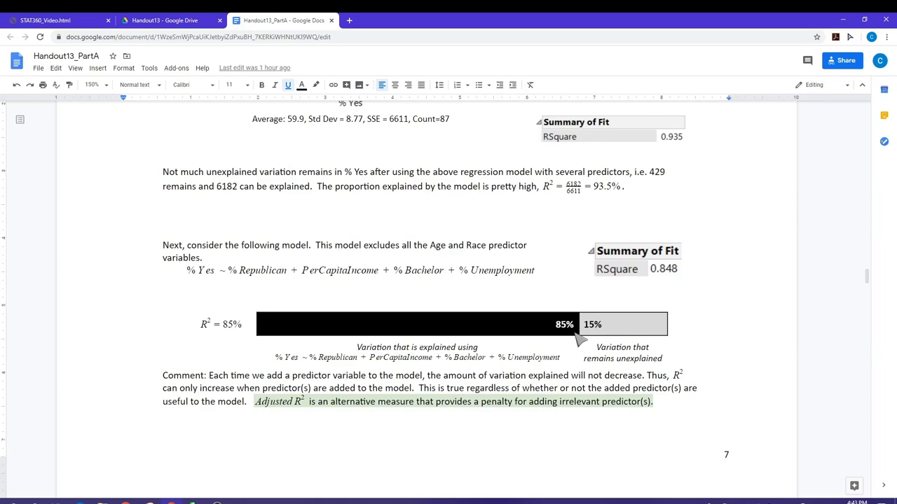
pyautogui.moveTo(454, 315)
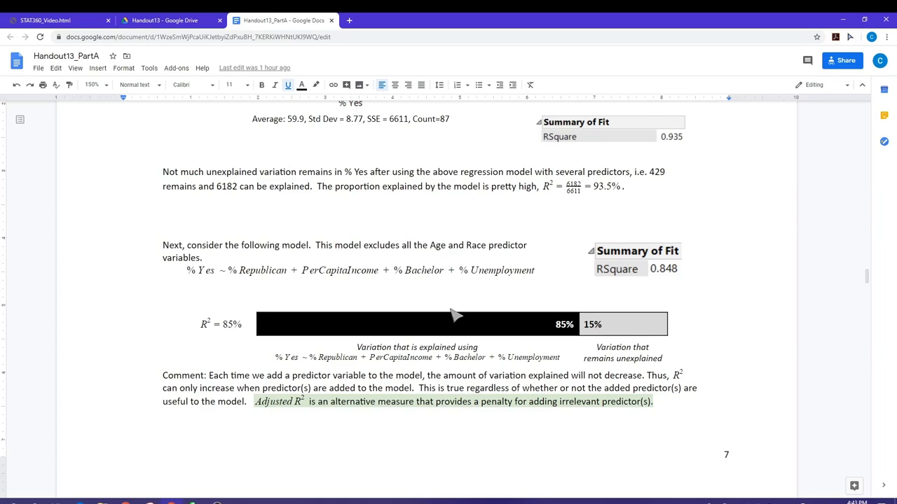
pyautogui.moveTo(353, 280)
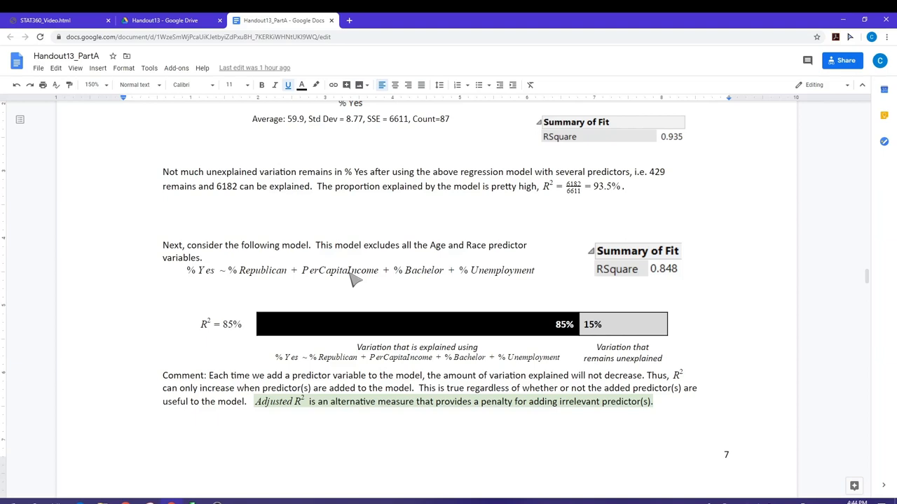
pyautogui.moveTo(568, 346)
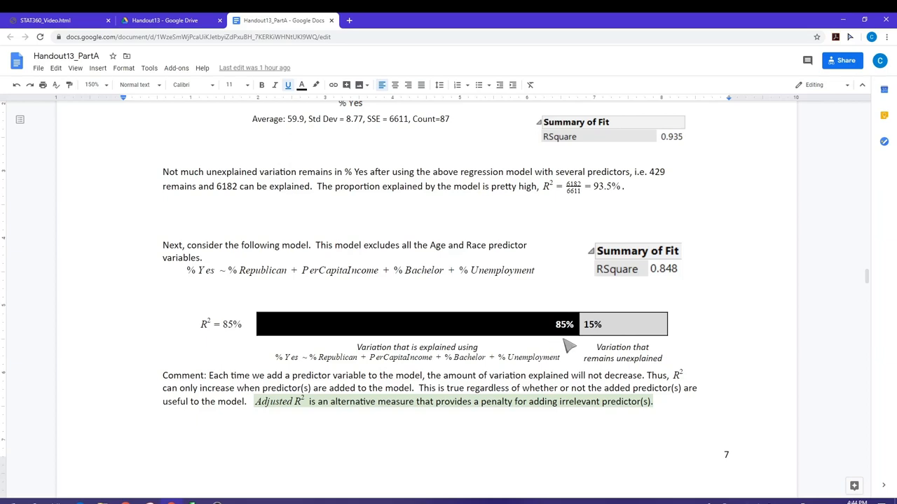
pyautogui.moveTo(624, 336)
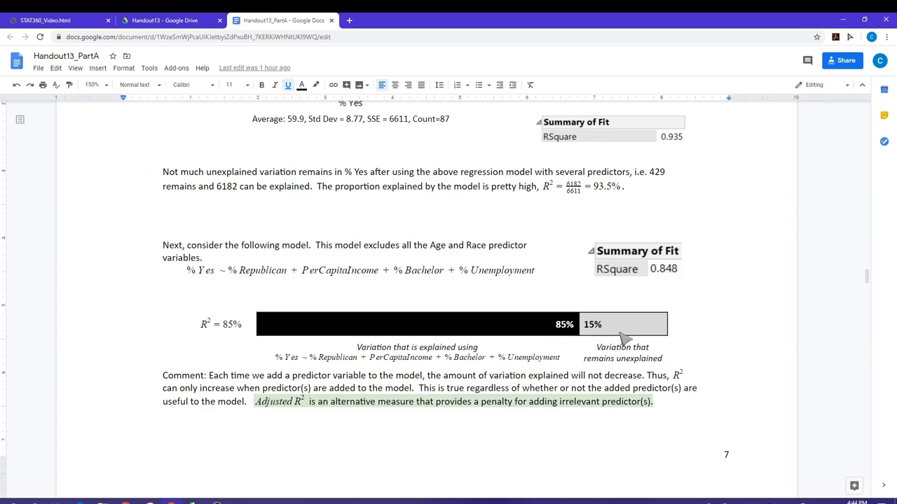
pyautogui.moveTo(625, 334)
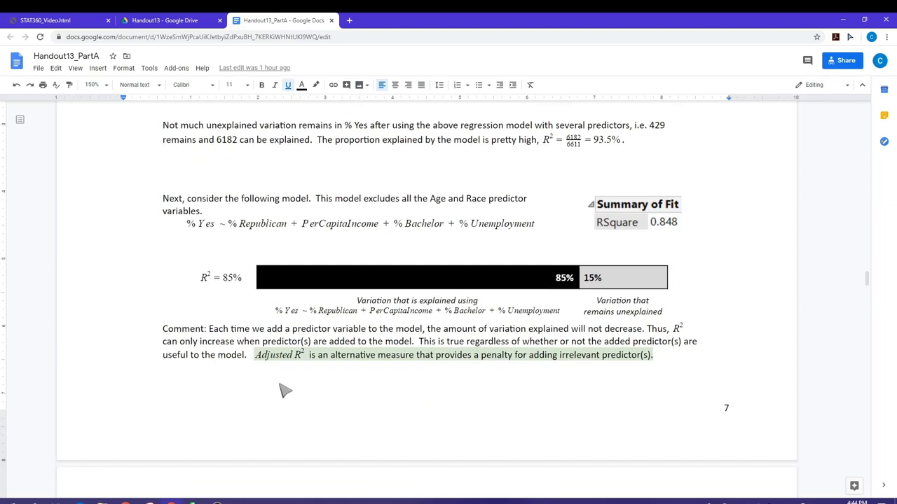
pyautogui.moveTo(261, 372)
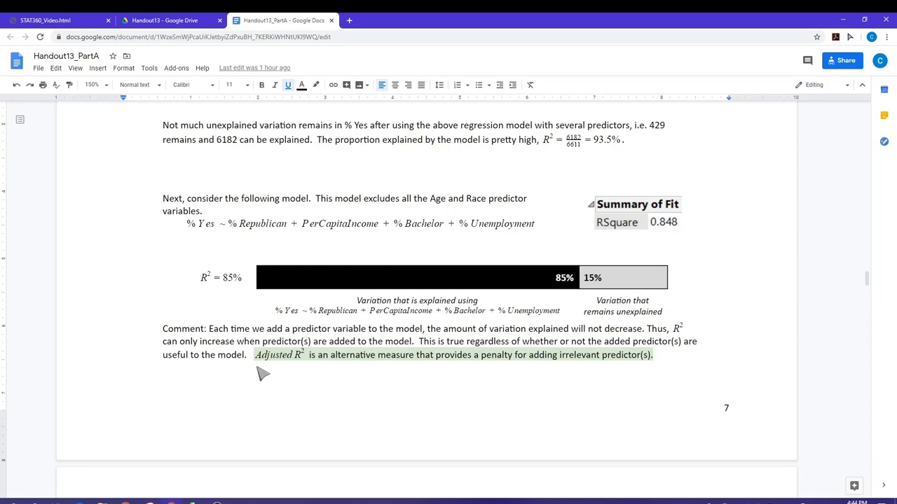
pyautogui.moveTo(490, 297)
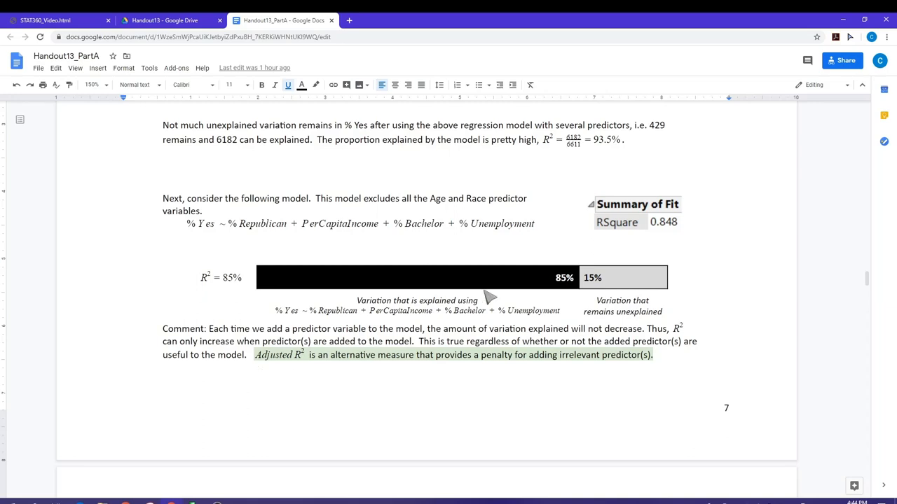
pyautogui.moveTo(560, 297)
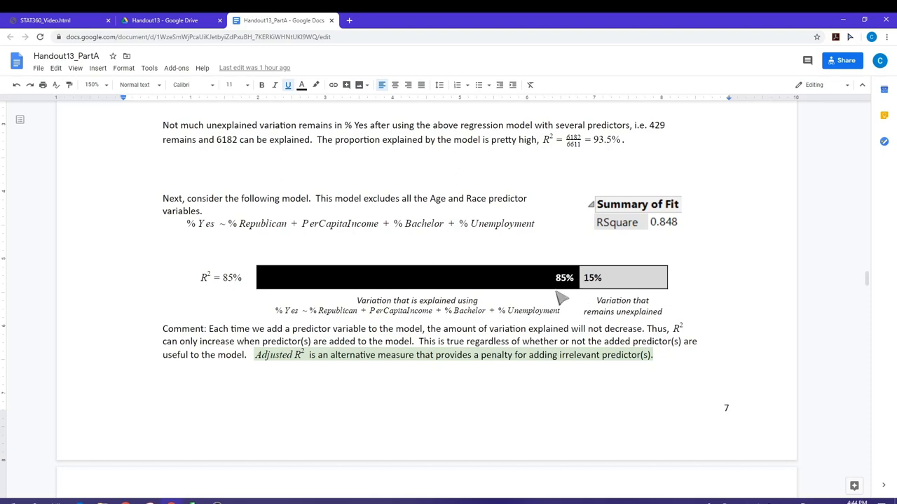
pyautogui.moveTo(566, 293)
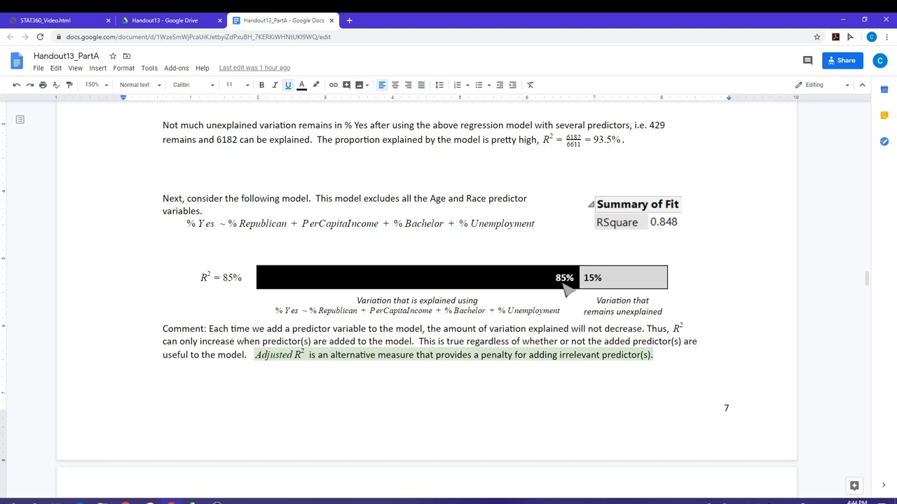
pyautogui.moveTo(521, 290)
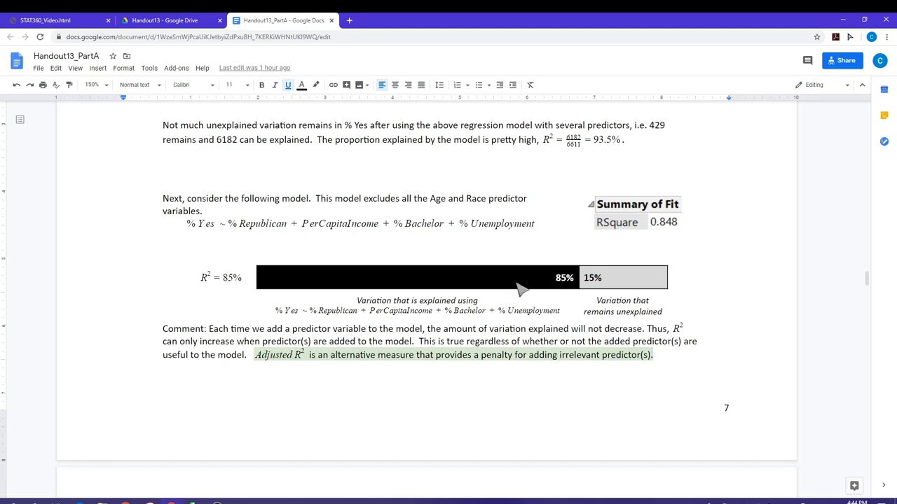
pyautogui.moveTo(541, 283)
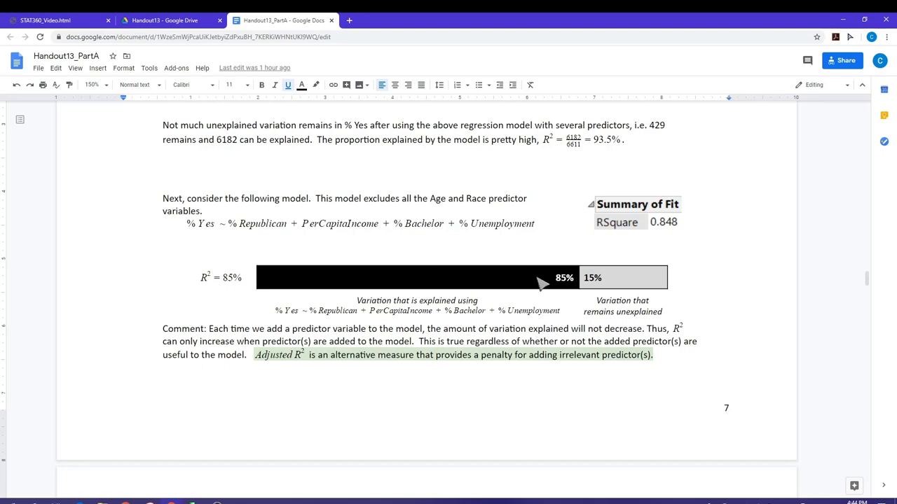
pyautogui.moveTo(568, 289)
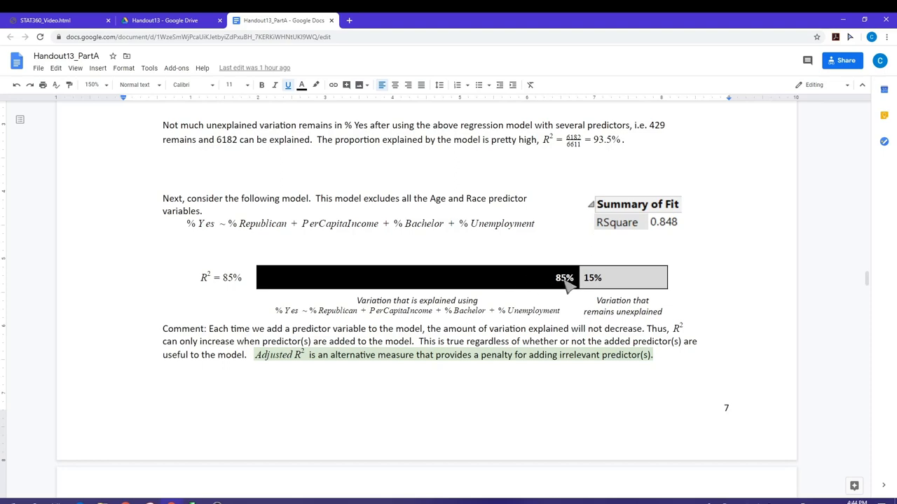
pyautogui.moveTo(567, 290)
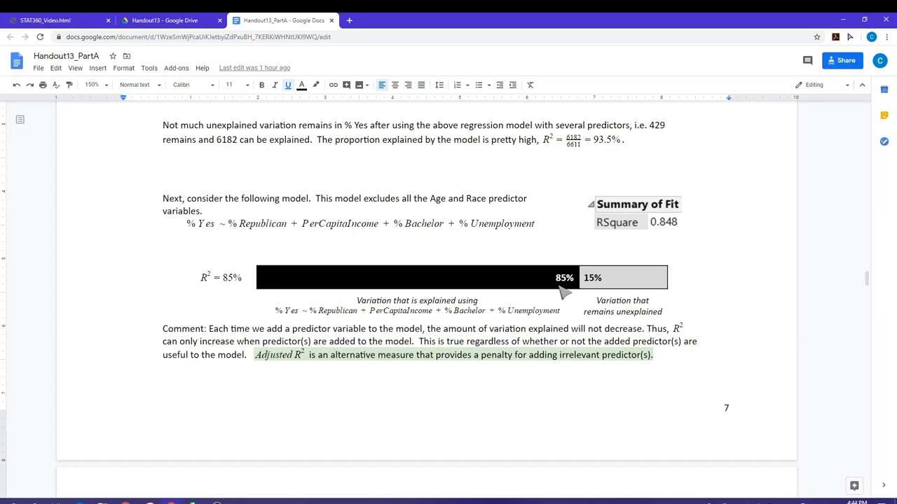
pyautogui.moveTo(569, 297)
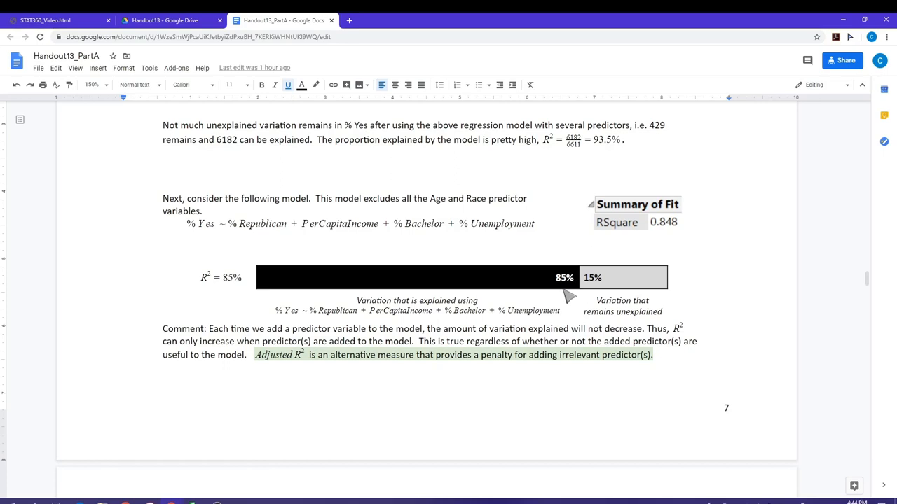
pyautogui.moveTo(566, 292)
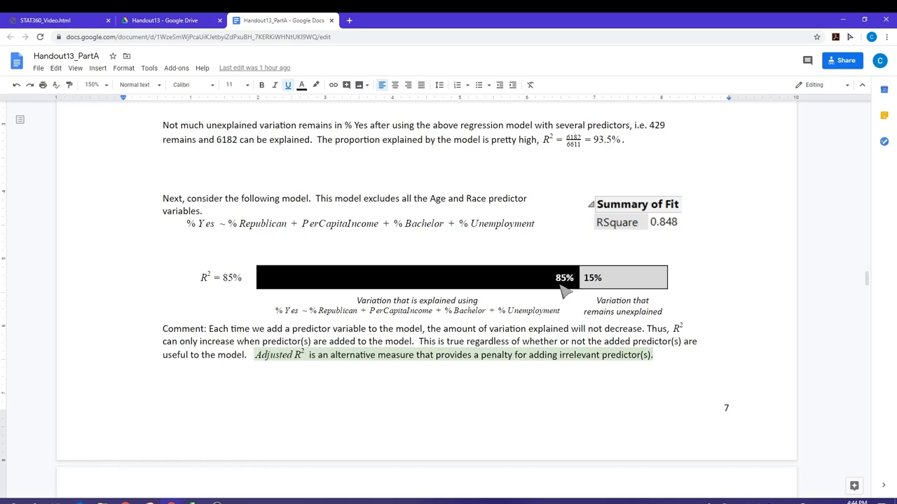
pyautogui.moveTo(563, 290)
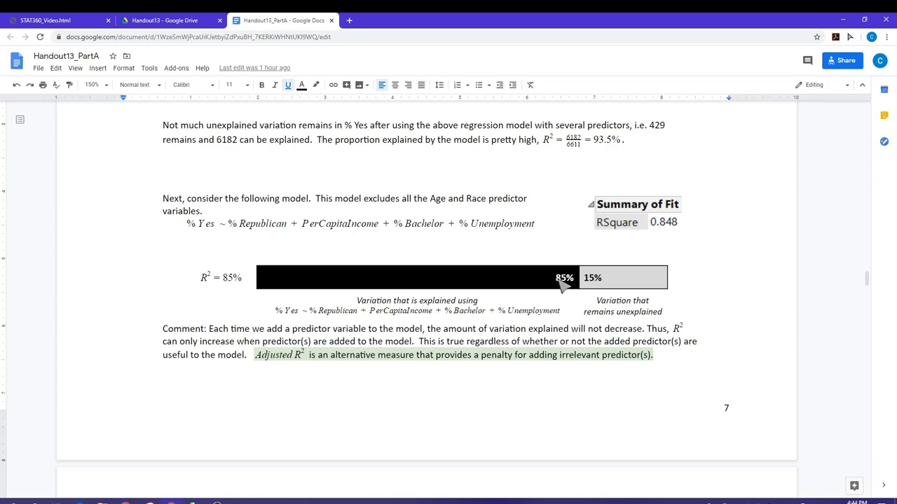
pyautogui.moveTo(394, 353)
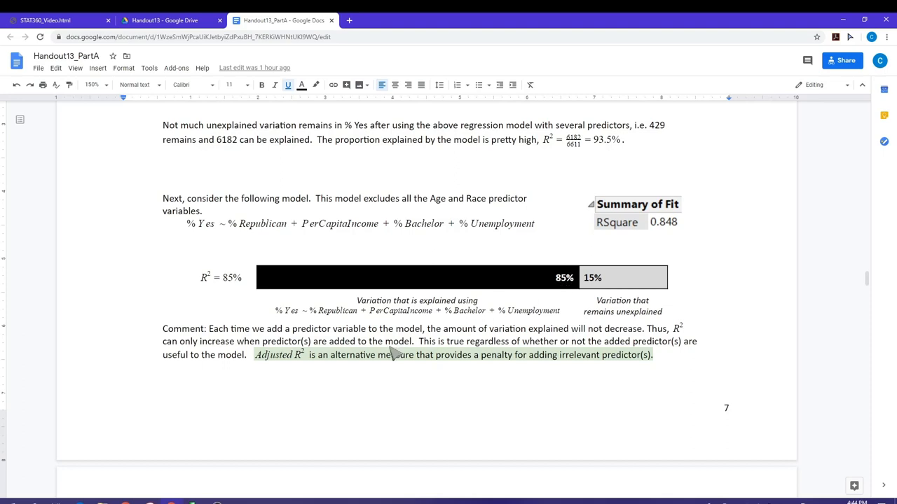
pyautogui.moveTo(364, 363)
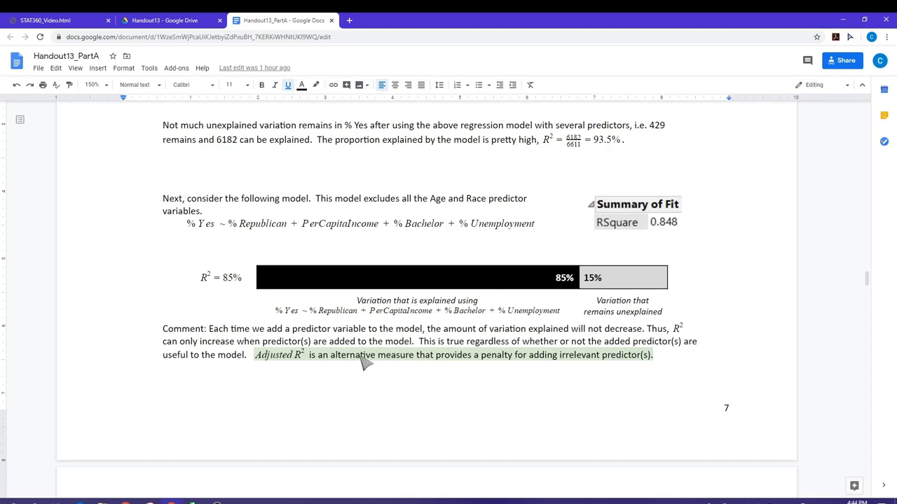
pyautogui.moveTo(289, 377)
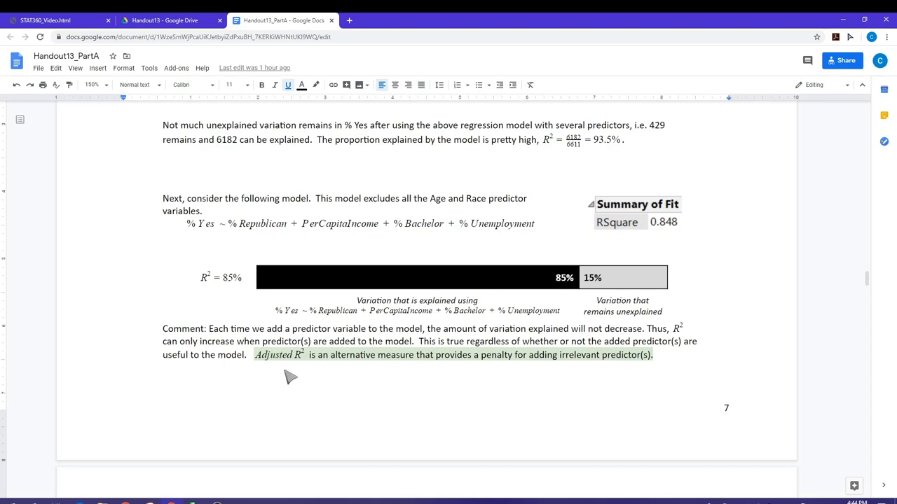
pyautogui.moveTo(493, 371)
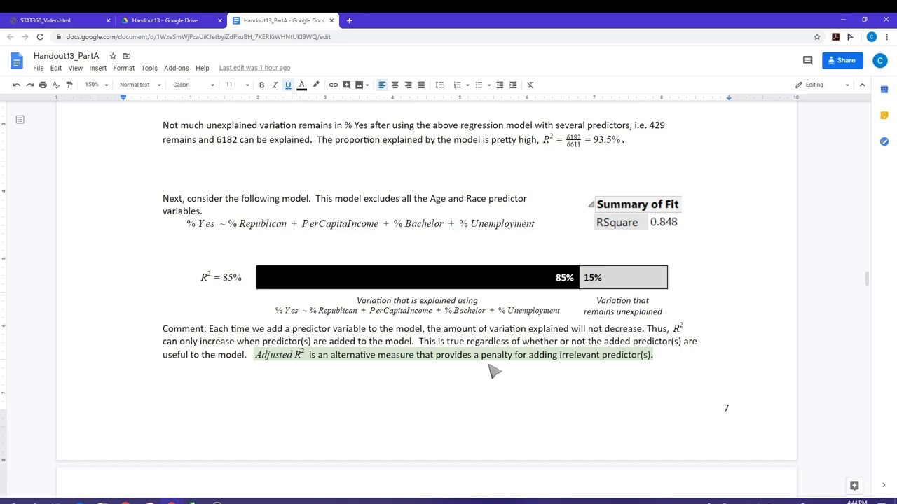
pyautogui.moveTo(591, 364)
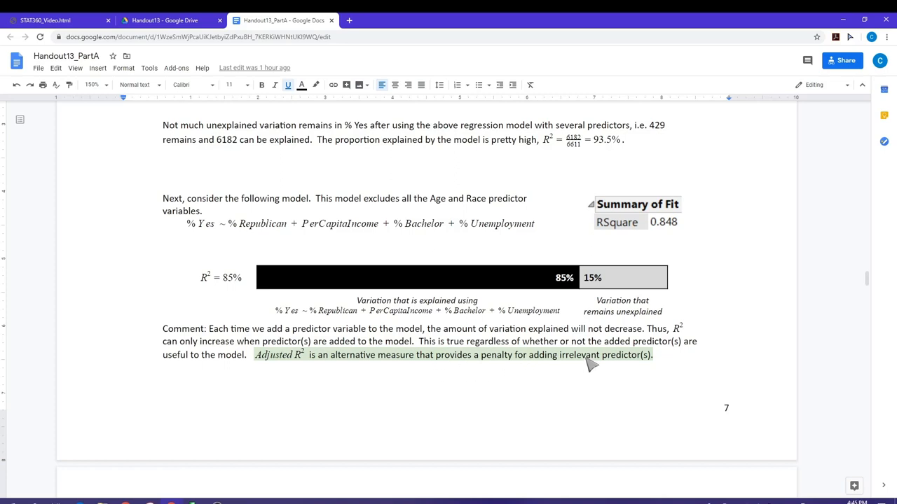
pyautogui.moveTo(479, 393)
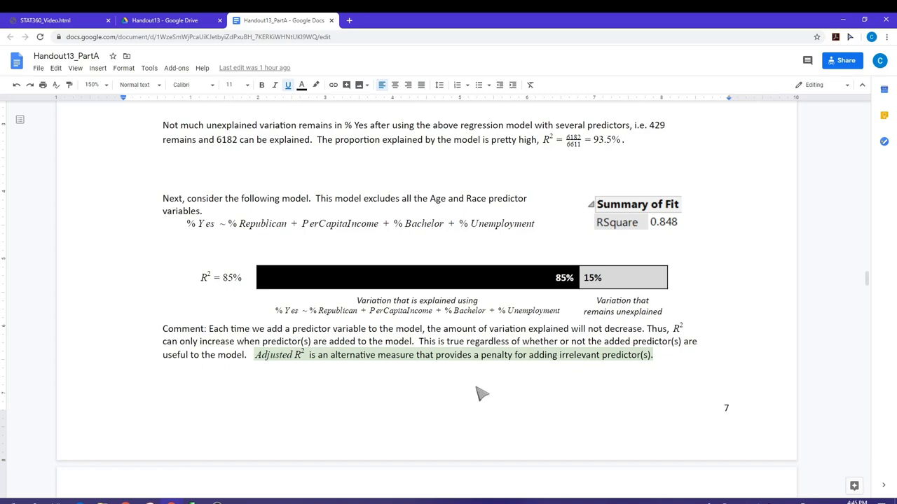
# Scroll down to the Adjusted R² definition and formulas at the top of page 8.
pyautogui.scroll(-3)
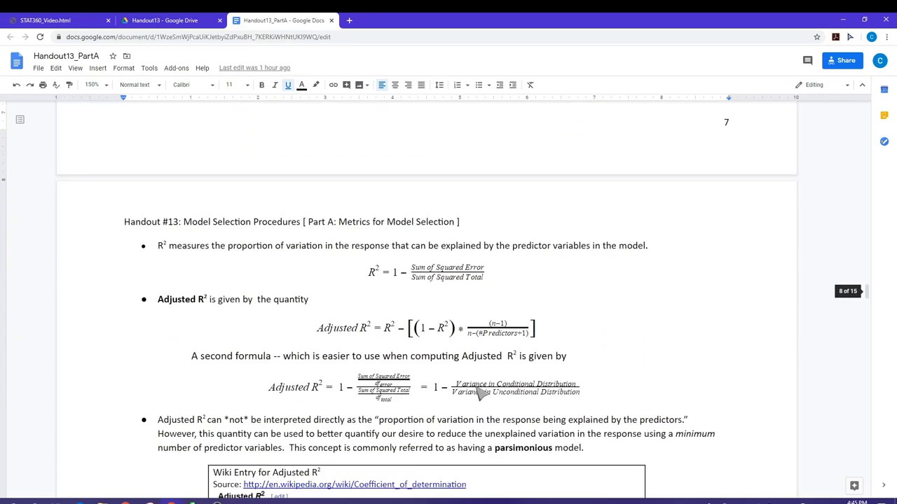
# Scroll down through the Wikipedia Adjusted R² entry toward the Additional Metrics table.
pyautogui.scroll(-3)
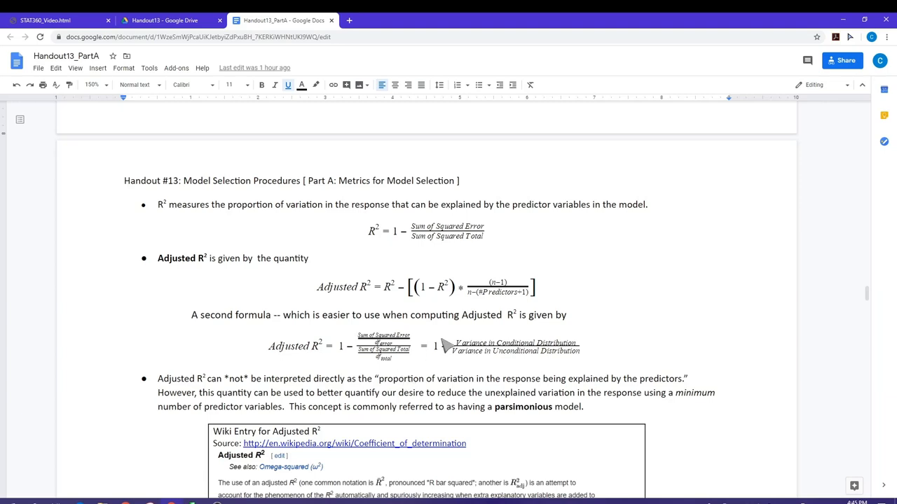
pyautogui.moveTo(545, 275)
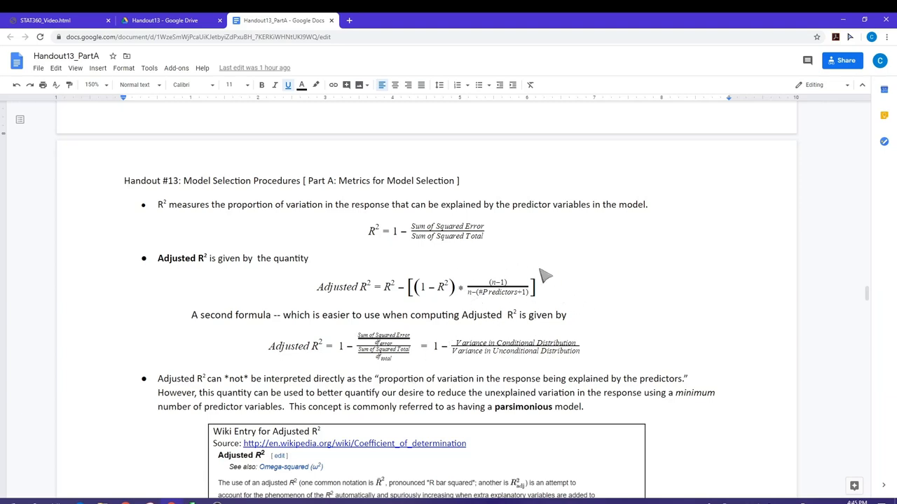
pyautogui.moveTo(552, 302)
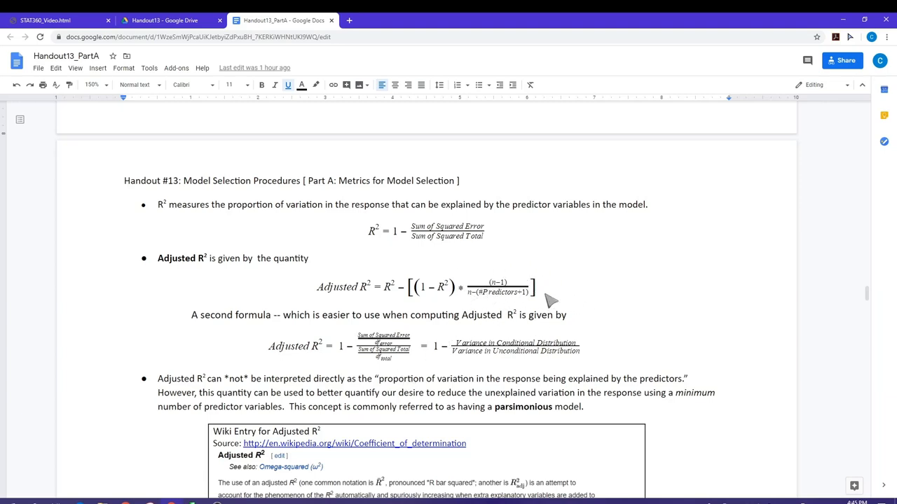
pyautogui.moveTo(539, 308)
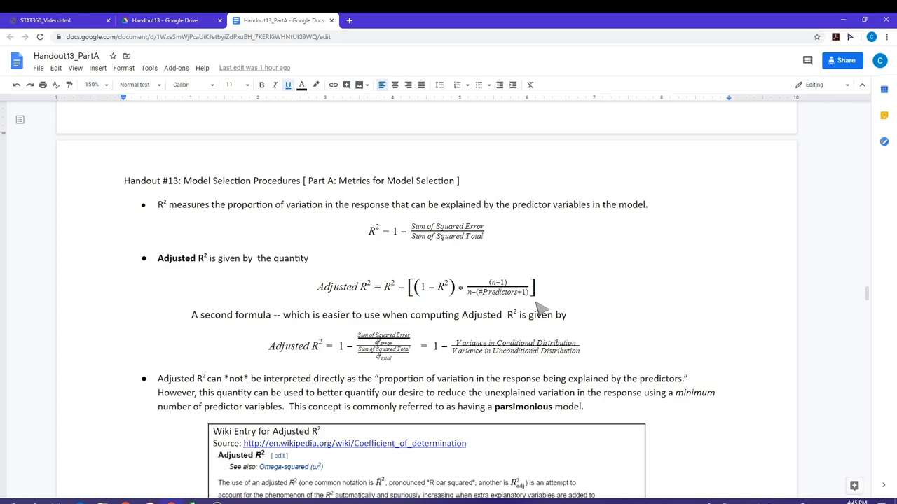
pyautogui.moveTo(553, 307)
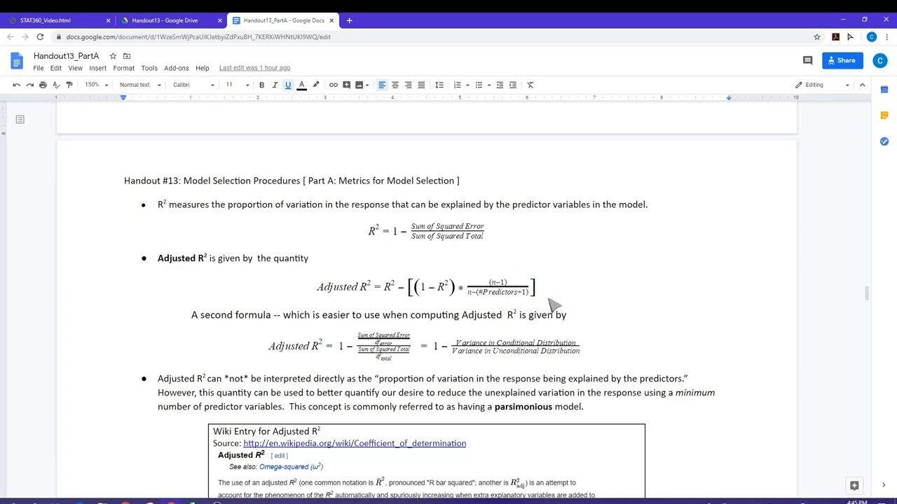
pyautogui.scroll(-3)
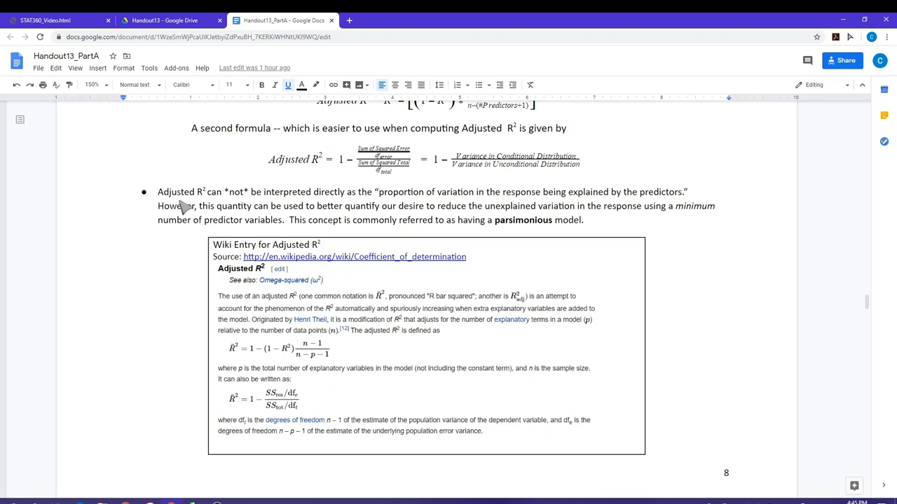
pyautogui.moveTo(191, 205)
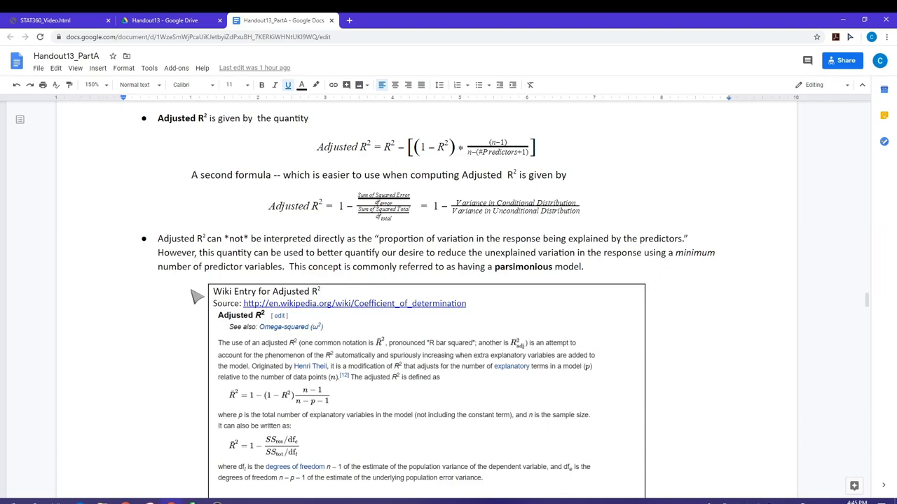
pyautogui.moveTo(545, 293)
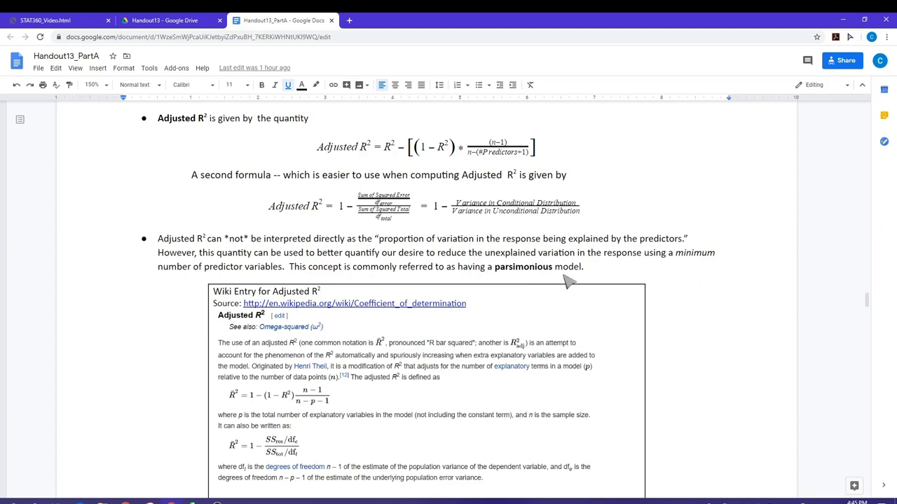
pyautogui.moveTo(568, 281)
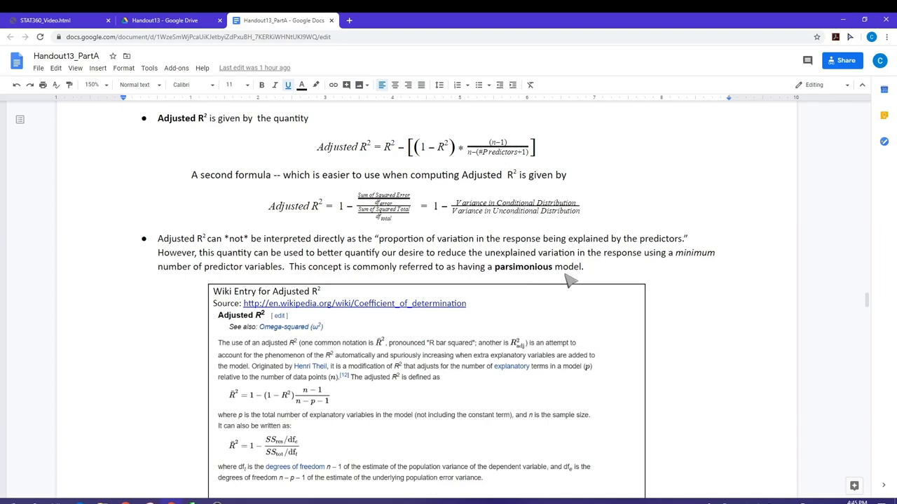
pyautogui.moveTo(563, 281)
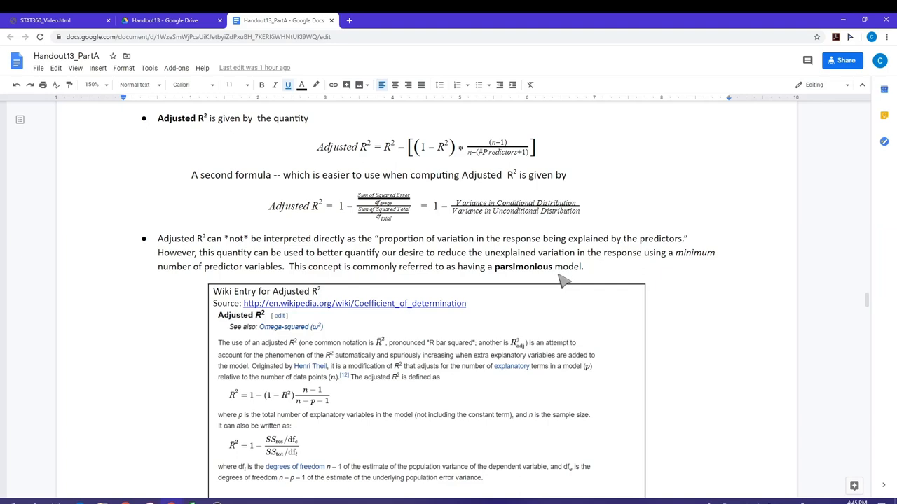
pyautogui.moveTo(515, 319)
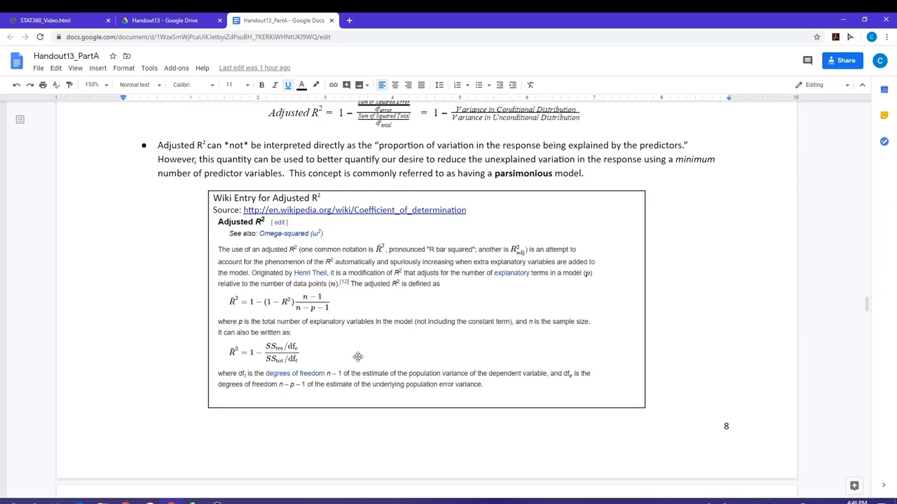
pyautogui.moveTo(586, 314)
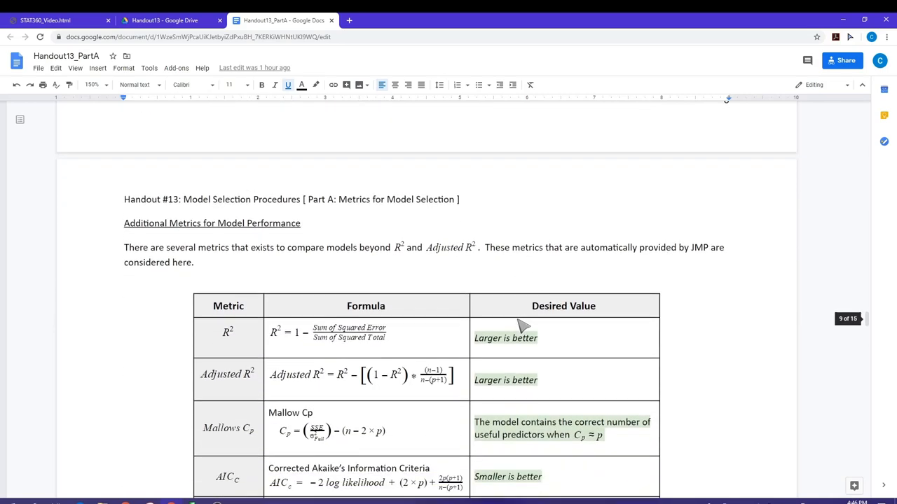
# Scroll down past the R², Adjusted R², Mallows Cp, AICc and BIC table.
pyautogui.scroll(-3)
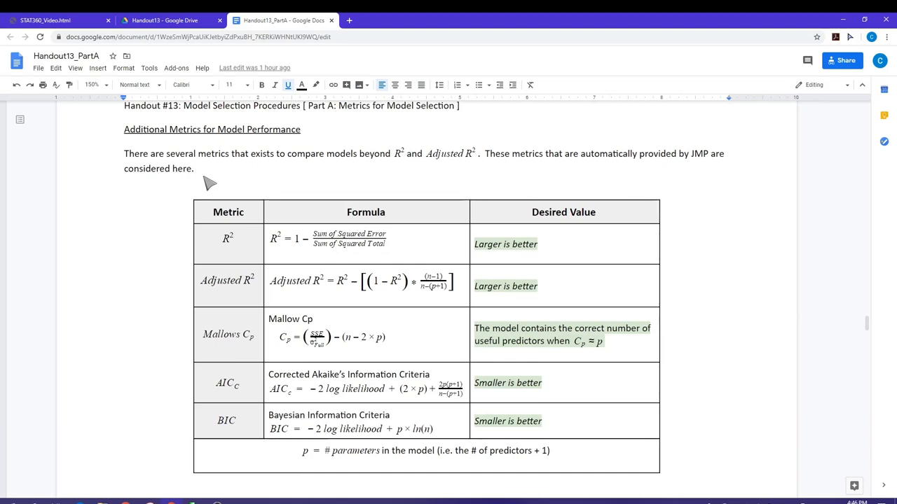
pyautogui.moveTo(398, 367)
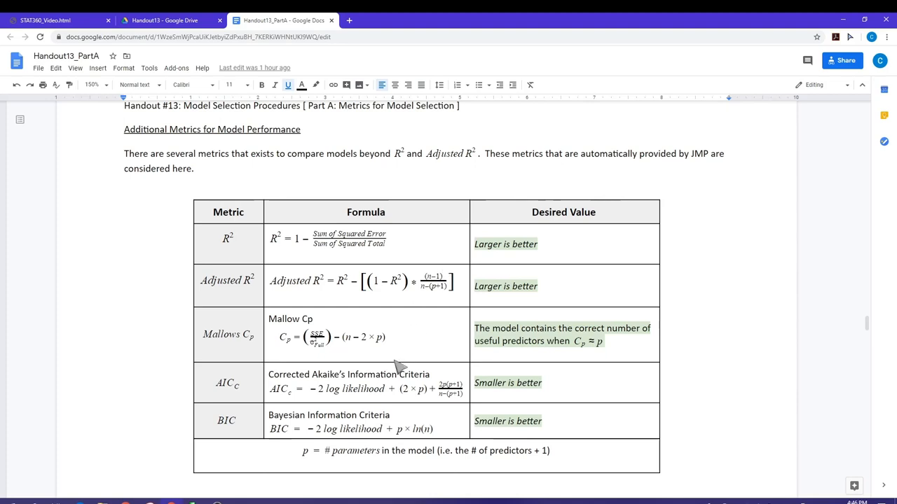
pyautogui.moveTo(301, 333)
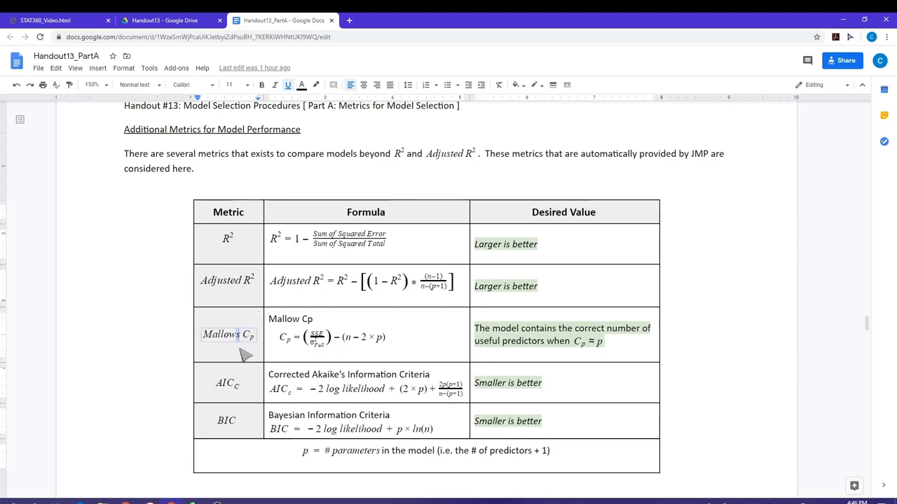
pyautogui.moveTo(241, 333); pyautogui.dragTo(240, 386)
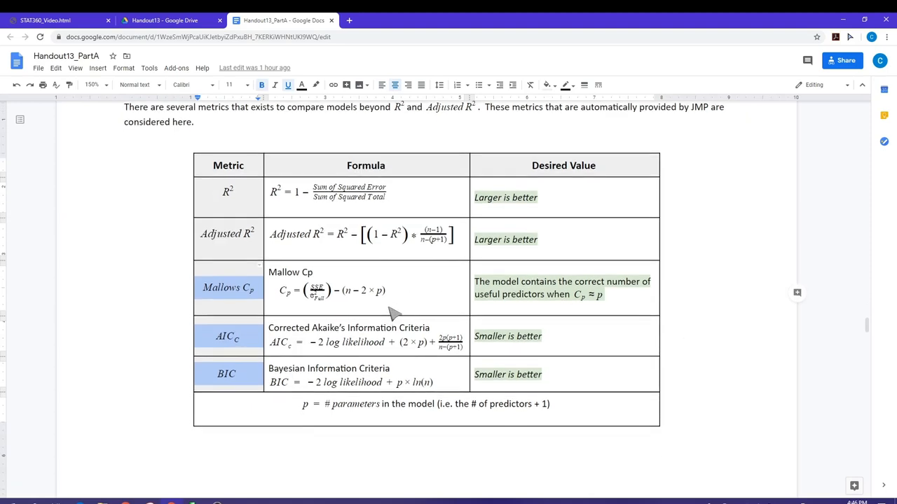
pyautogui.moveTo(434, 384)
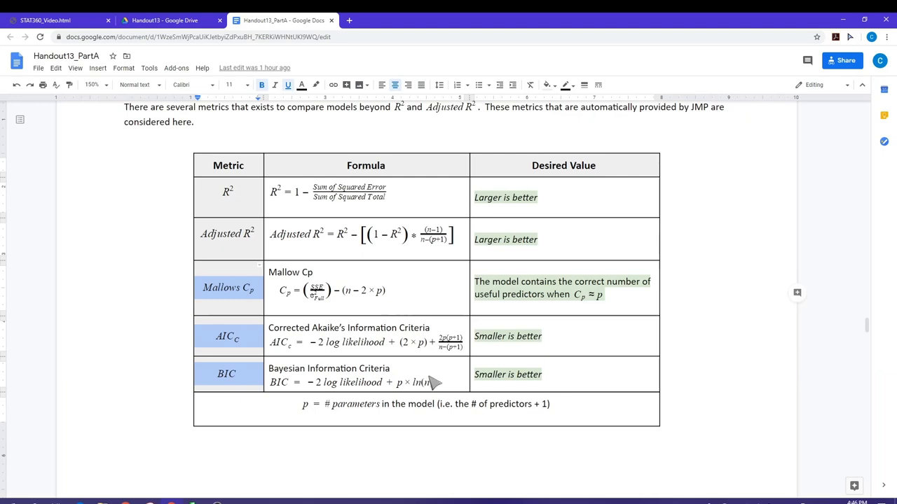
pyautogui.moveTo(460, 377)
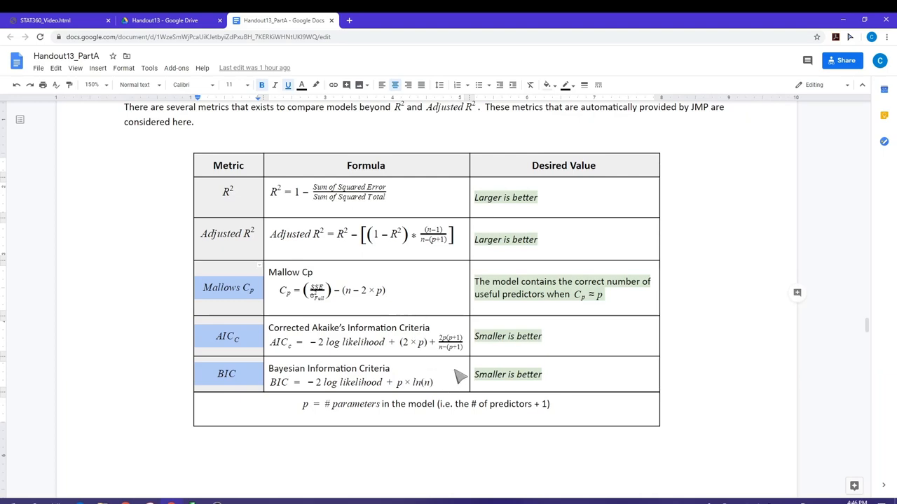
pyautogui.moveTo(408, 378)
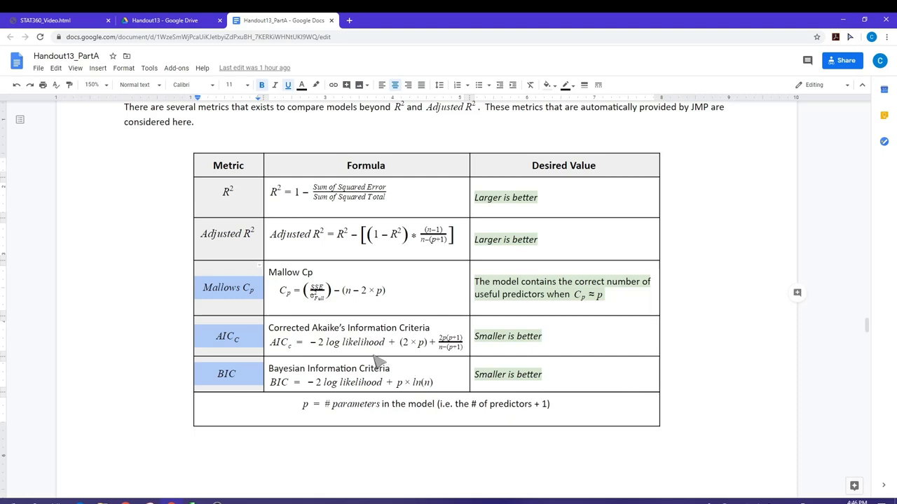
pyautogui.moveTo(297, 343)
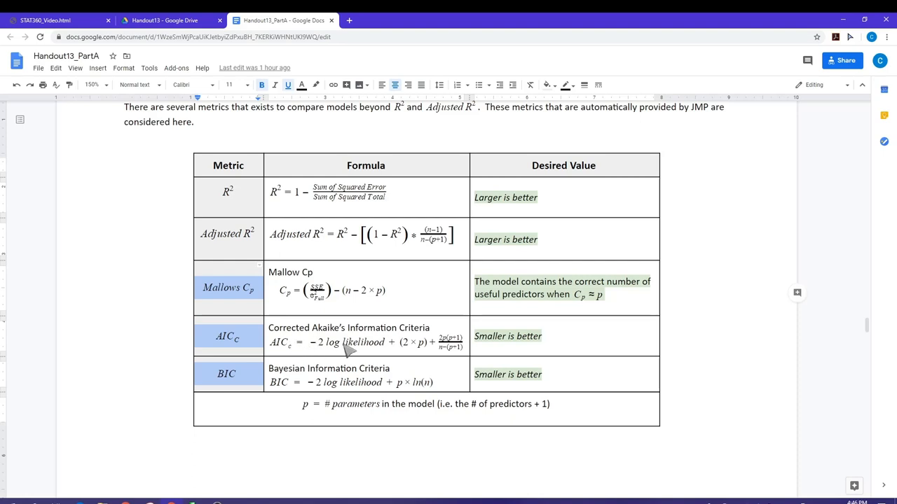
pyautogui.moveTo(558, 348)
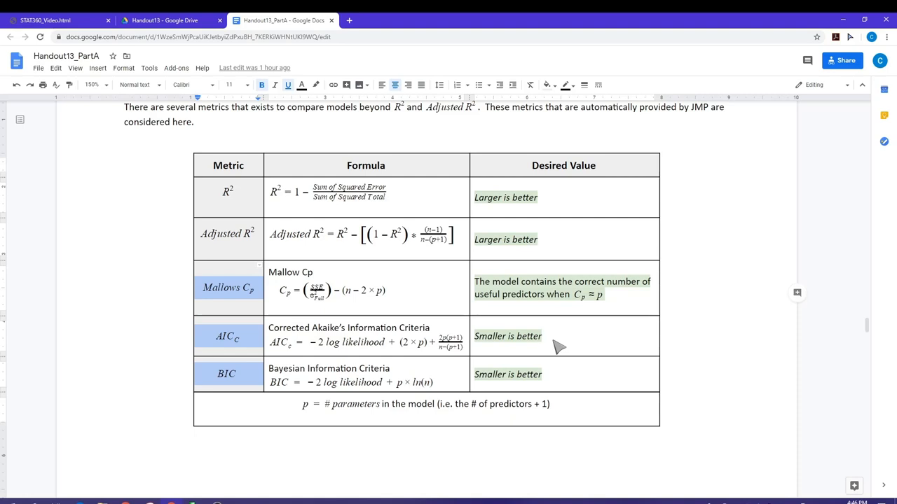
pyautogui.moveTo(555, 377)
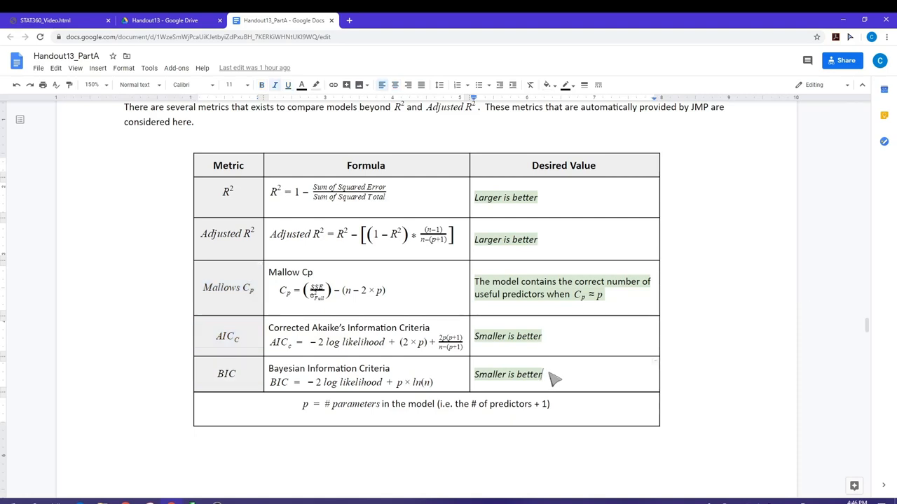
pyautogui.moveTo(538, 204)
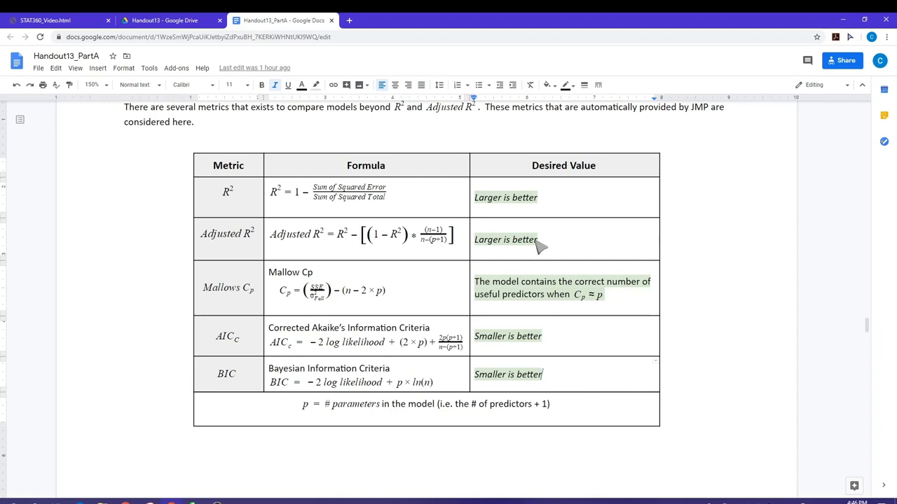
pyautogui.moveTo(545, 246)
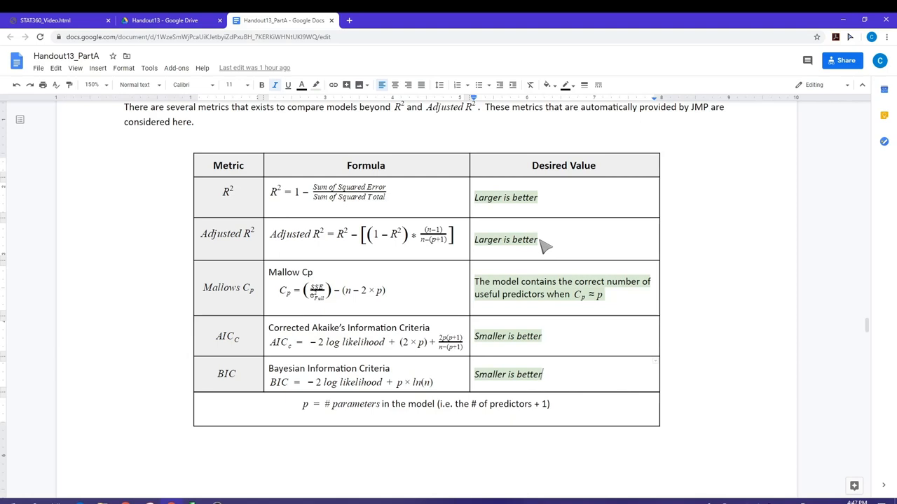
pyautogui.moveTo(547, 345)
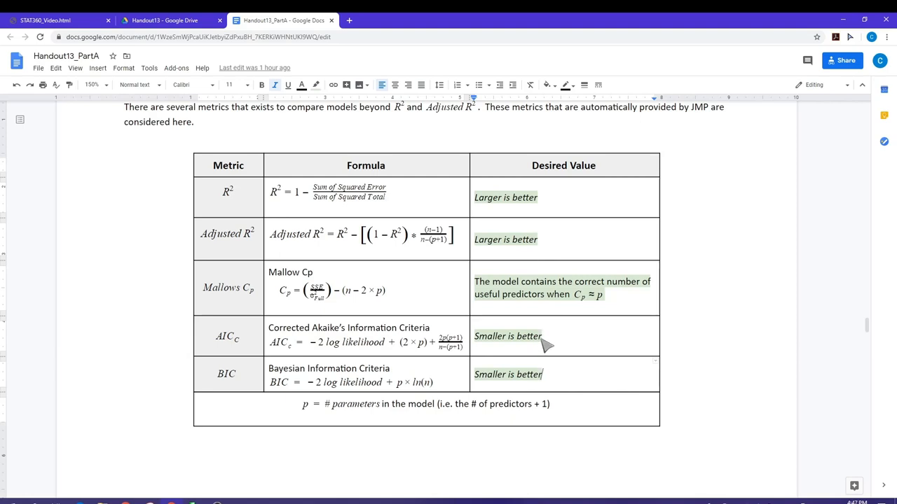
pyautogui.moveTo(574, 365)
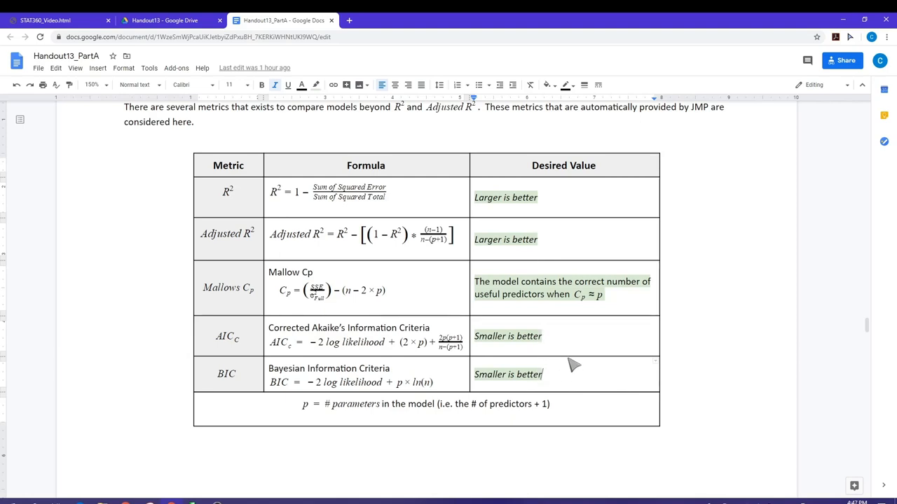
pyautogui.moveTo(297, 300)
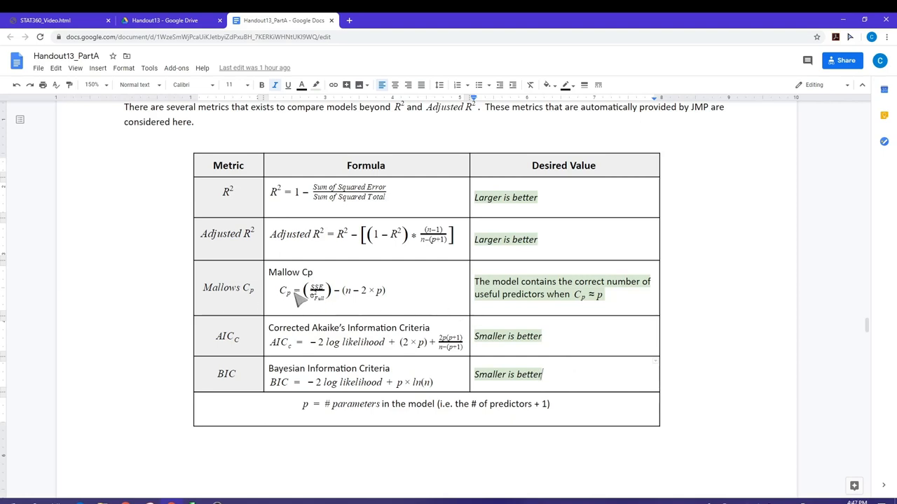
pyautogui.moveTo(426, 310)
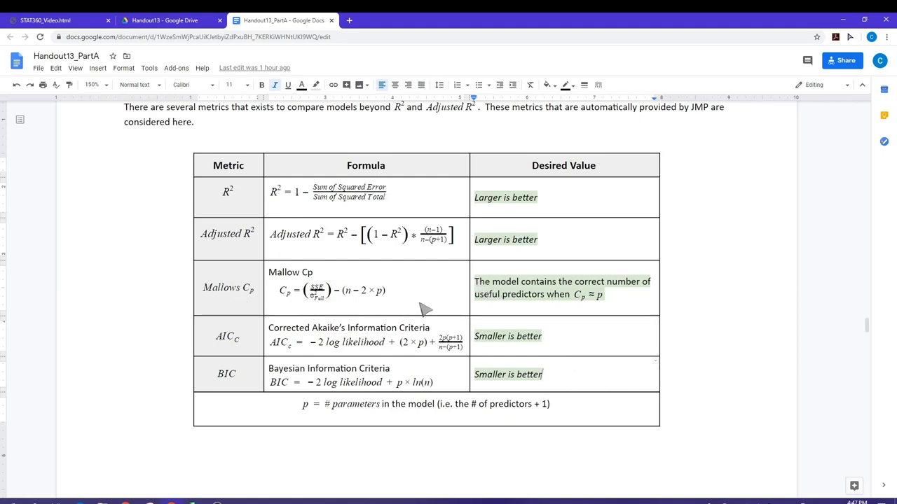
pyautogui.moveTo(544, 306)
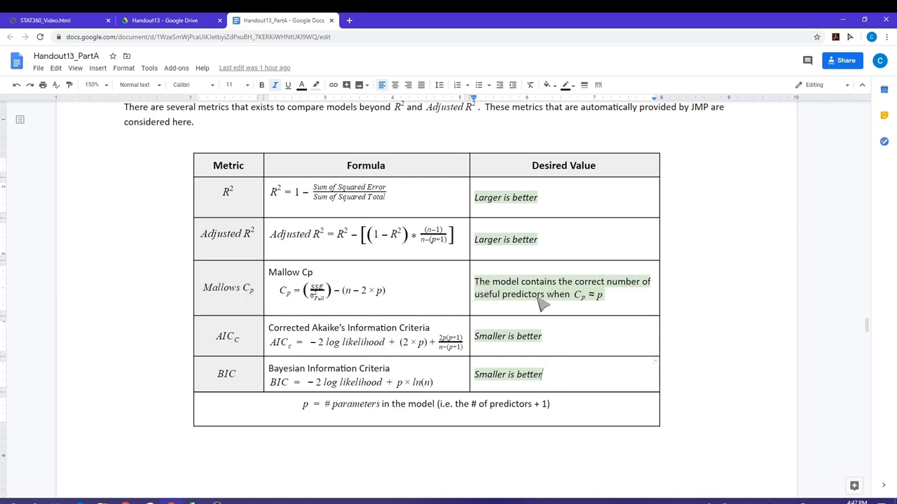
pyautogui.moveTo(608, 311)
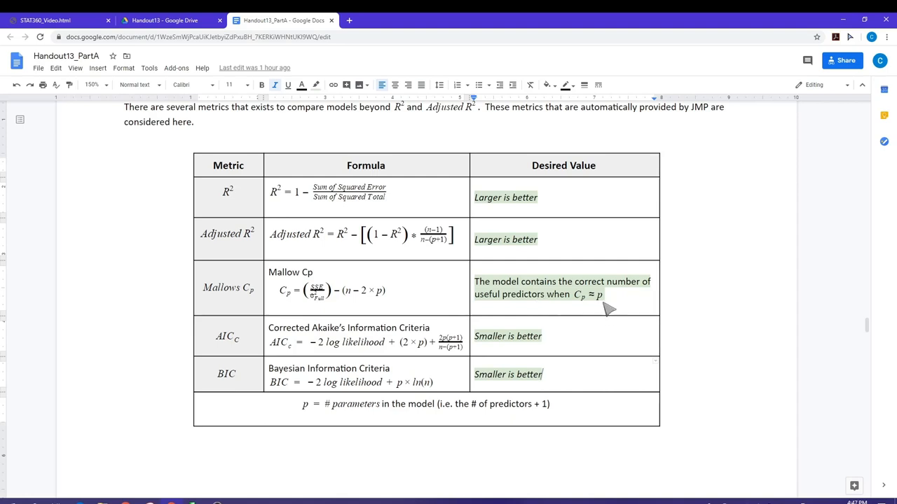
pyautogui.moveTo(620, 311)
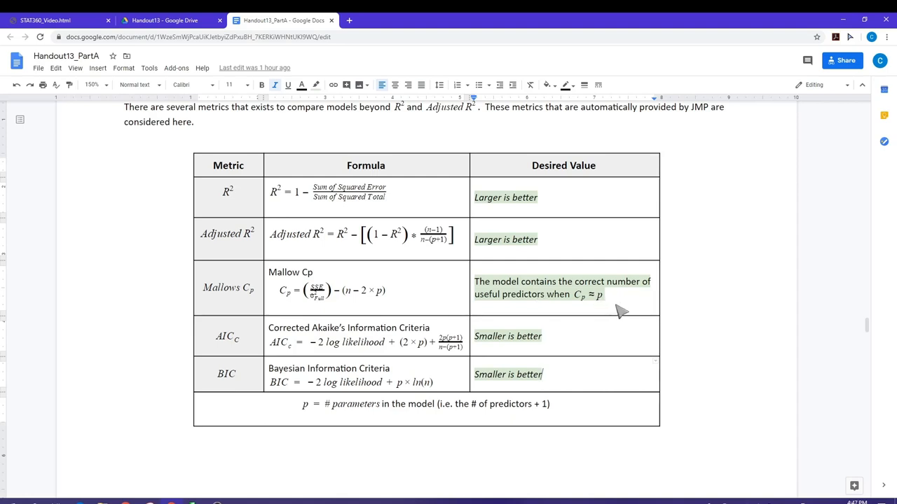
pyautogui.moveTo(367, 265)
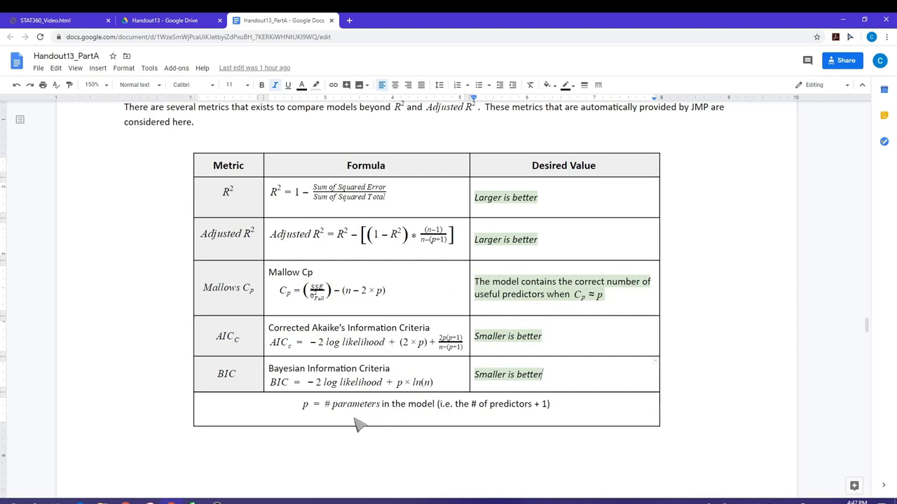
pyautogui.moveTo(437, 417)
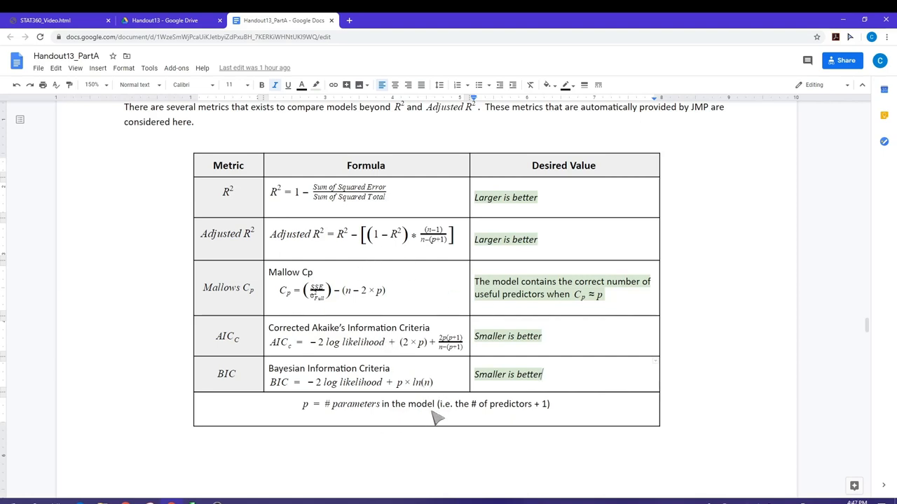
pyautogui.moveTo(605, 311)
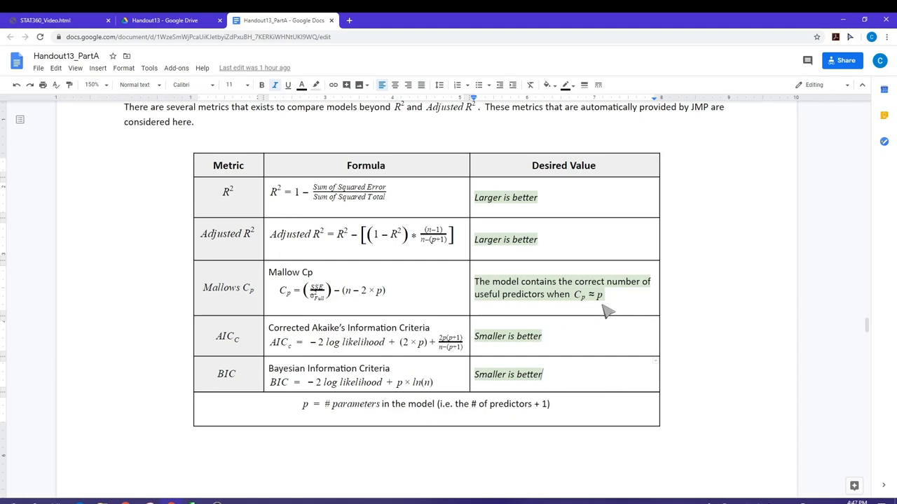
pyautogui.moveTo(600, 315)
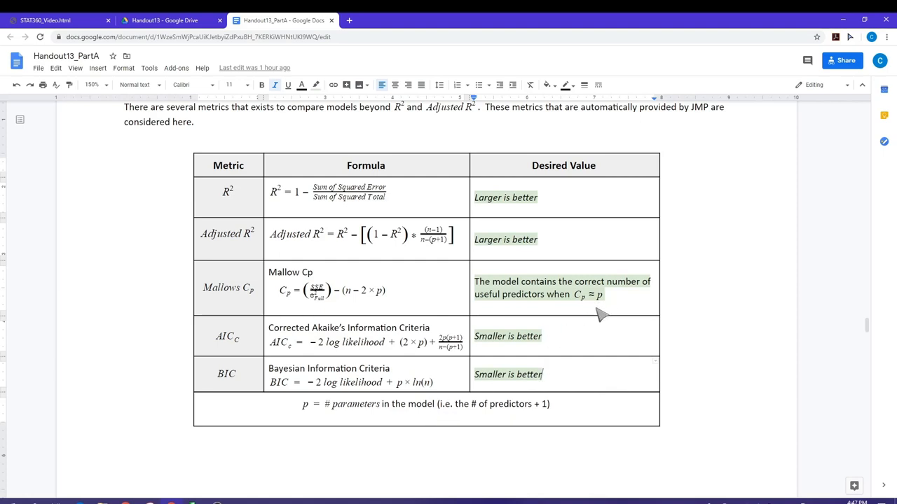
pyautogui.moveTo(488, 413)
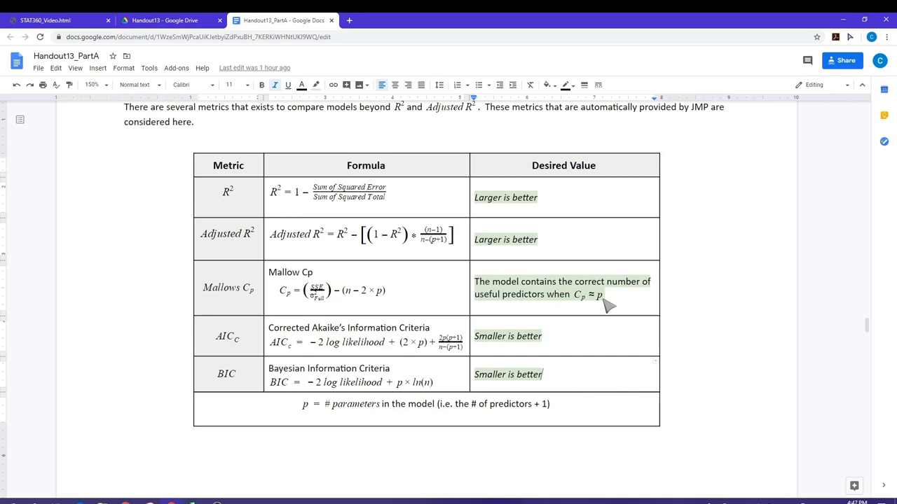
pyautogui.moveTo(390, 429)
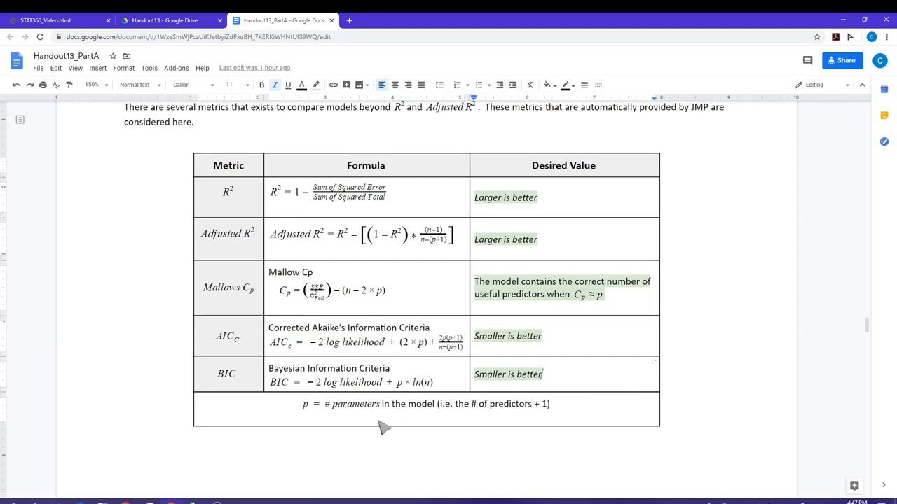
pyautogui.moveTo(448, 431)
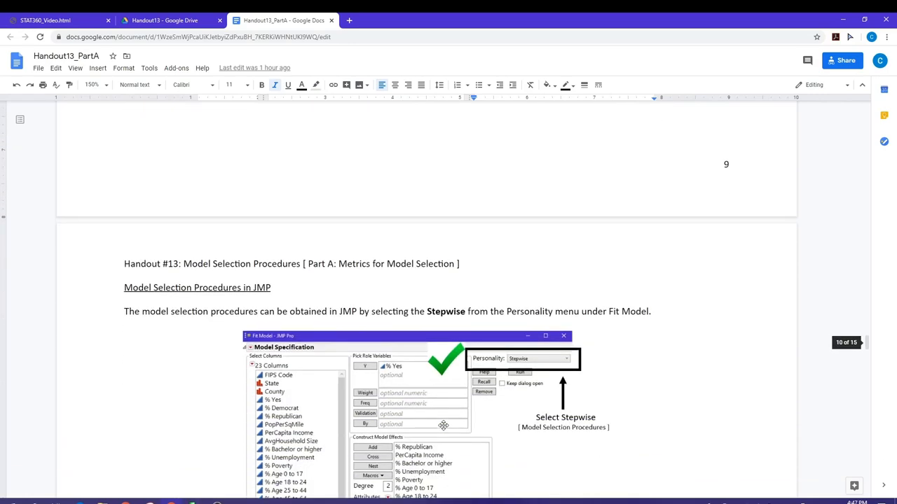
# Scroll down until the Stepwise Regression Control screenshot appears below the Fit Model image.
pyautogui.scroll(-3)
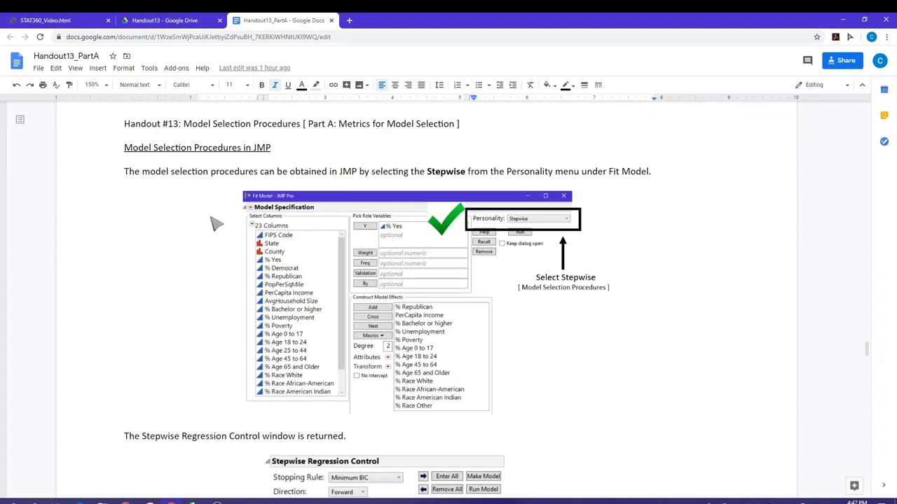
pyautogui.moveTo(236, 201)
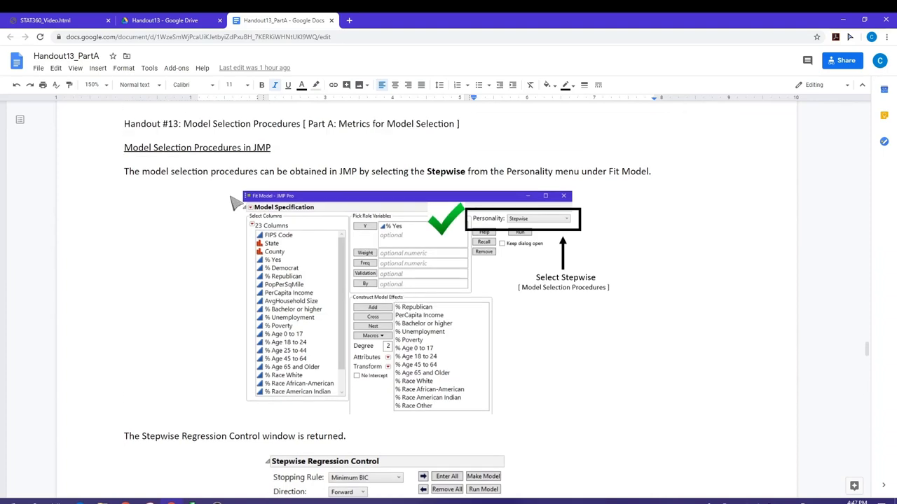
pyautogui.moveTo(535, 216)
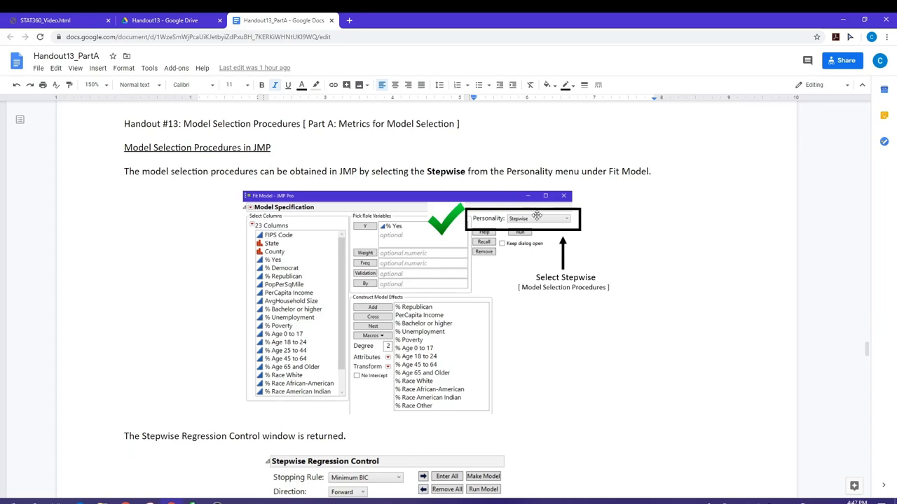
pyautogui.moveTo(507, 202)
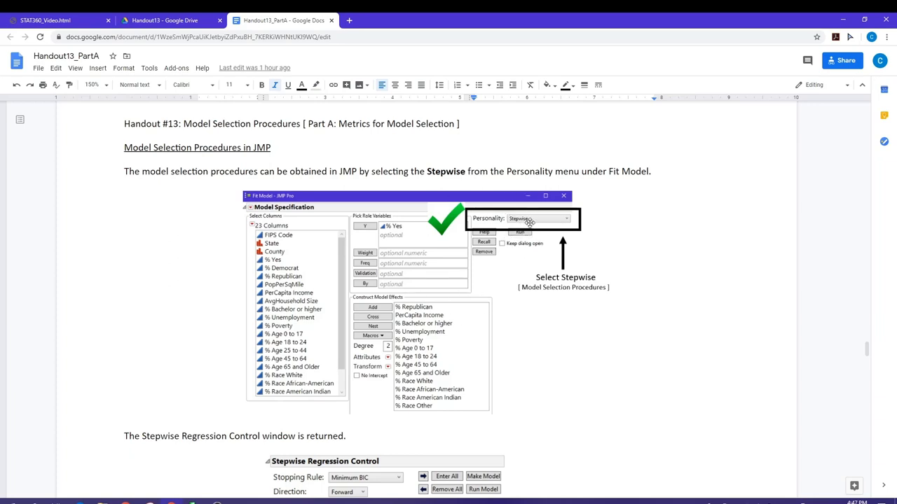
pyautogui.moveTo(504, 222)
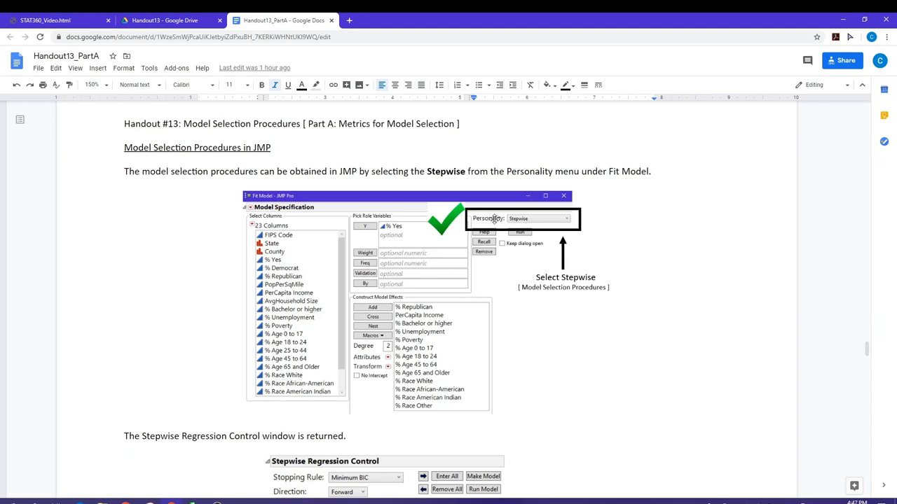
pyautogui.moveTo(226, 179)
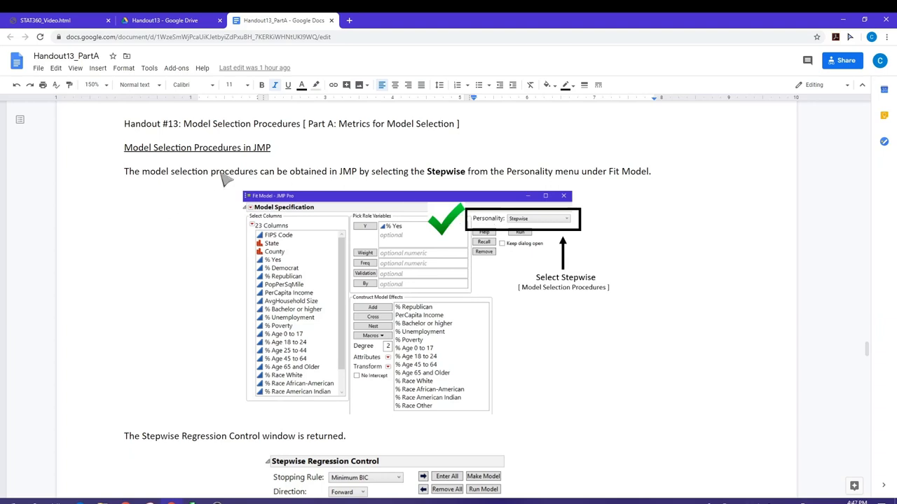
pyautogui.moveTo(667, 335)
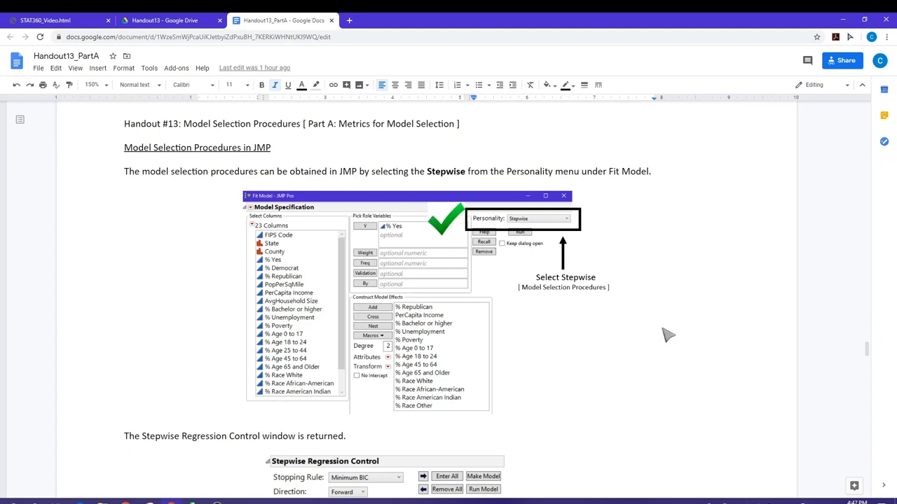
pyautogui.scroll(-3)
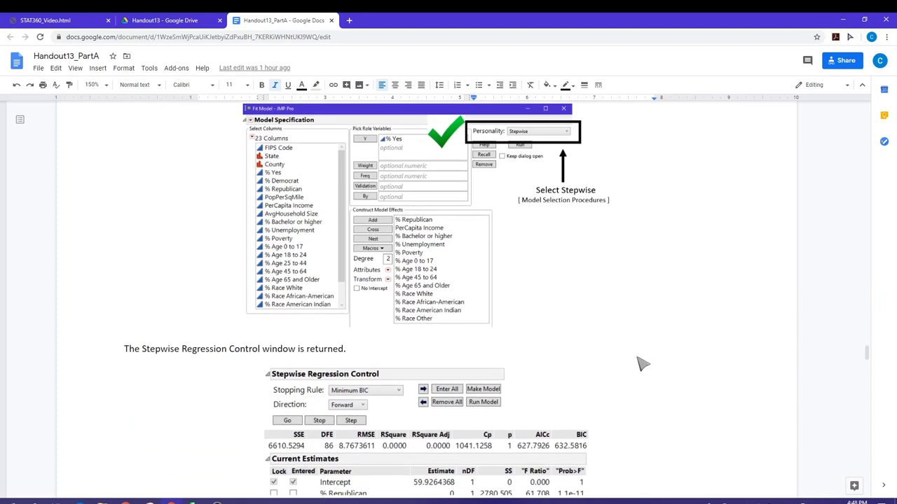
# Scroll down past page 10 toward the Stopping Rule table.
pyautogui.scroll(-3)
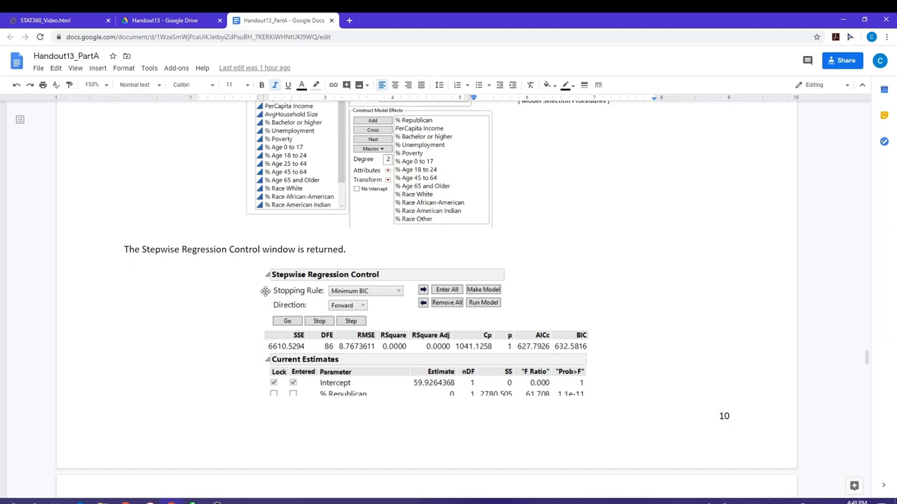
pyautogui.moveTo(266, 305)
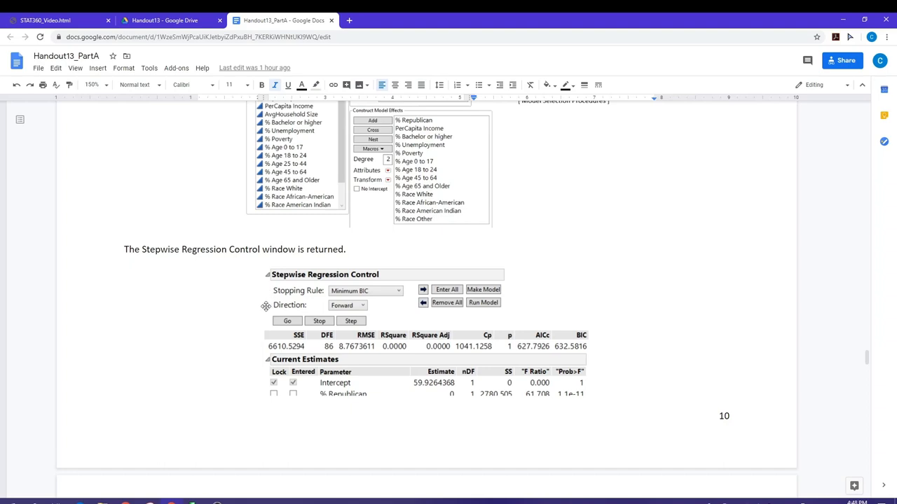
pyautogui.moveTo(322, 279)
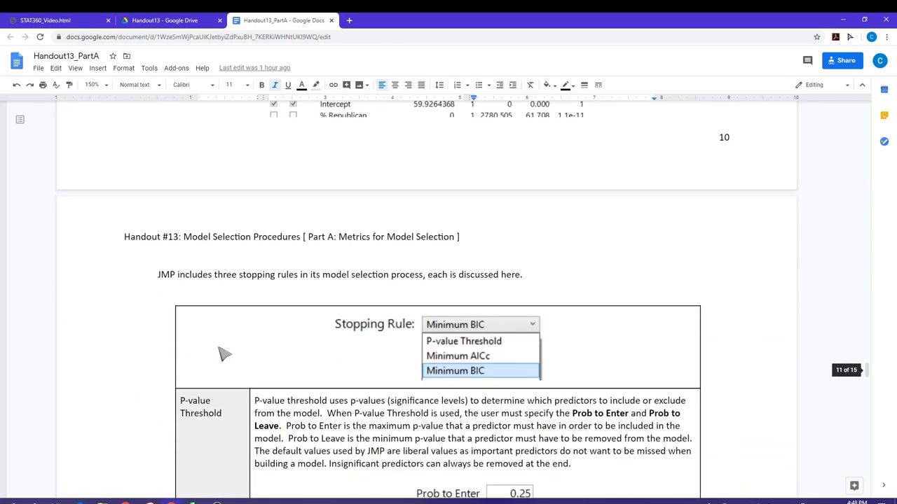
pyautogui.scroll(-3)
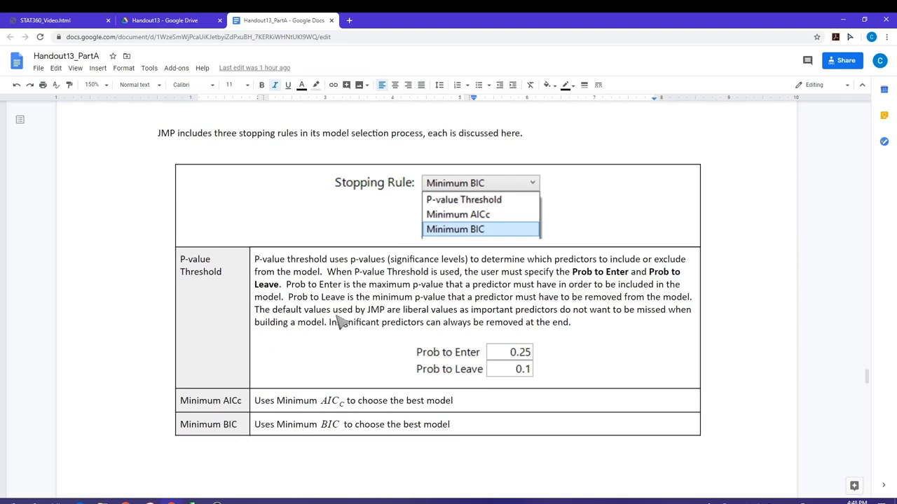
pyautogui.scroll(-3)
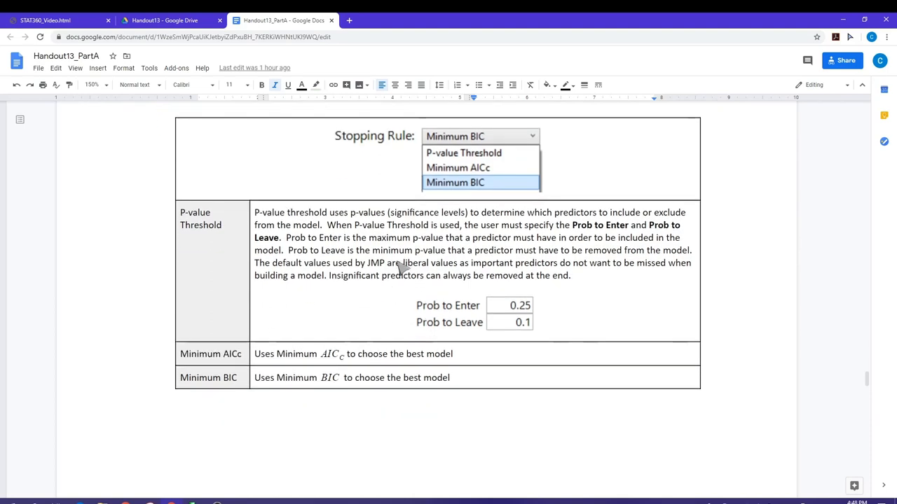
pyautogui.moveTo(524, 168)
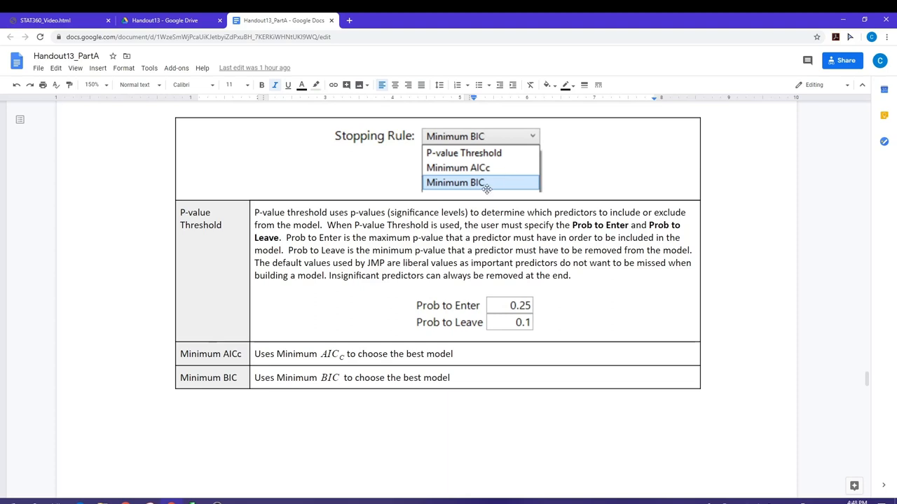
pyautogui.moveTo(347, 269)
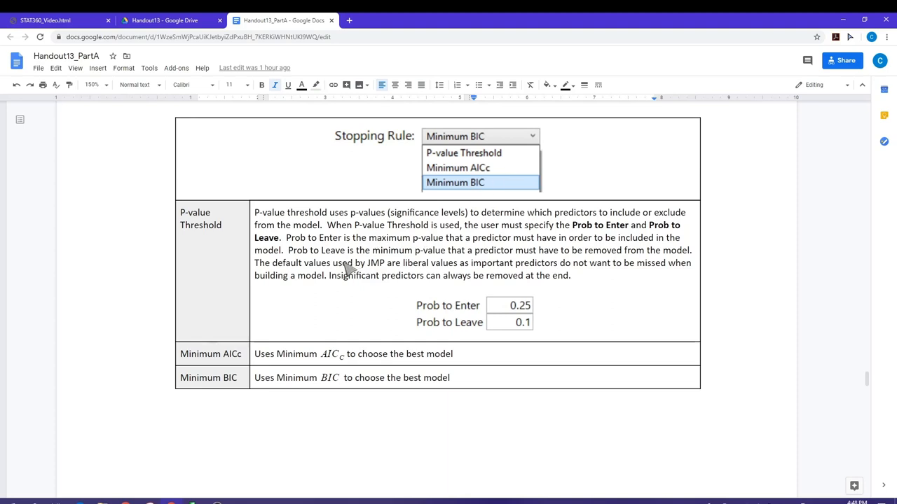
pyautogui.moveTo(468, 174)
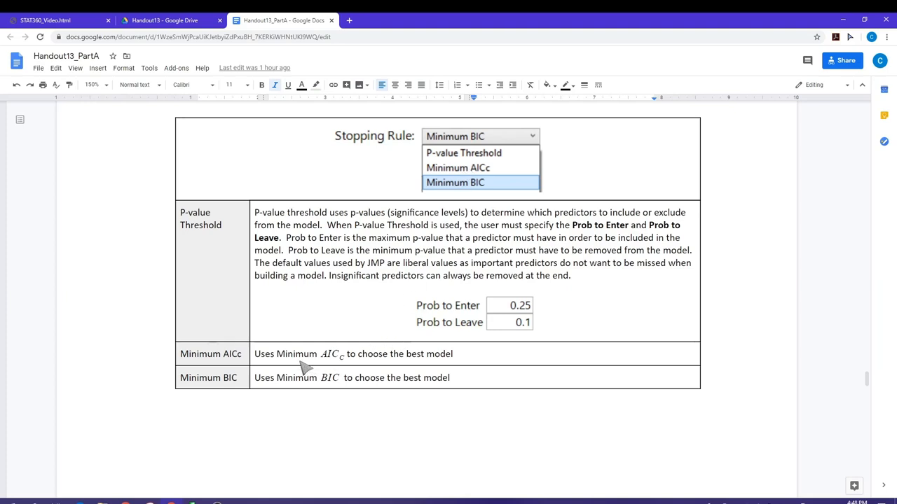
pyautogui.moveTo(336, 364)
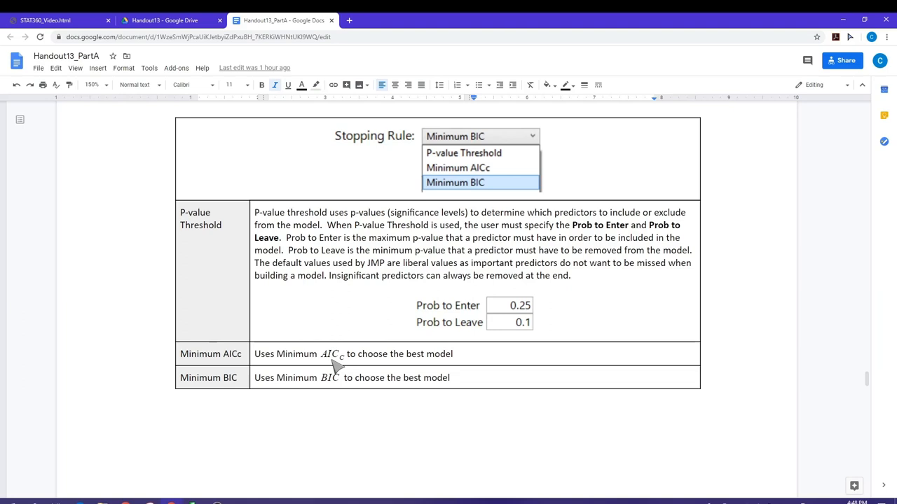
pyautogui.moveTo(261, 389)
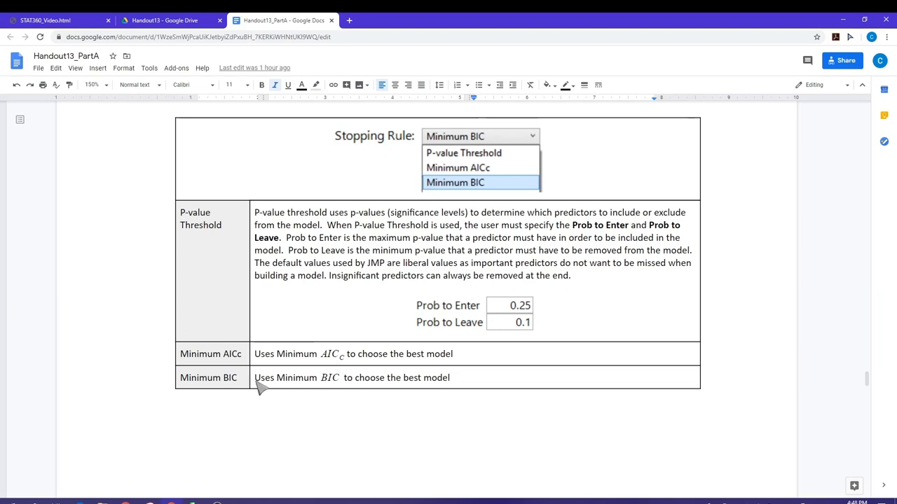
pyautogui.moveTo(339, 392)
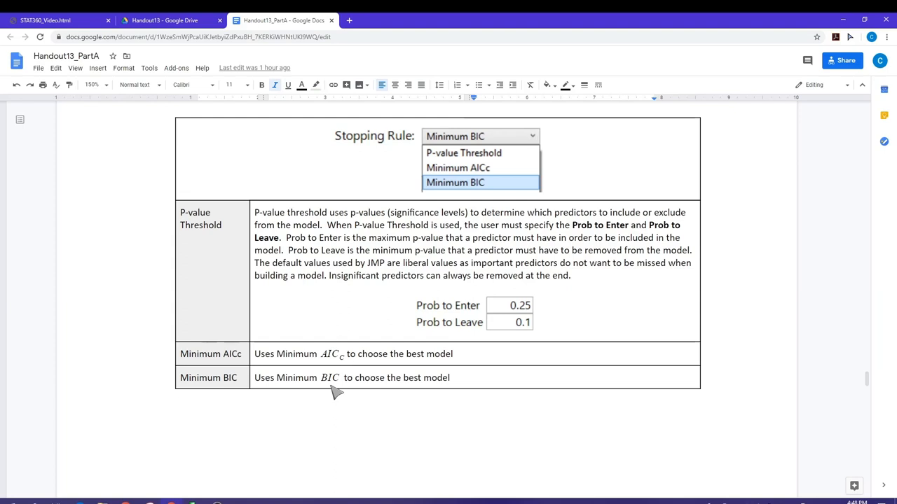
pyautogui.moveTo(484, 187)
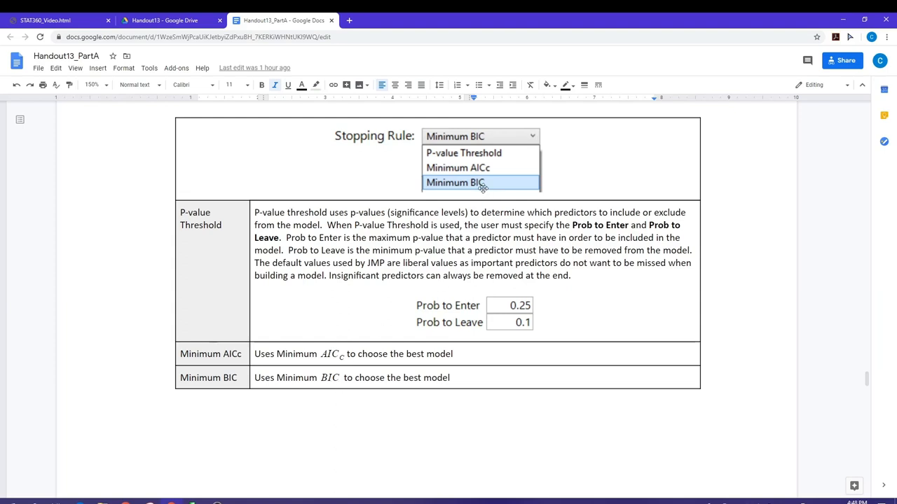
pyautogui.moveTo(505, 153)
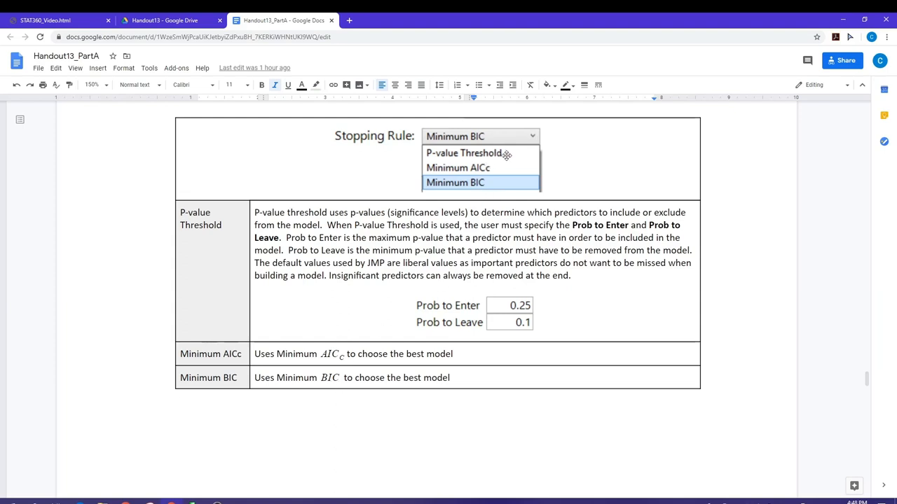
pyautogui.moveTo(395, 259)
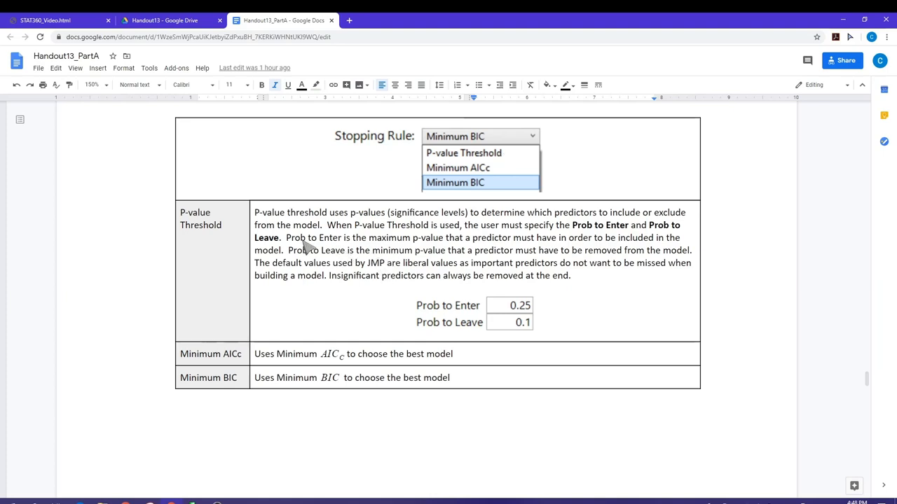
pyautogui.moveTo(343, 241)
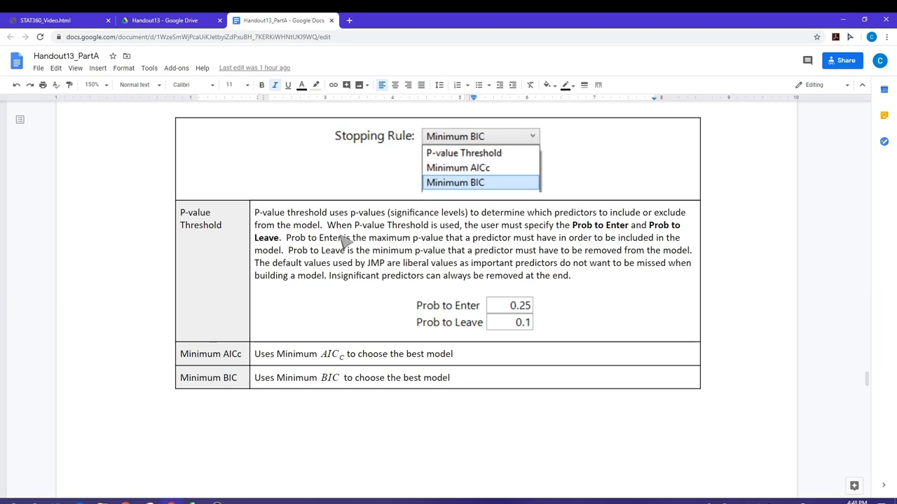
pyautogui.moveTo(407, 287)
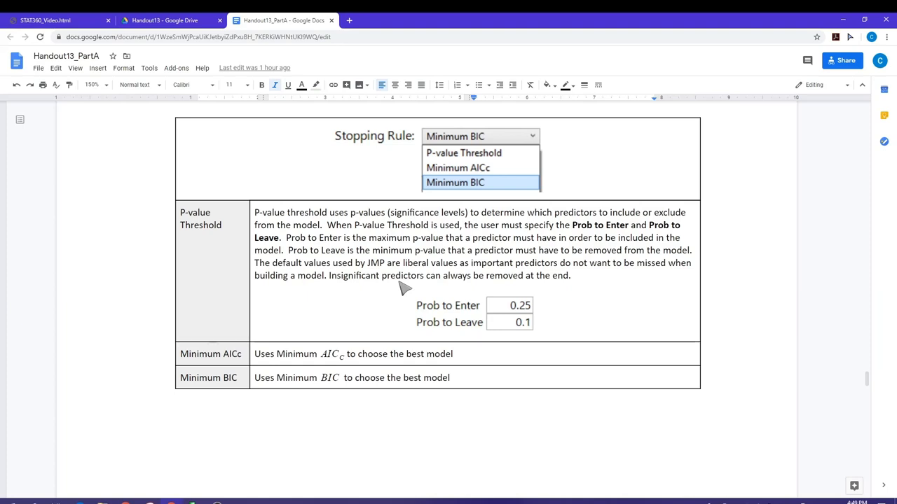
pyautogui.moveTo(463, 328)
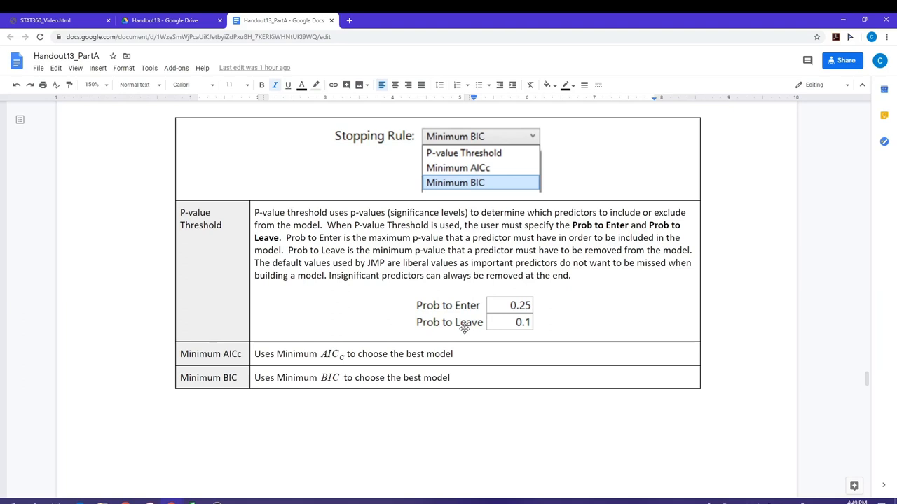
pyautogui.moveTo(448, 252)
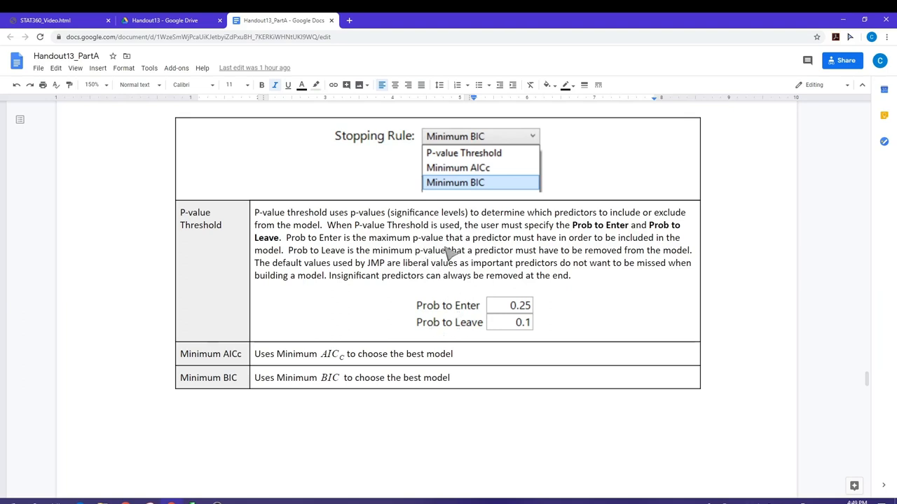
pyautogui.moveTo(533, 252)
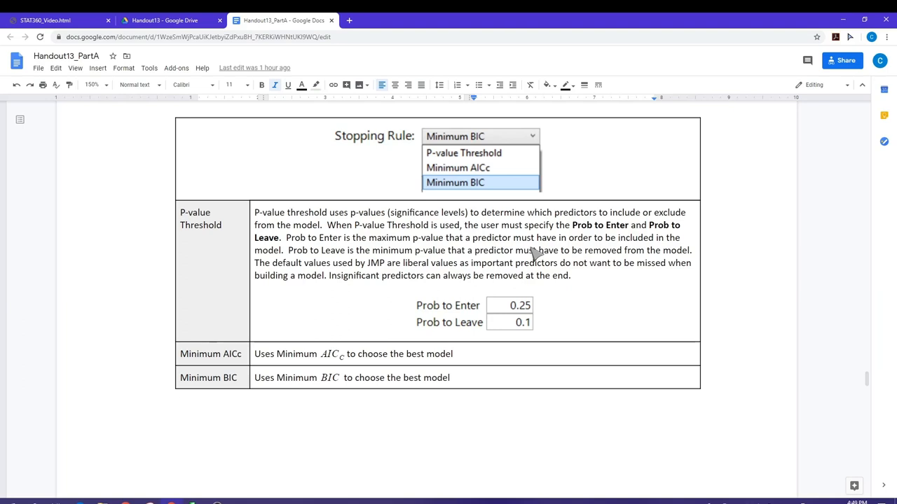
pyautogui.moveTo(511, 274)
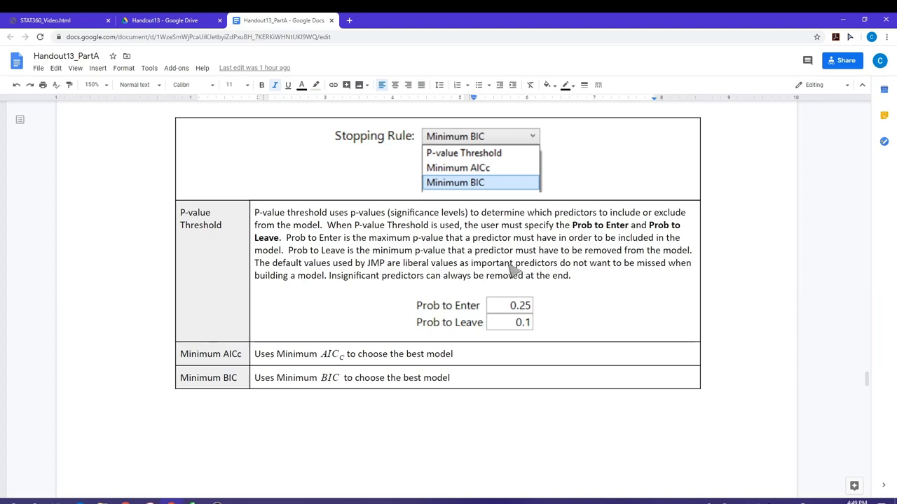
pyautogui.moveTo(456, 286)
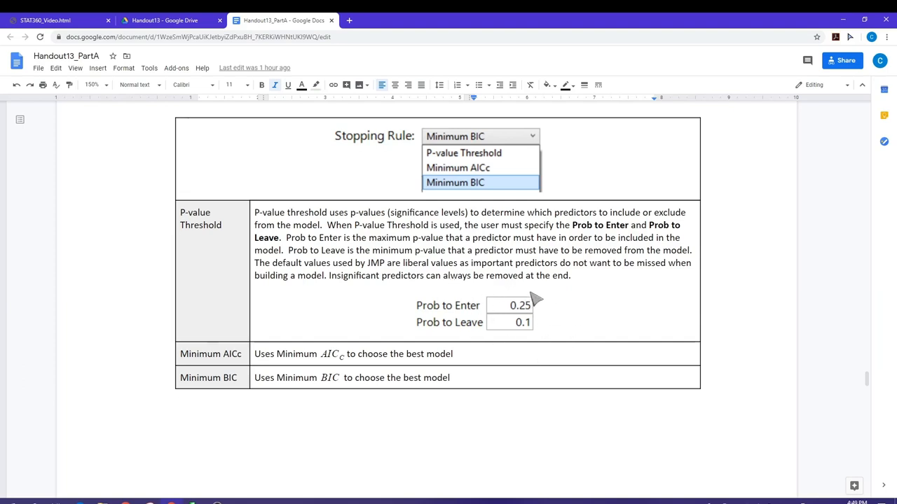
pyautogui.moveTo(549, 323)
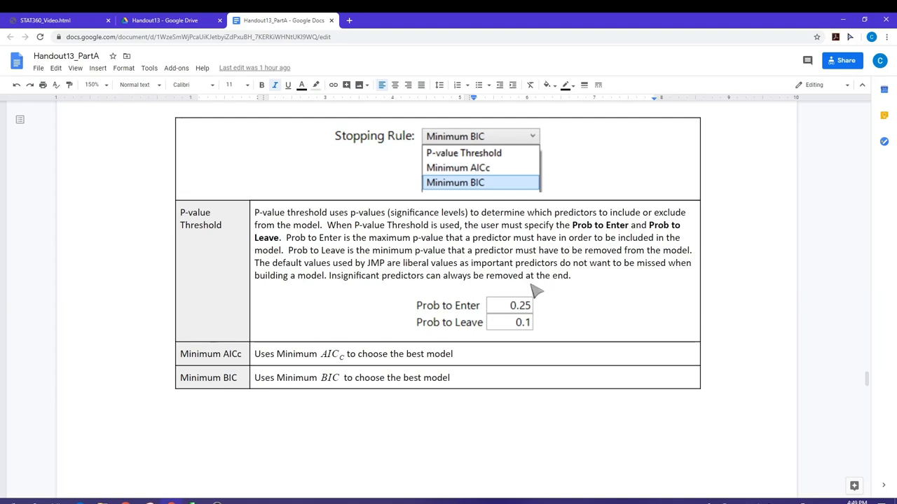
pyautogui.moveTo(595, 315)
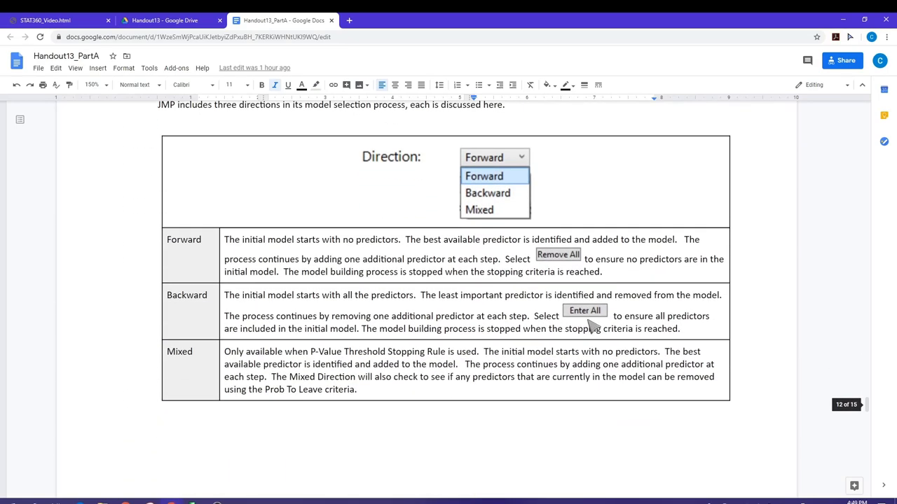
pyautogui.moveTo(350, 231)
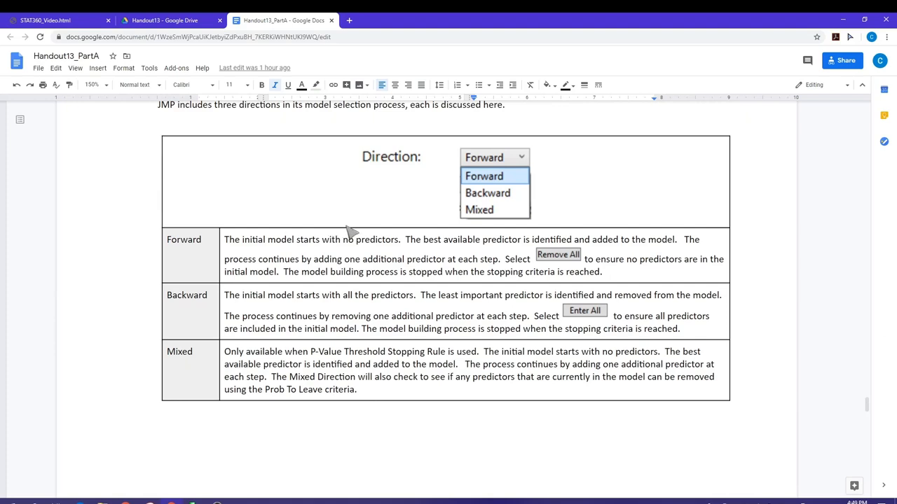
pyautogui.moveTo(574, 193)
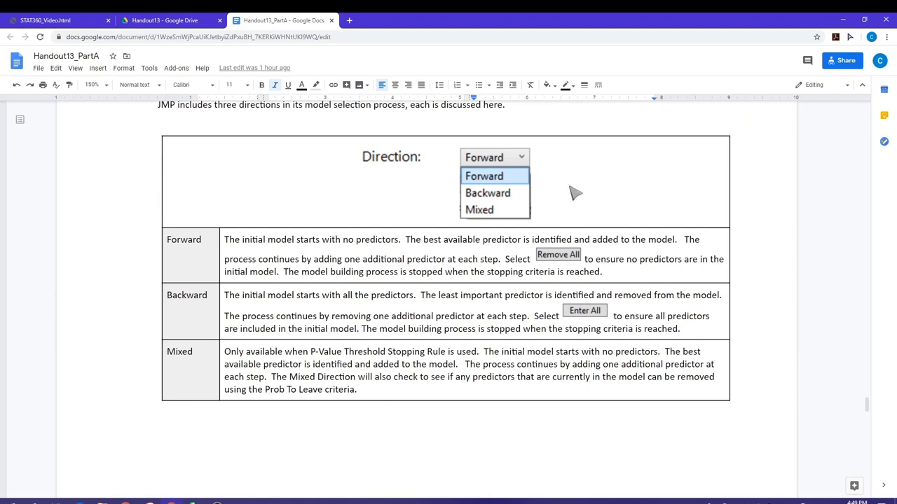
pyautogui.moveTo(567, 213)
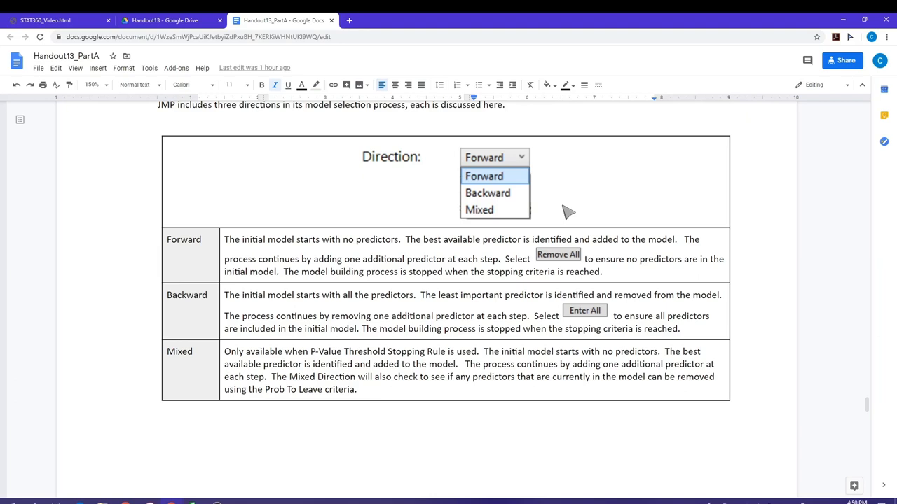
pyautogui.moveTo(279, 283)
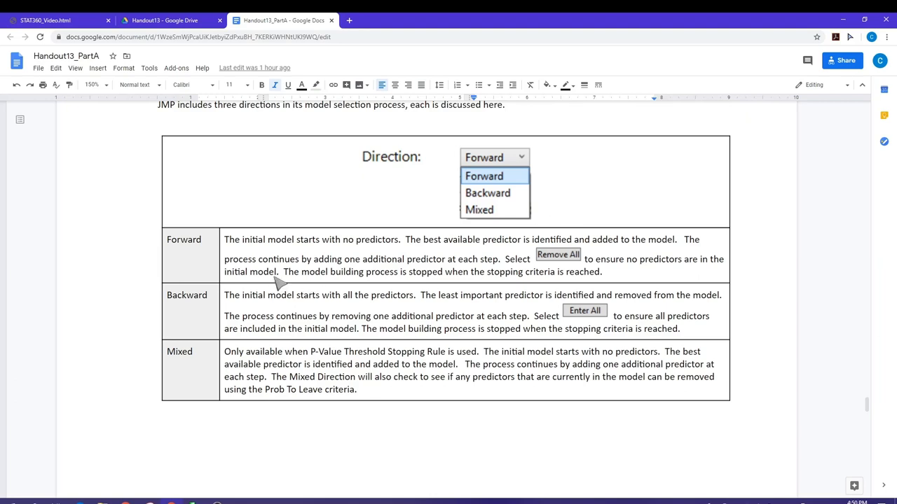
pyautogui.moveTo(259, 279)
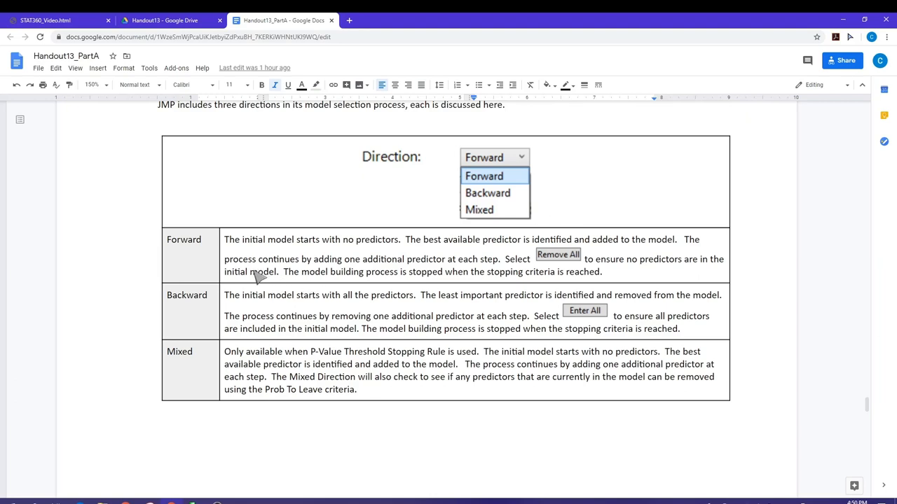
pyautogui.scroll(-3)
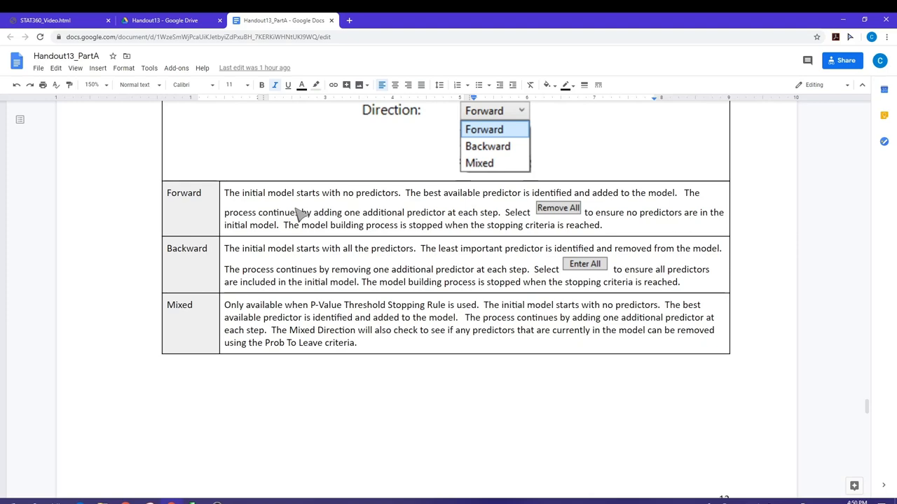
pyautogui.moveTo(329, 213)
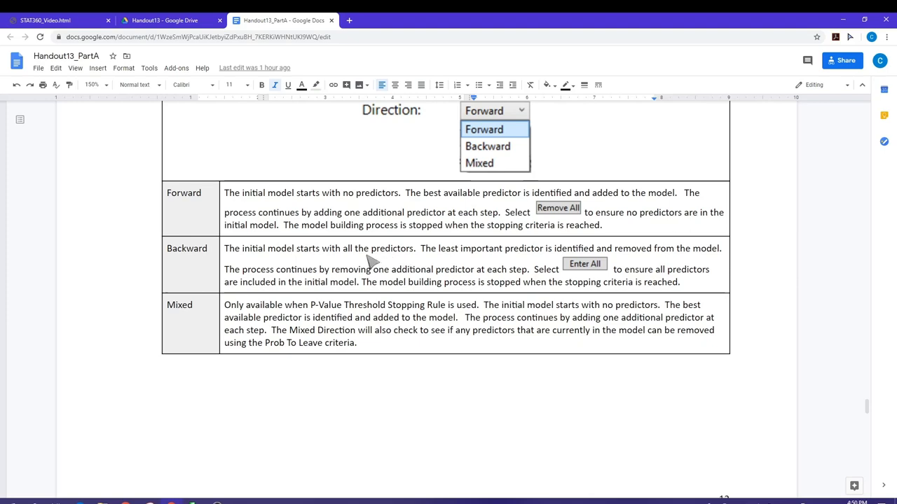
pyautogui.moveTo(717, 274)
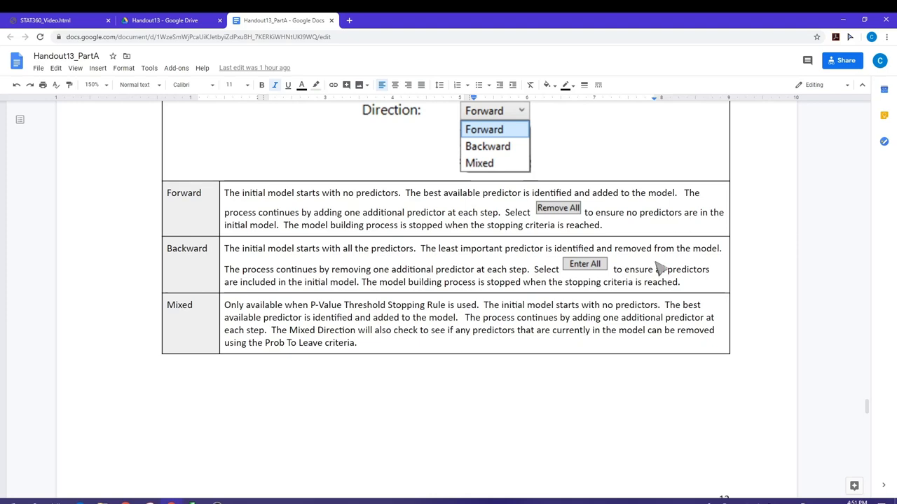
pyautogui.moveTo(395, 330)
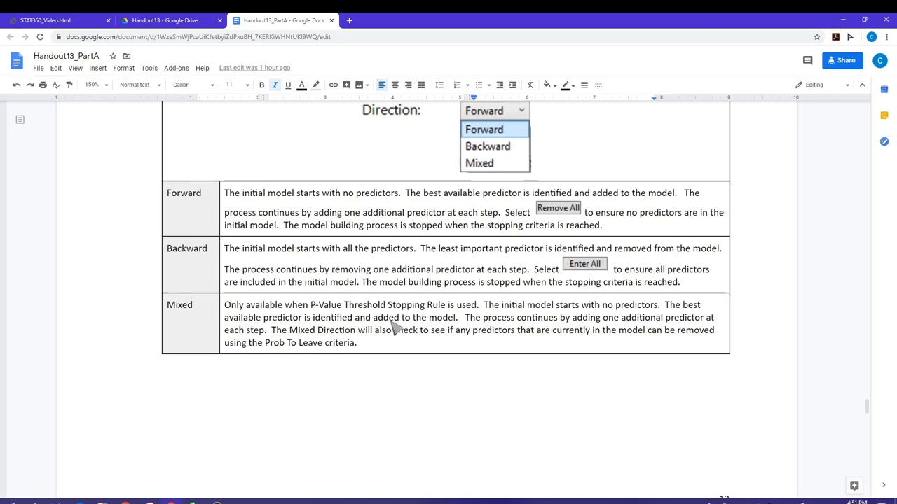
pyautogui.moveTo(435, 338)
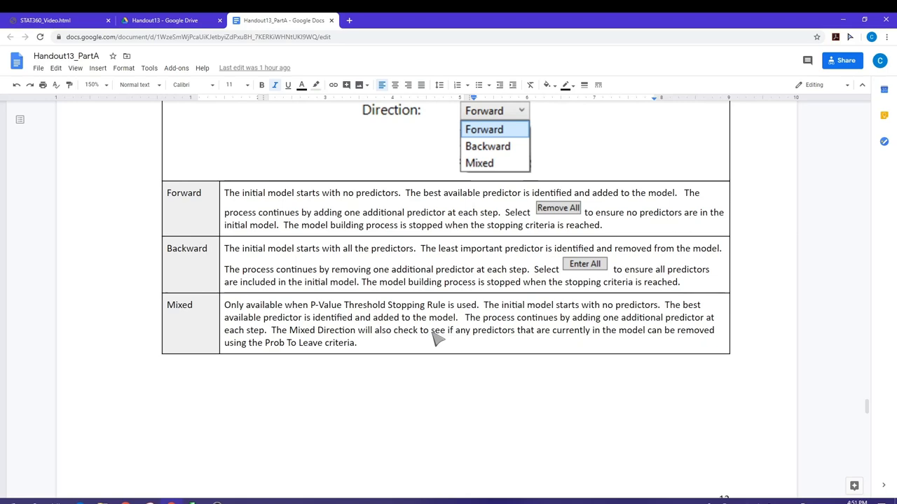
pyautogui.moveTo(455, 364)
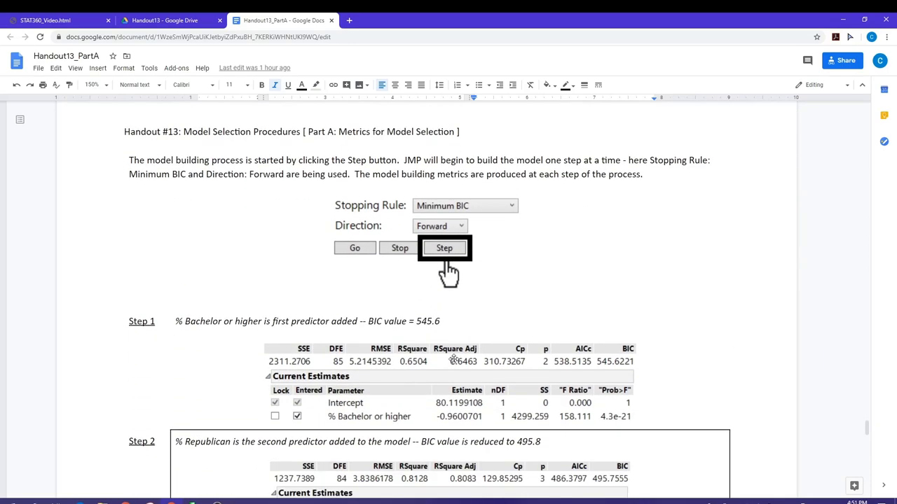
pyautogui.moveTo(443, 288)
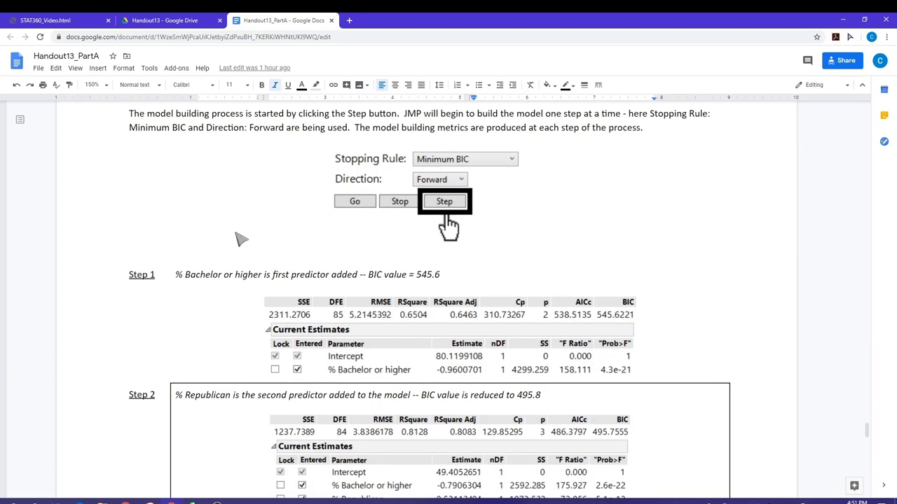
pyautogui.moveTo(289, 263)
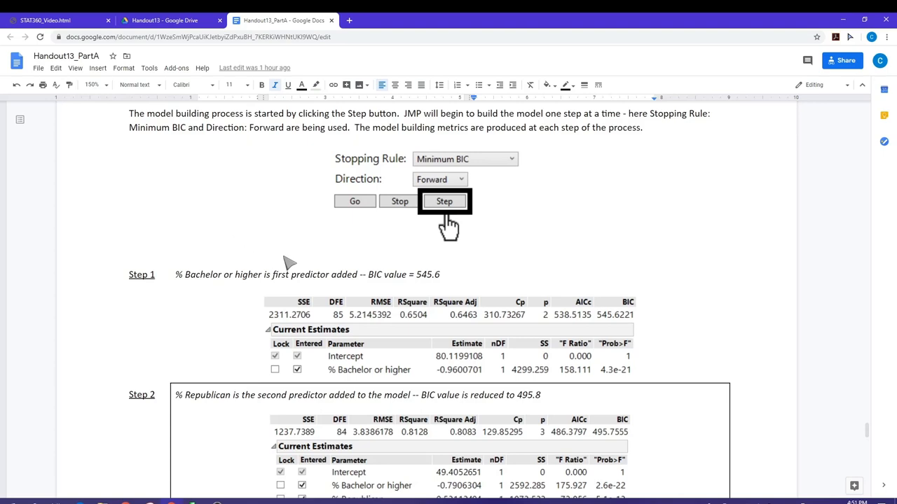
pyautogui.moveTo(513, 219)
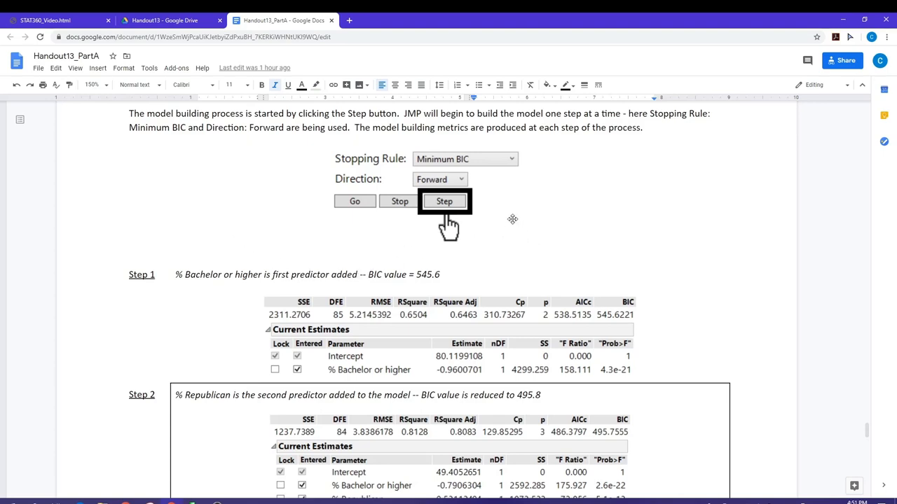
pyautogui.moveTo(578, 287)
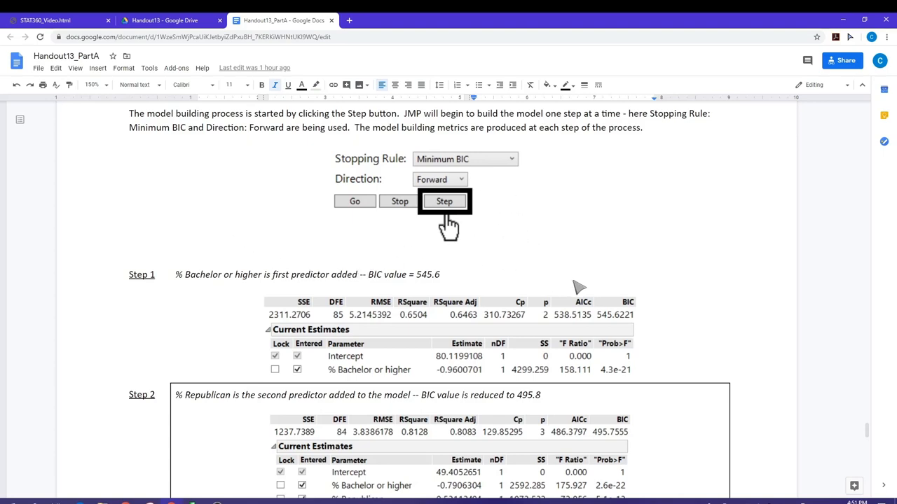
# Scroll down past the Step 1 and Step 2 screenshots to the Run Model note on page 14.
pyautogui.scroll(-3)
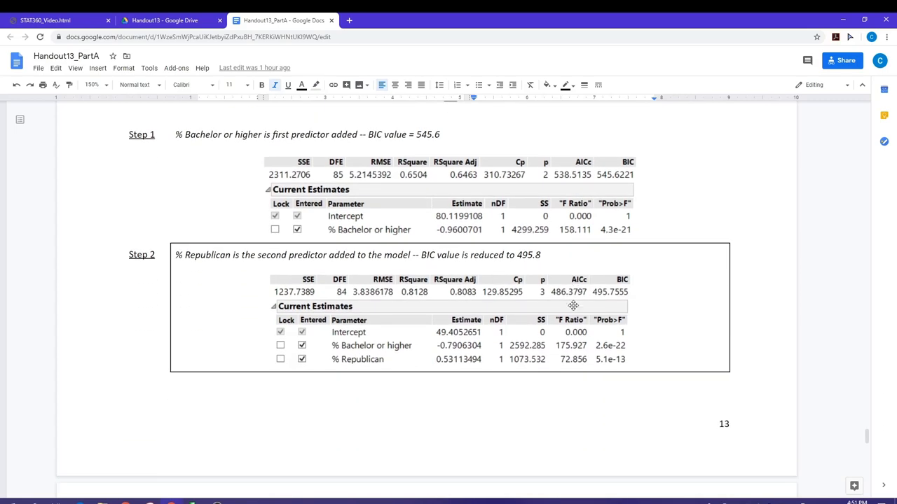
pyautogui.scroll(-3)
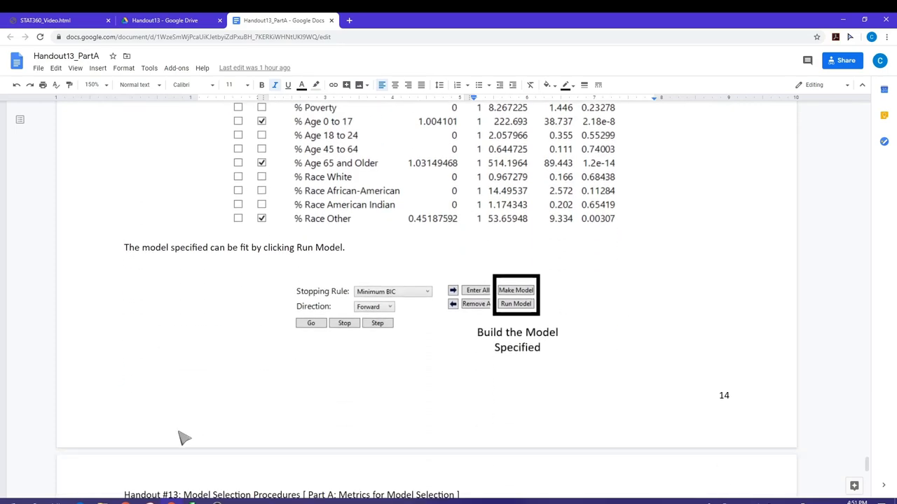
# From the Fit Least Squares report's red triangle menu, choose Redo > Relaunch Analysis for % Yes.
pyautogui.click(516, 302)
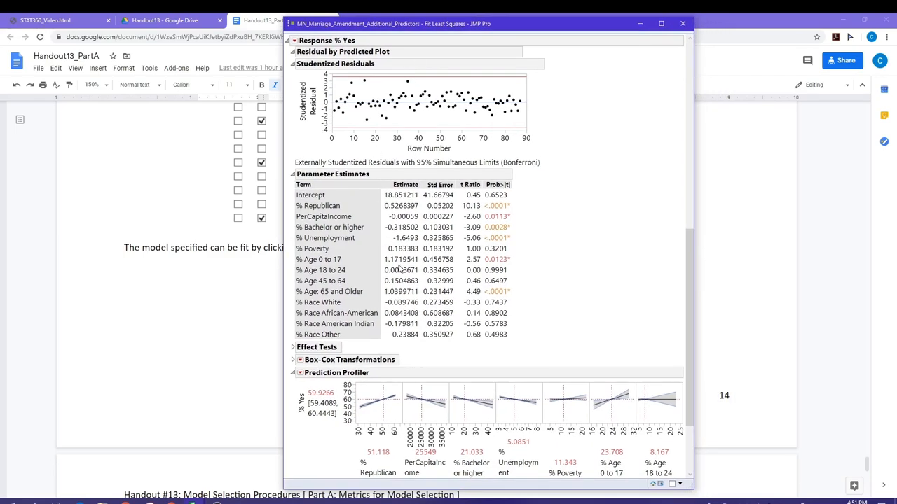
pyautogui.click(289, 39)
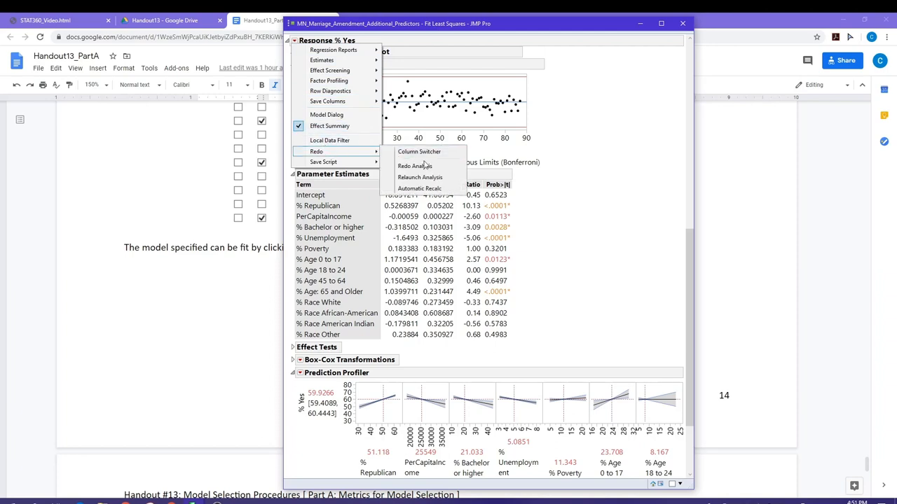
pyautogui.moveTo(420, 176)
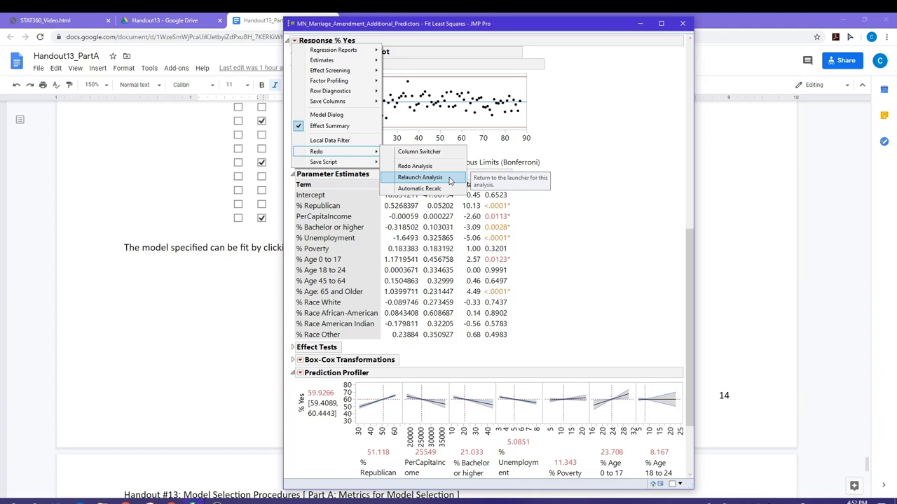
pyautogui.click(552, 272)
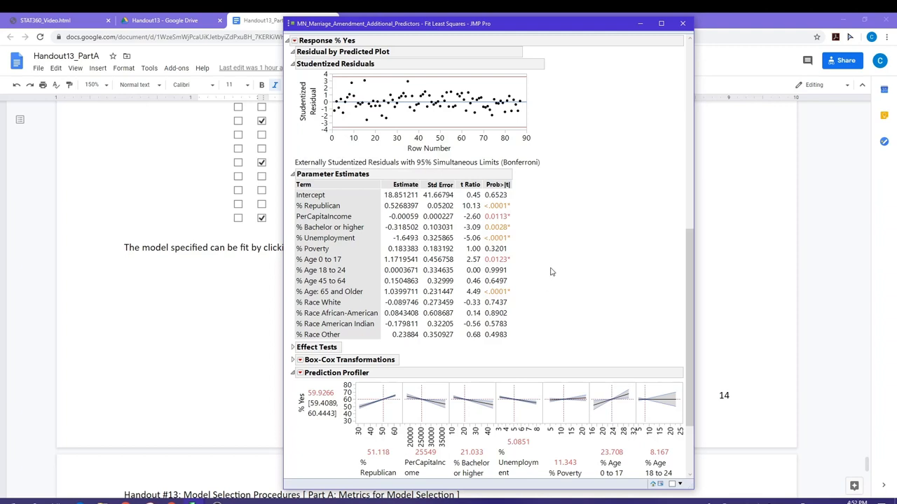
pyautogui.moveTo(527, 274)
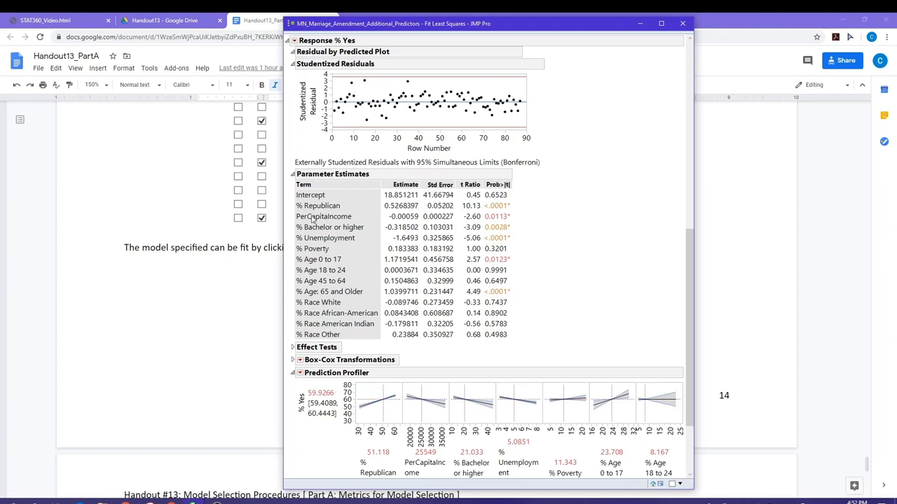
pyautogui.moveTo(382, 269)
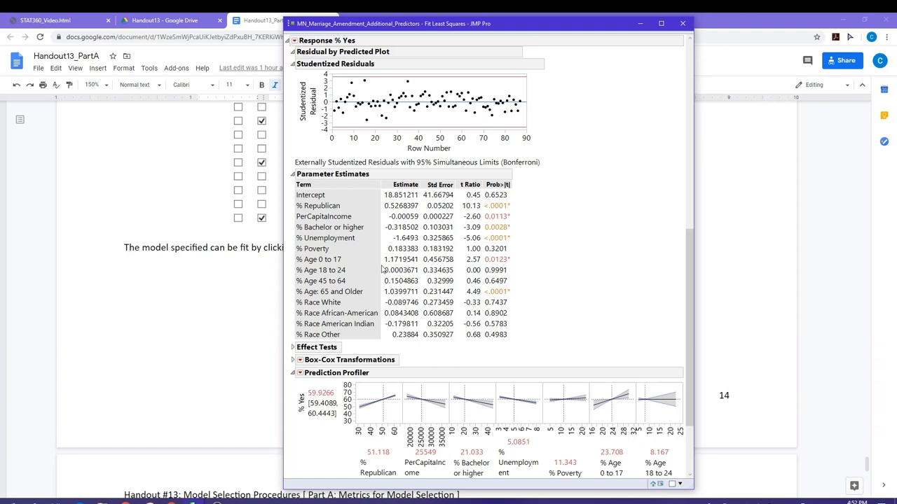
pyautogui.moveTo(381, 180)
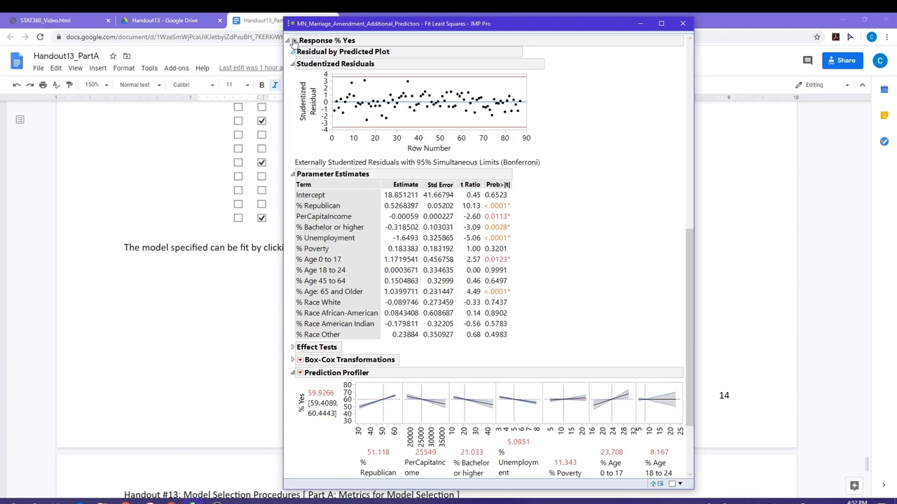
pyautogui.click(294, 39)
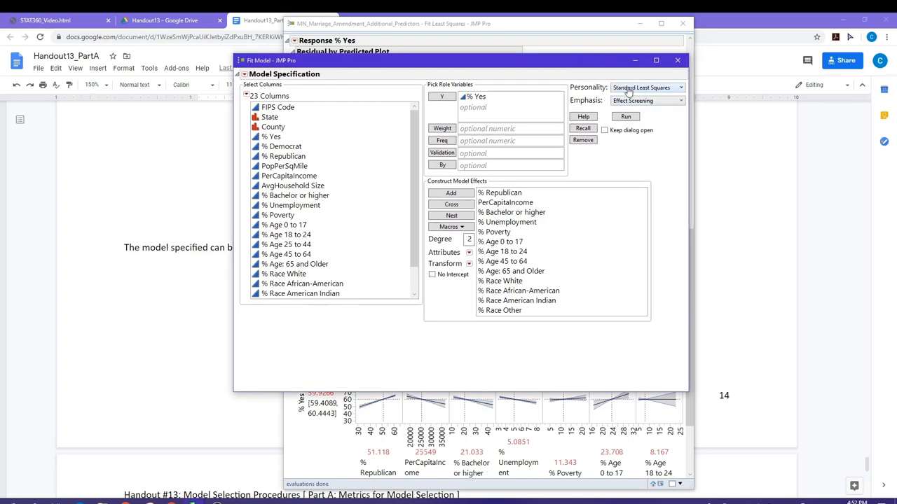
# Set the Fit Model personality to Stepwise and run the fit of % Yes.
pyautogui.click(643, 87)
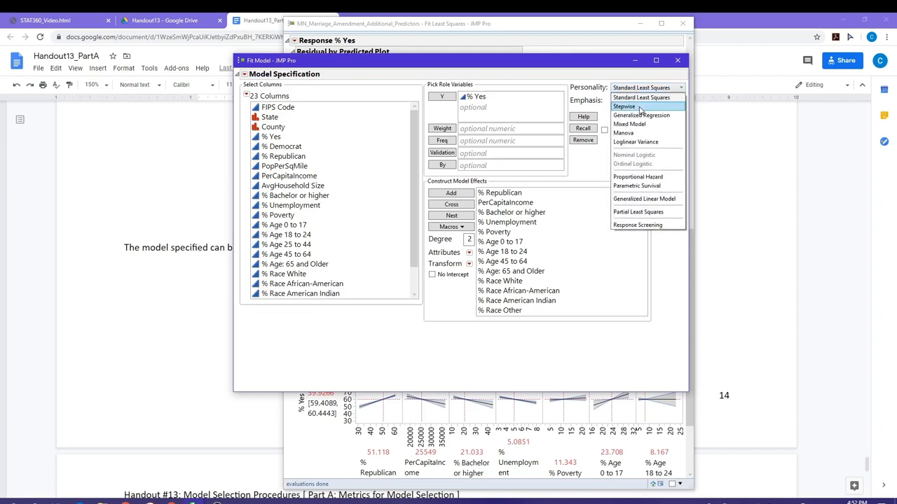
pyautogui.click(623, 106)
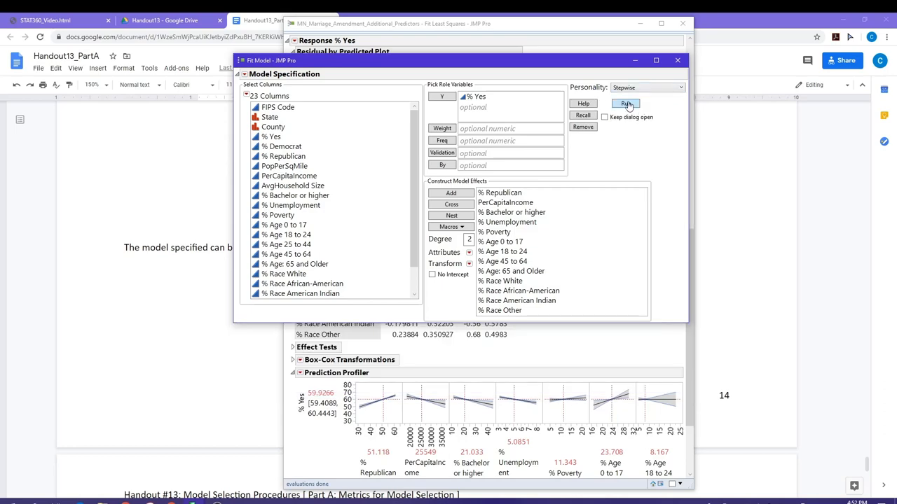
pyautogui.click(624, 104)
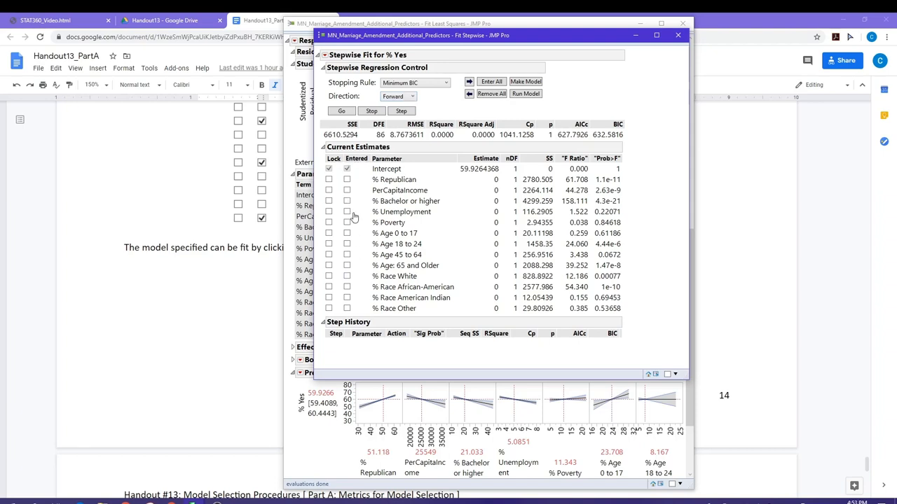
pyautogui.moveTo(384, 148)
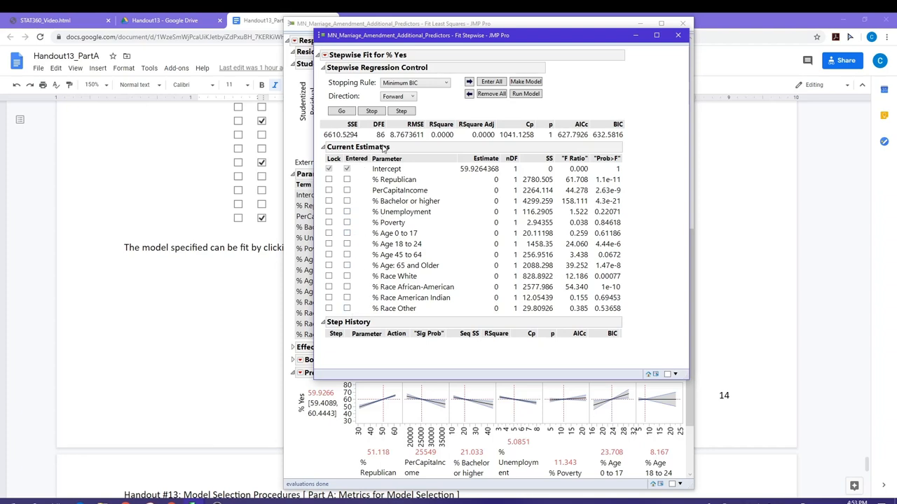
pyautogui.moveTo(367, 287)
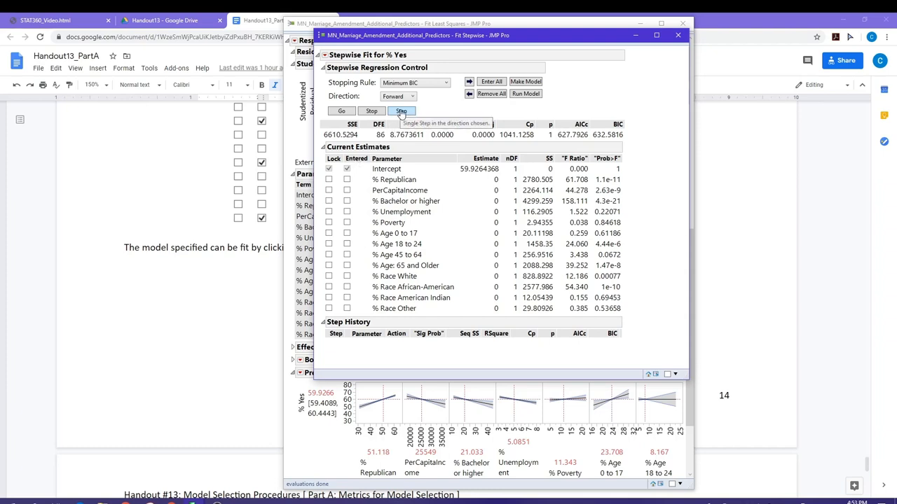
# Step once to enter % Republican, then untick it to remove it from the model.
pyautogui.click(400, 111)
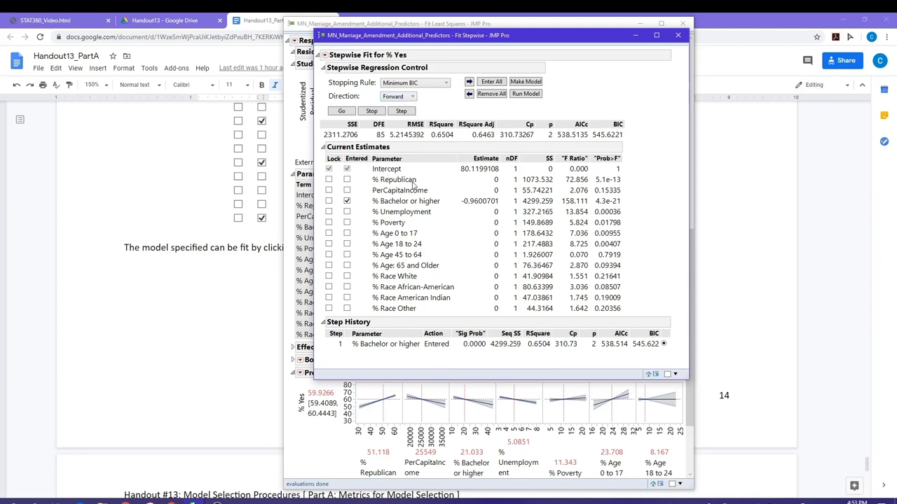
pyautogui.moveTo(409, 193)
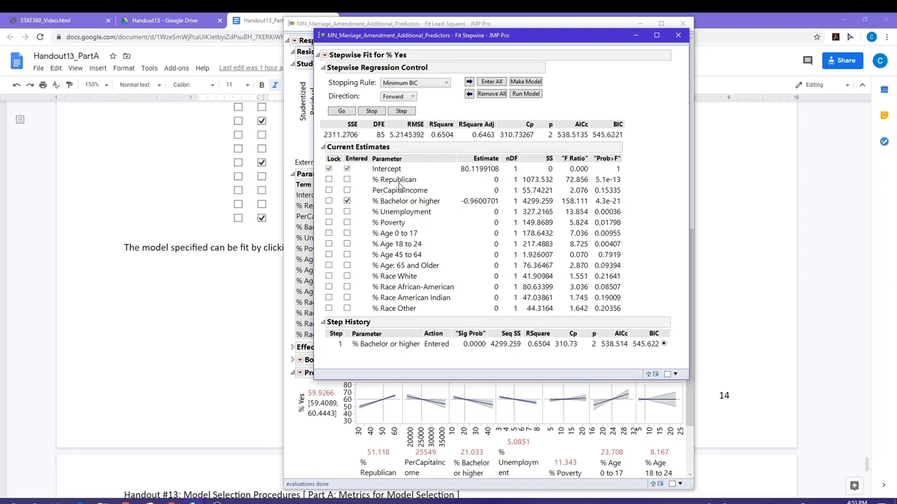
pyautogui.moveTo(429, 211)
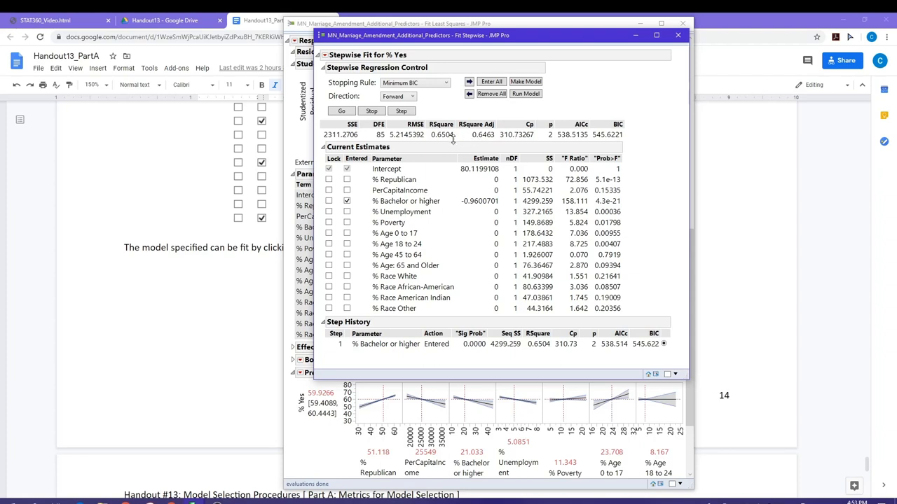
pyautogui.moveTo(451, 139)
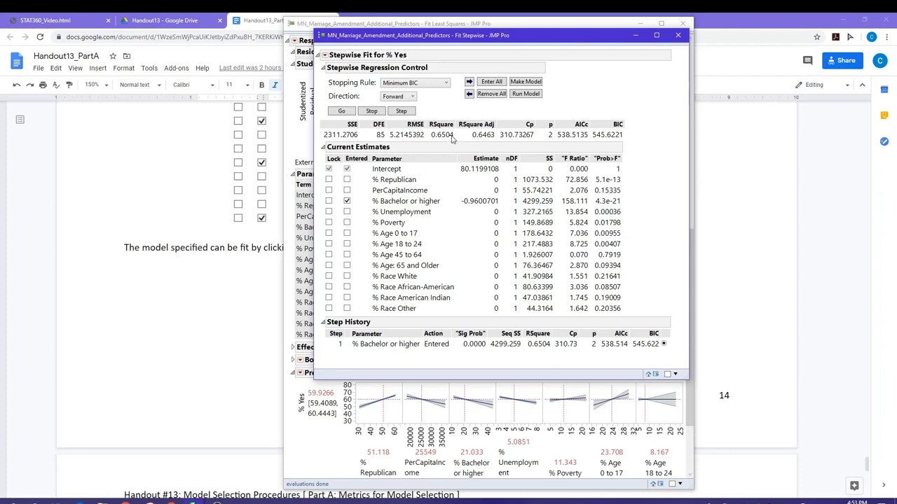
pyautogui.moveTo(446, 140)
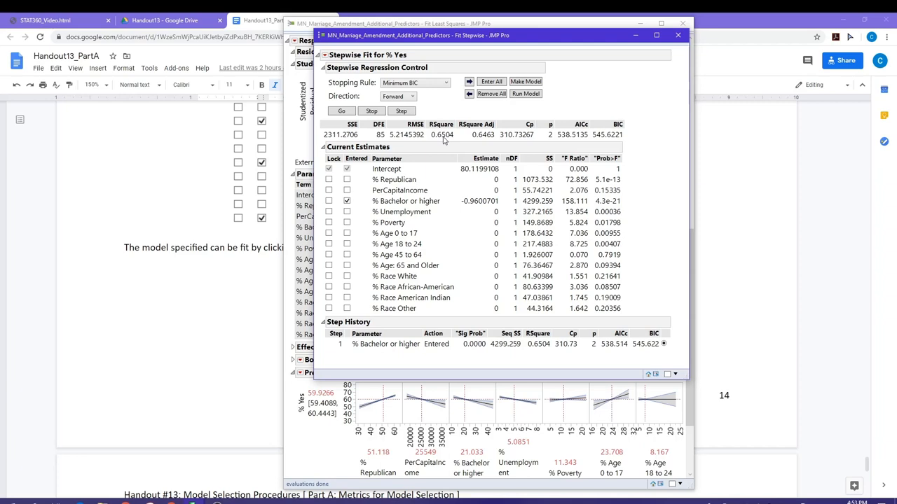
pyautogui.moveTo(501, 140)
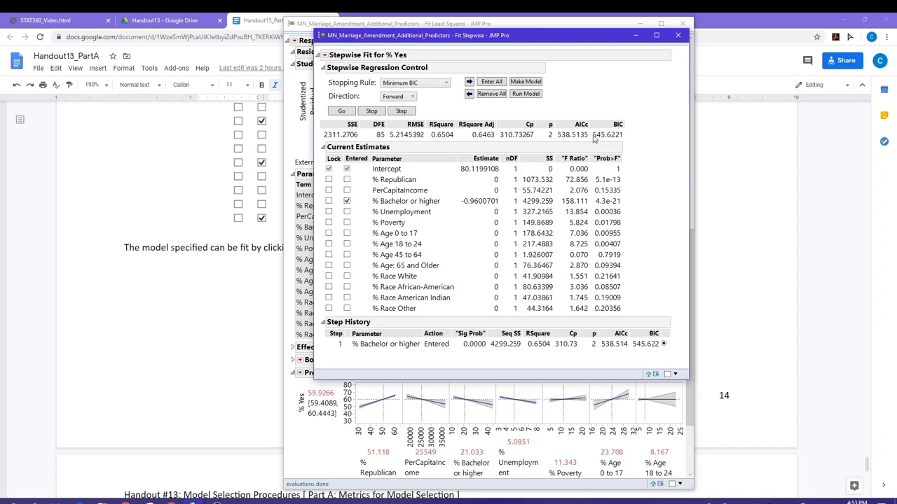
pyautogui.moveTo(579, 151)
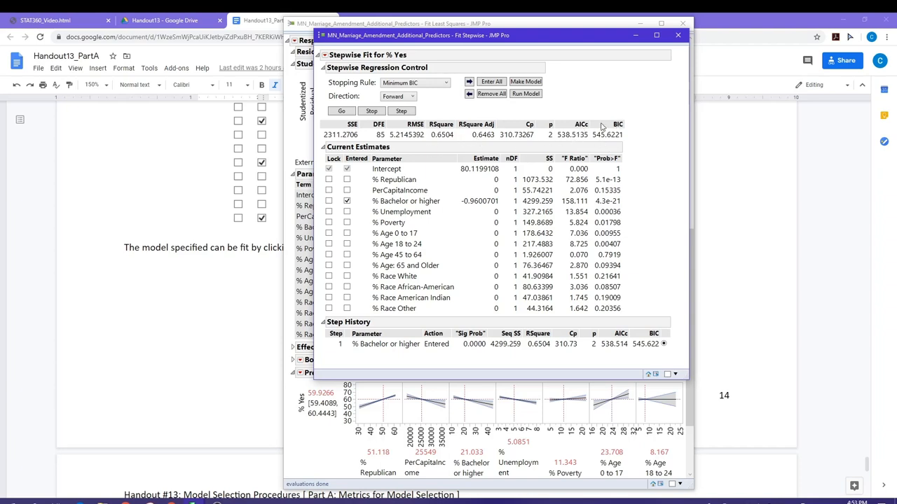
pyautogui.moveTo(546, 137)
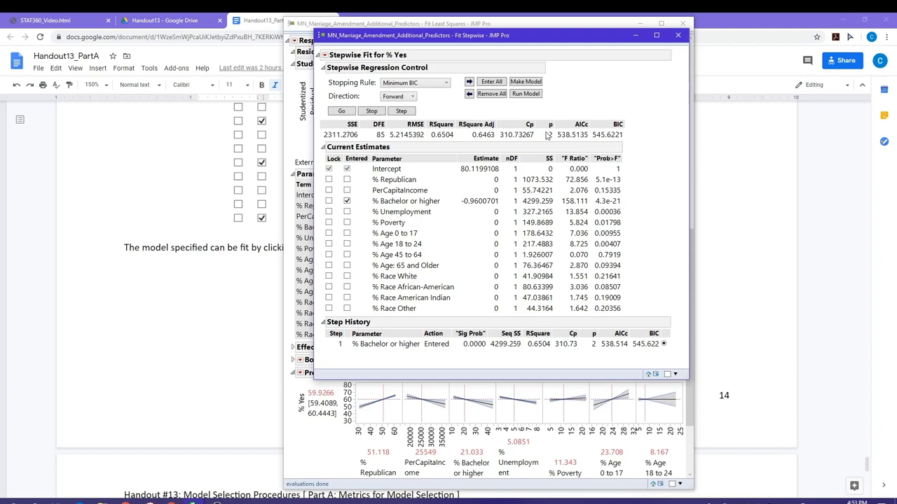
pyautogui.moveTo(543, 138)
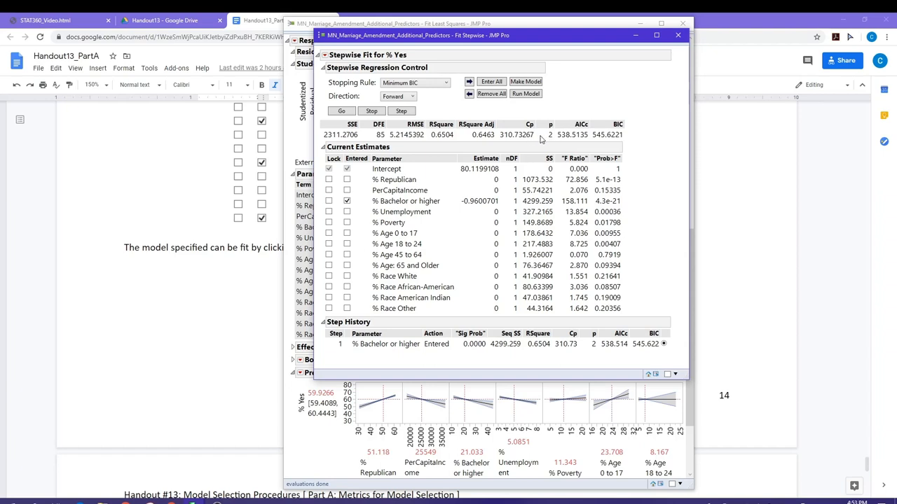
pyautogui.moveTo(540, 139)
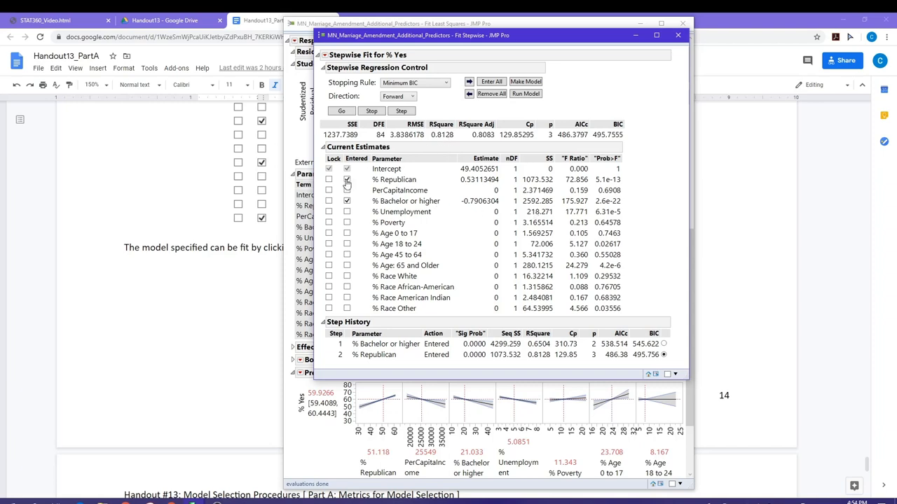
pyautogui.click(346, 180)
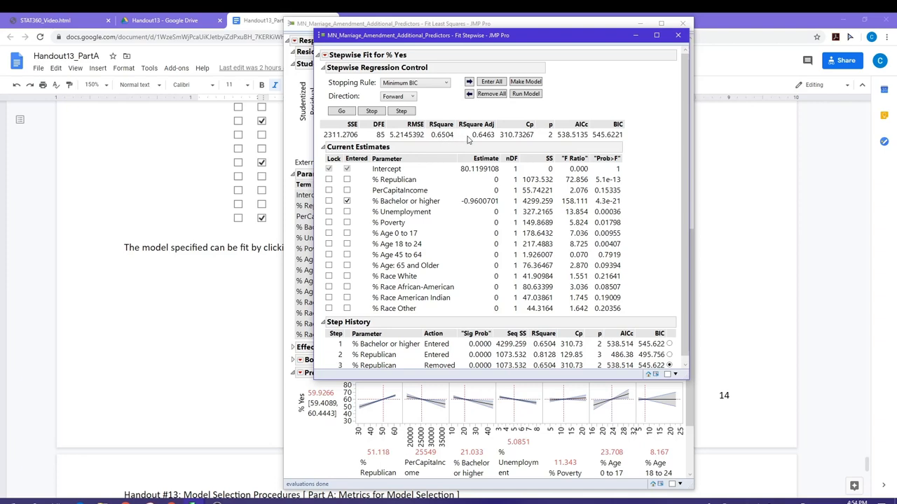
pyautogui.moveTo(484, 140)
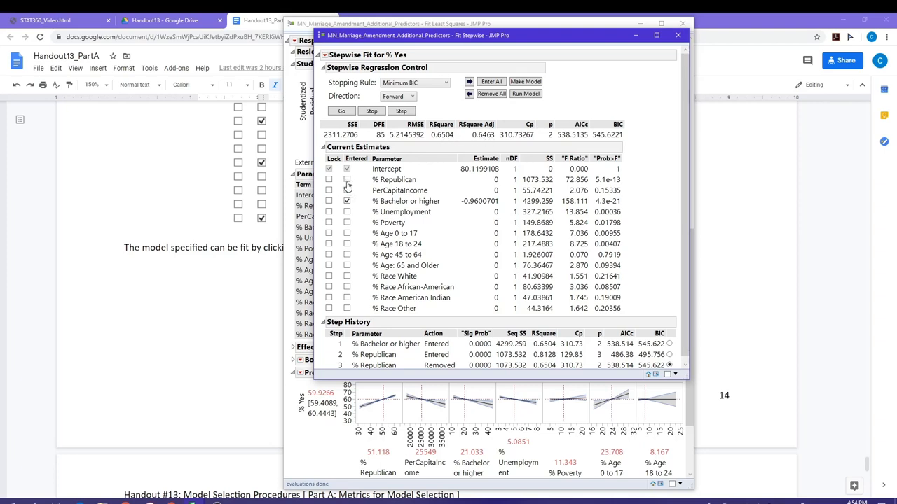
pyautogui.click(346, 179)
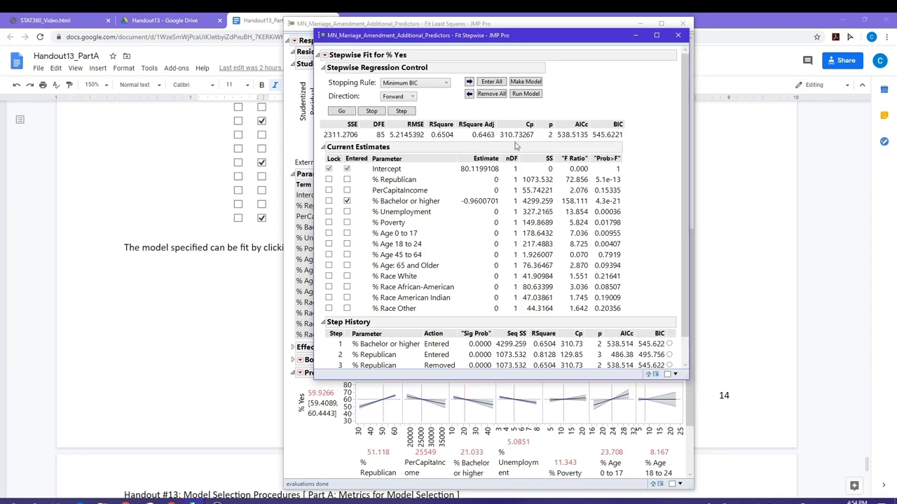
pyautogui.moveTo(404, 188)
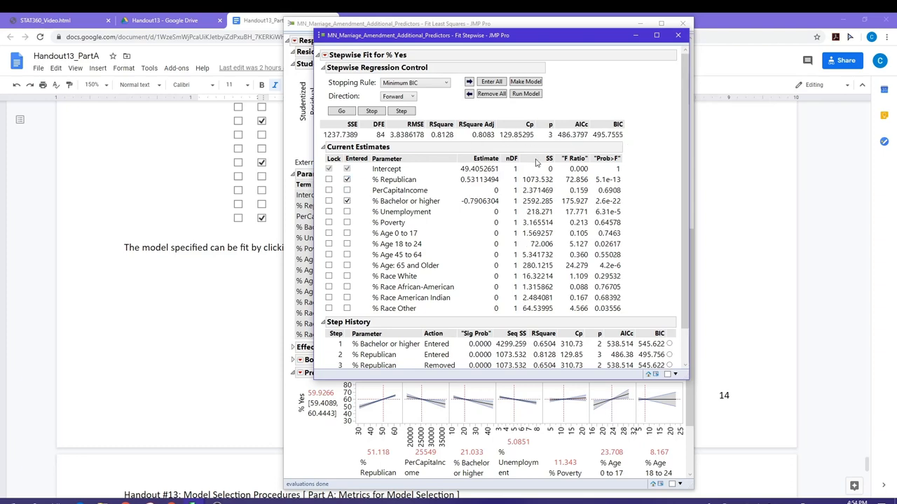
pyautogui.moveTo(537, 162)
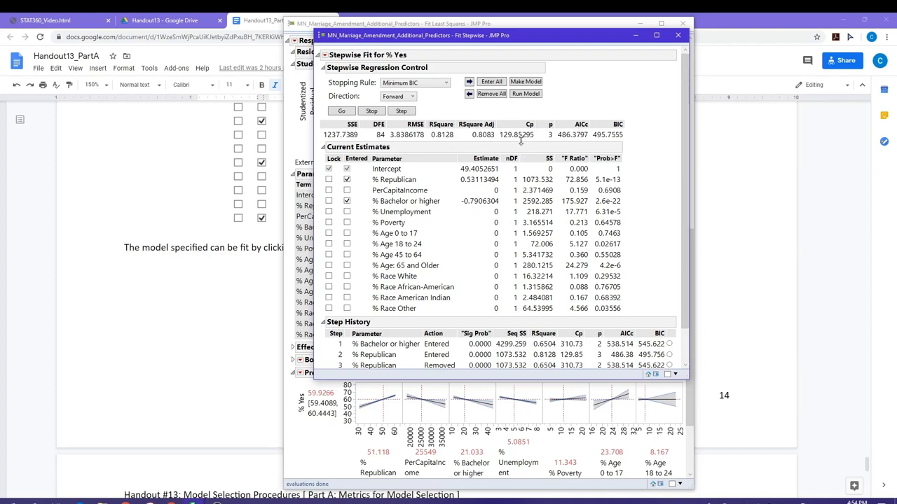
pyautogui.moveTo(552, 148)
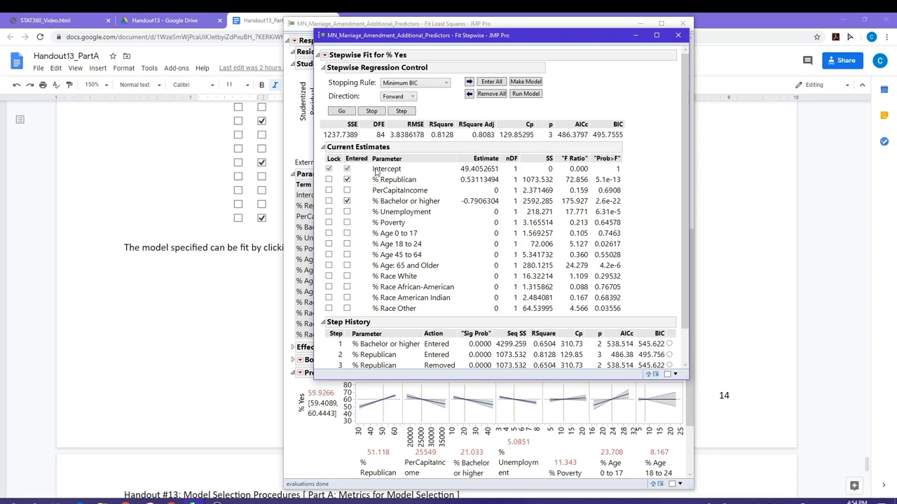
pyautogui.moveTo(400, 111)
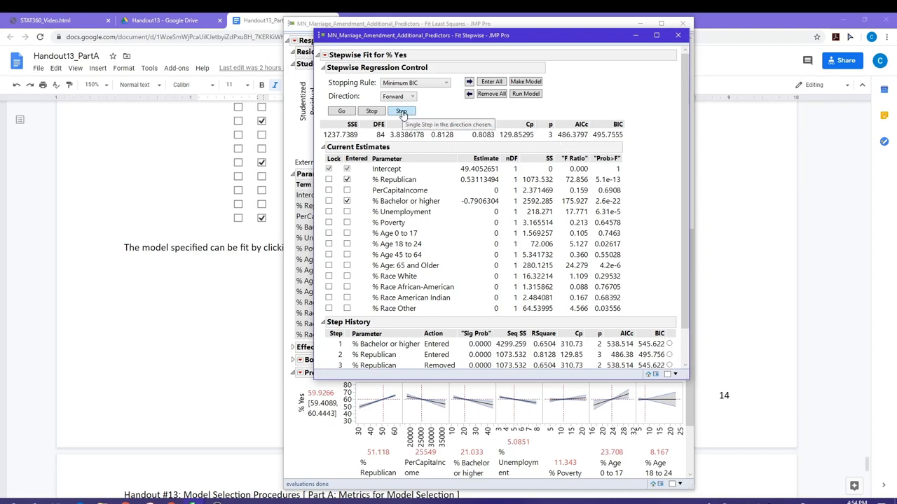
pyautogui.click(401, 111)
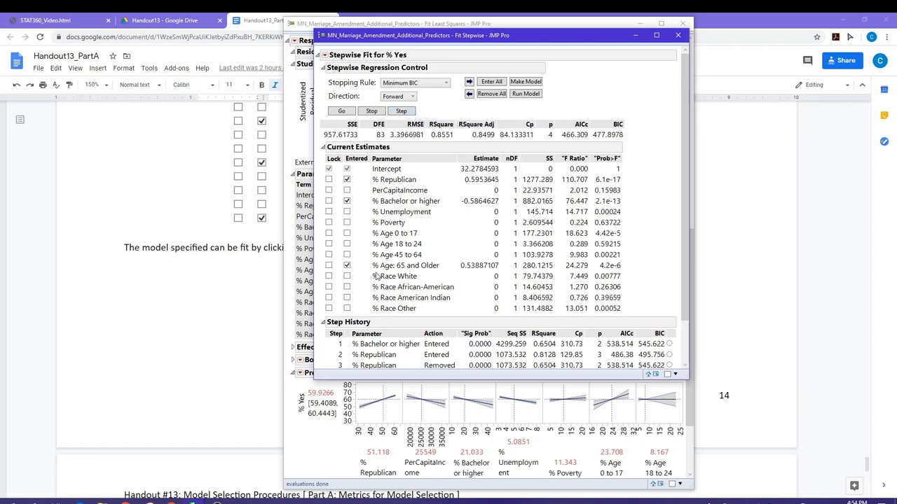
pyautogui.moveTo(434, 269)
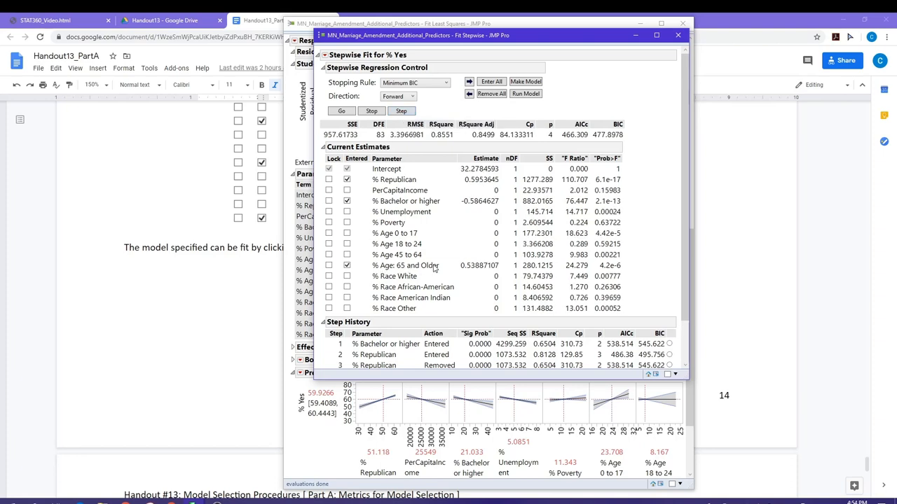
pyautogui.moveTo(508, 164)
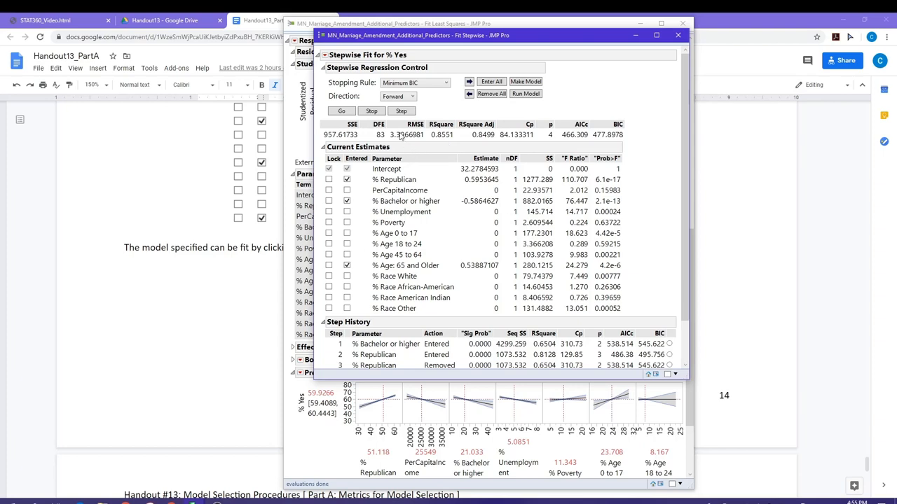
# Step forward five times, adding % Age 0 to 17, % Unemployment, PerCapitaIncome and two race predictors until BIC reaches 430.8593.
pyautogui.click(400, 110)
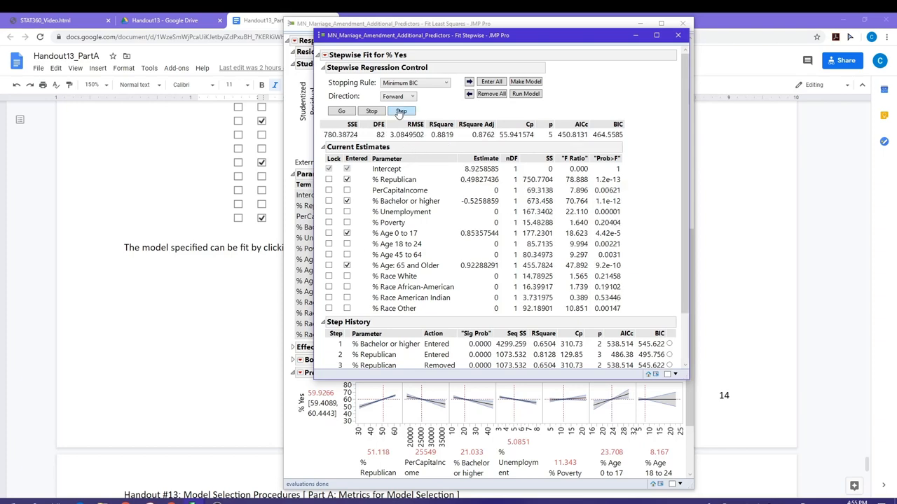
pyautogui.click(401, 111)
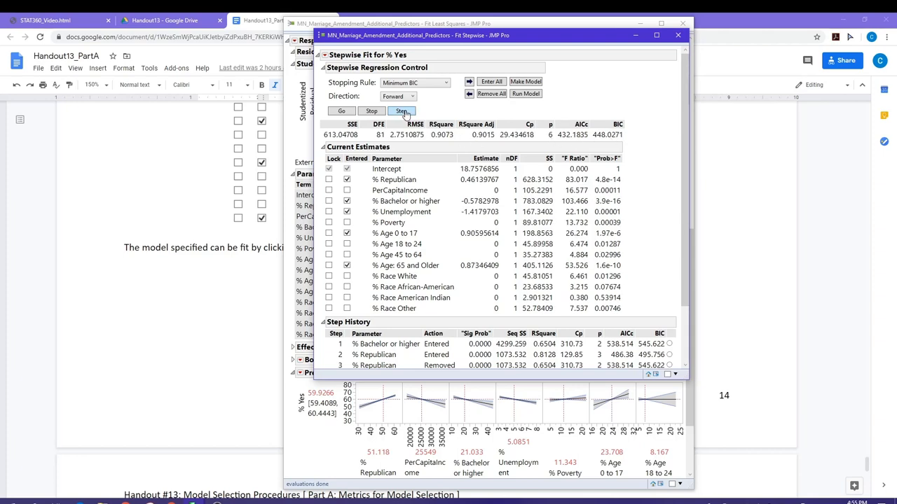
pyautogui.click(401, 110)
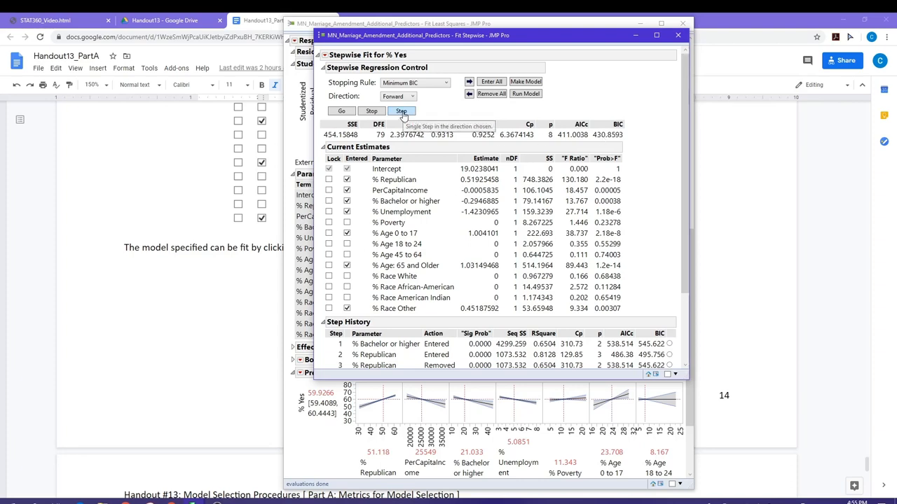
pyautogui.click(400, 111)
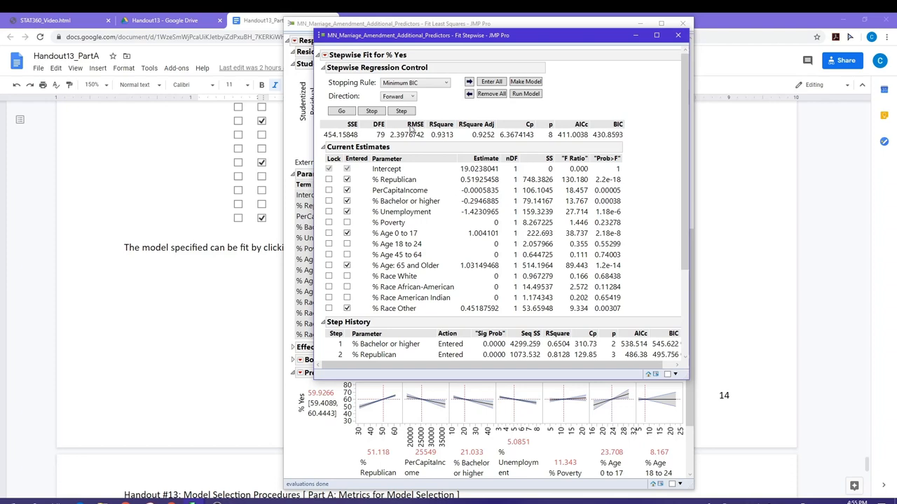
pyautogui.click(400, 110)
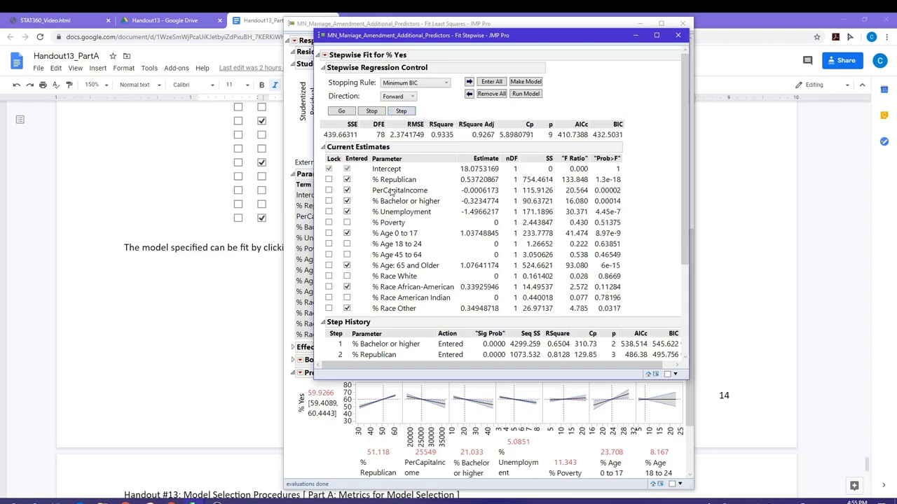
pyautogui.moveTo(595, 180)
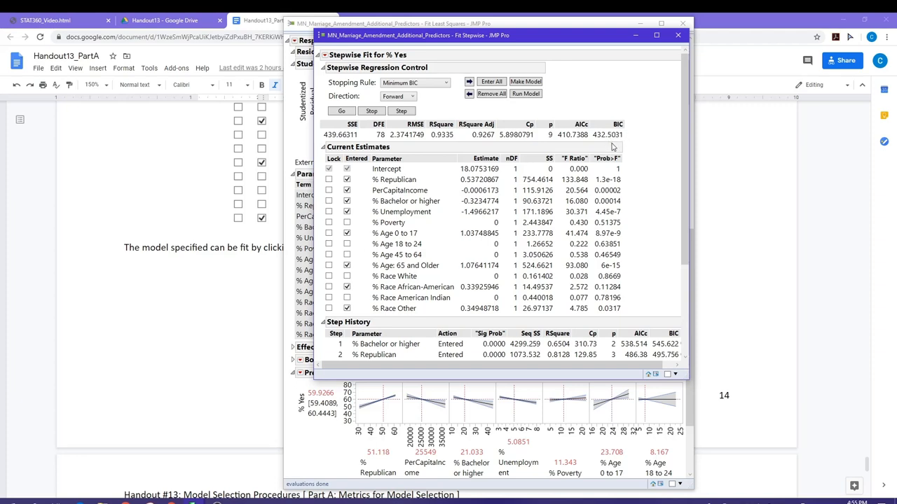
pyautogui.moveTo(610, 143)
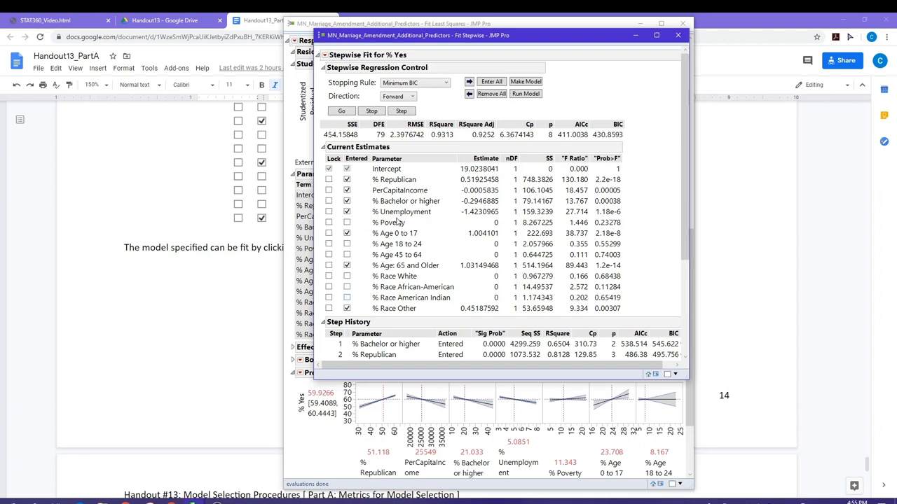
pyautogui.moveTo(360, 183)
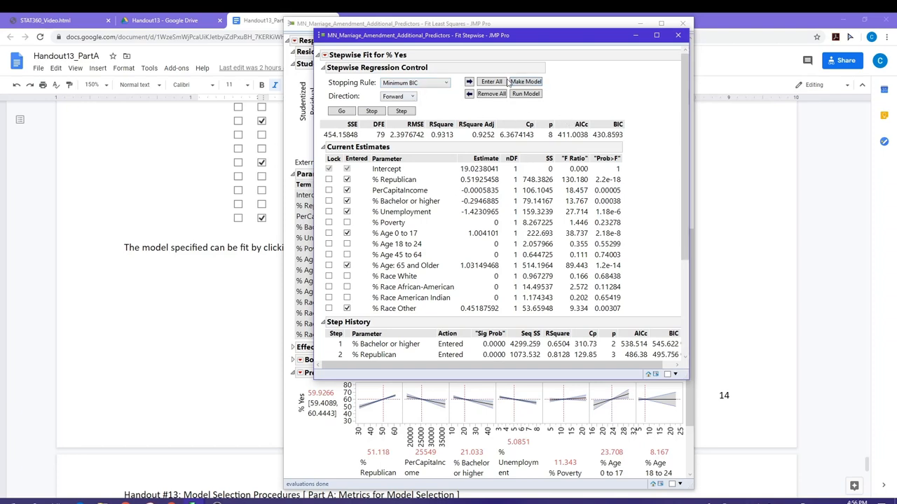
pyautogui.moveTo(526, 92)
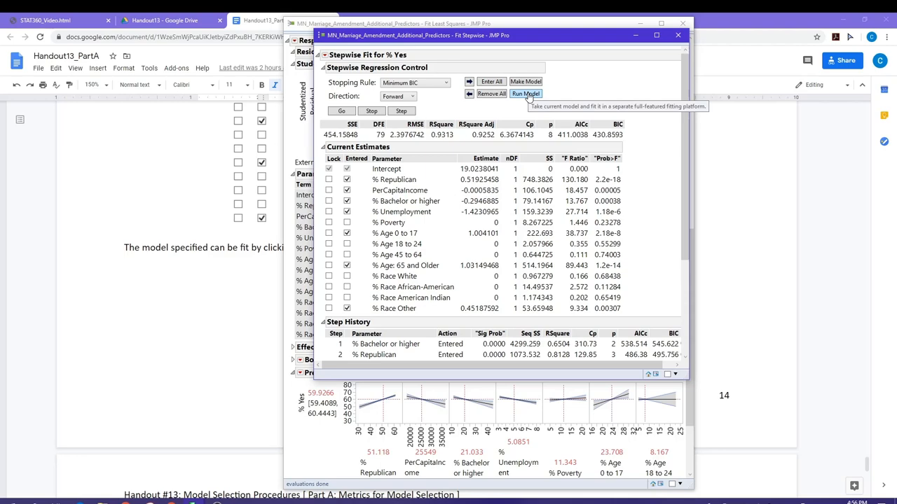
# Fit the chosen minimum-BIC model as a full least squares report for % Yes (R² 0.9313).
pyautogui.click(527, 94)
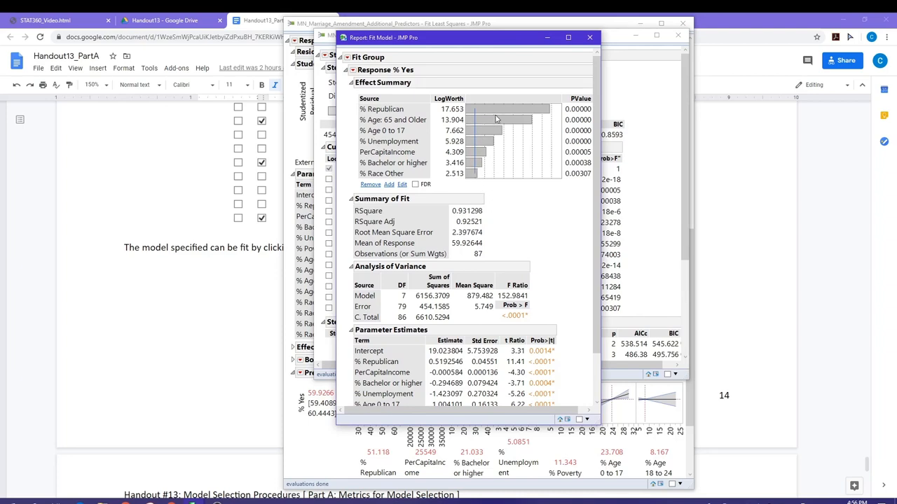
pyautogui.moveTo(482, 135)
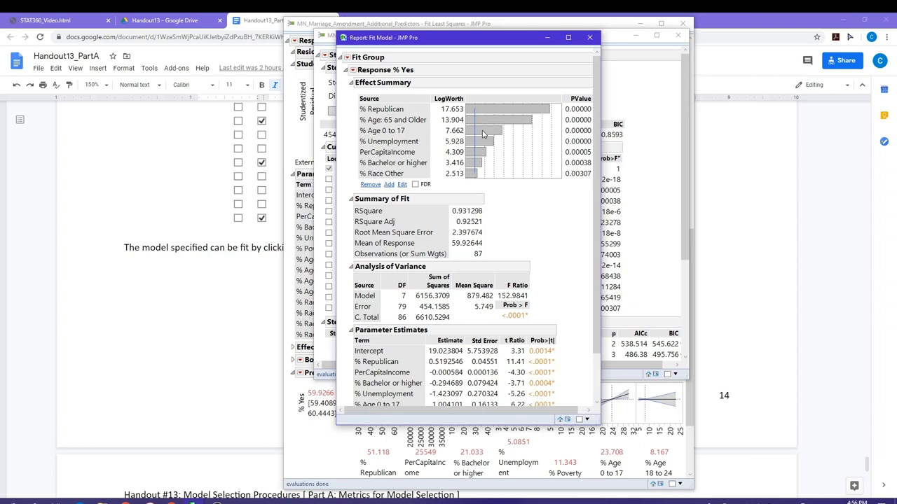
pyautogui.moveTo(479, 179)
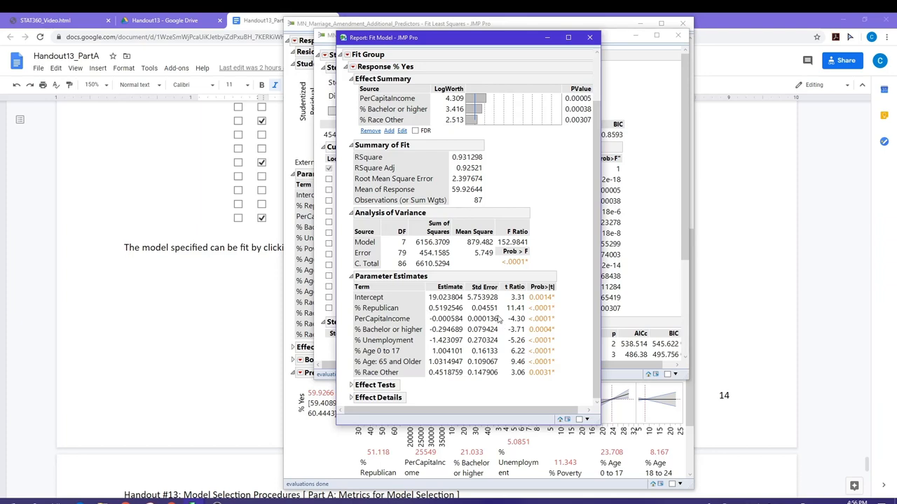
pyautogui.moveTo(507, 295)
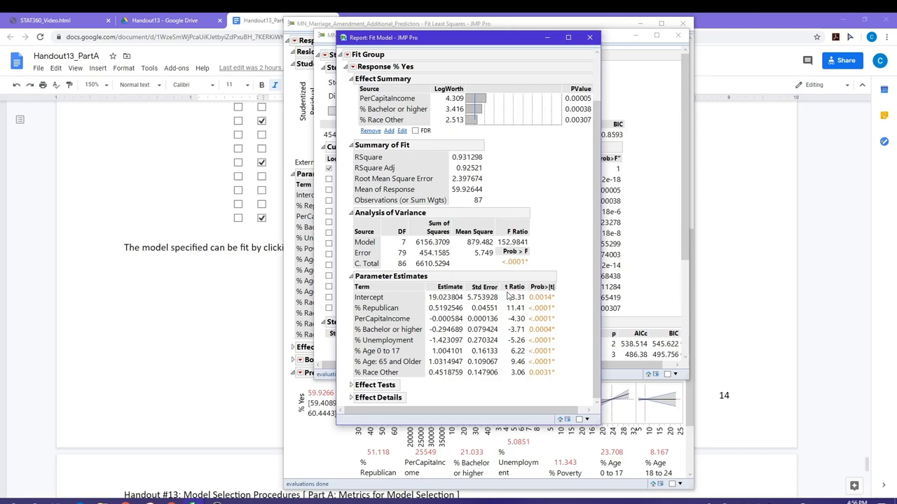
pyautogui.moveTo(508, 300)
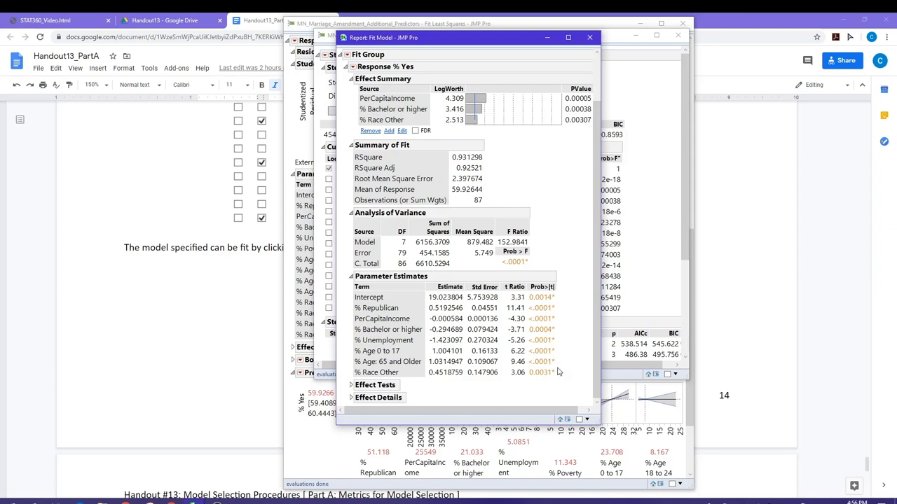
pyautogui.moveTo(481, 167)
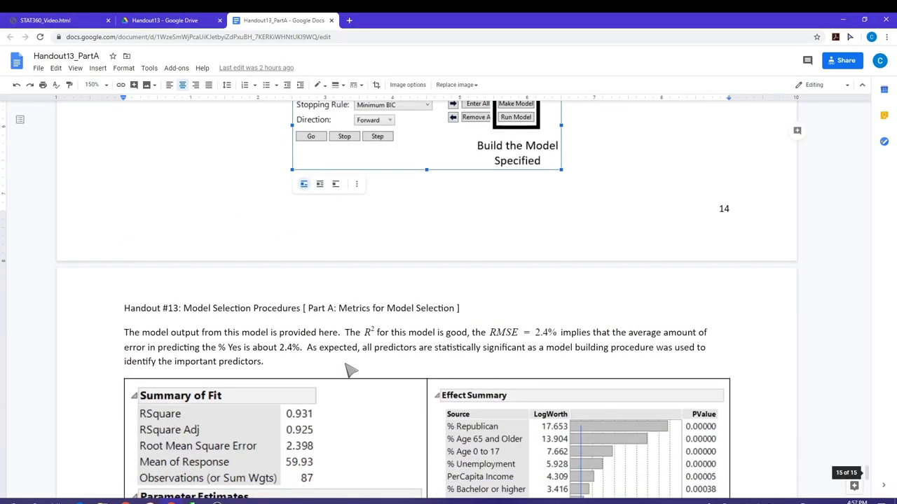
# Move down to the Final Comments on stopping rules and assumptions on page 15.
pyautogui.scroll(-3)
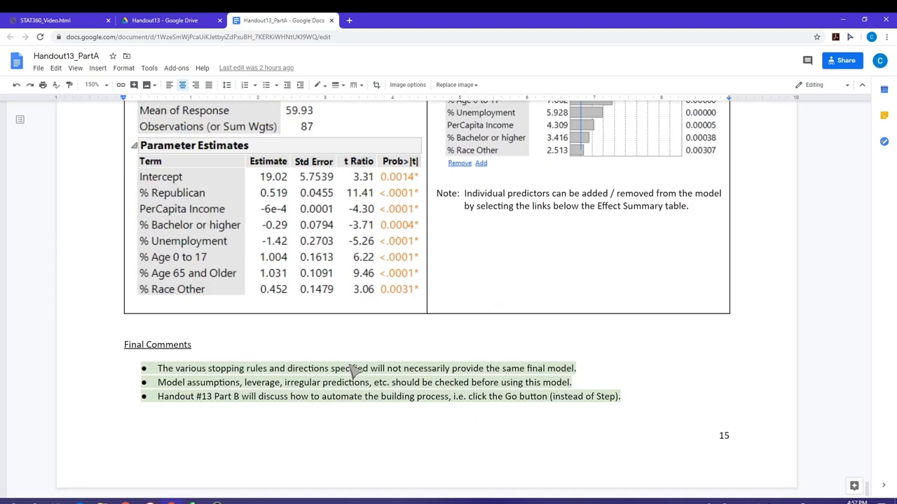
pyautogui.moveTo(294, 420)
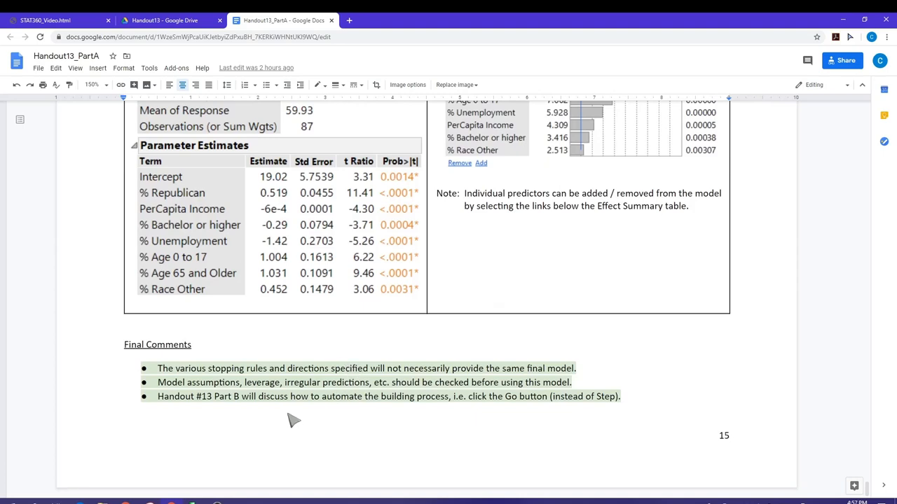
pyautogui.moveTo(261, 405)
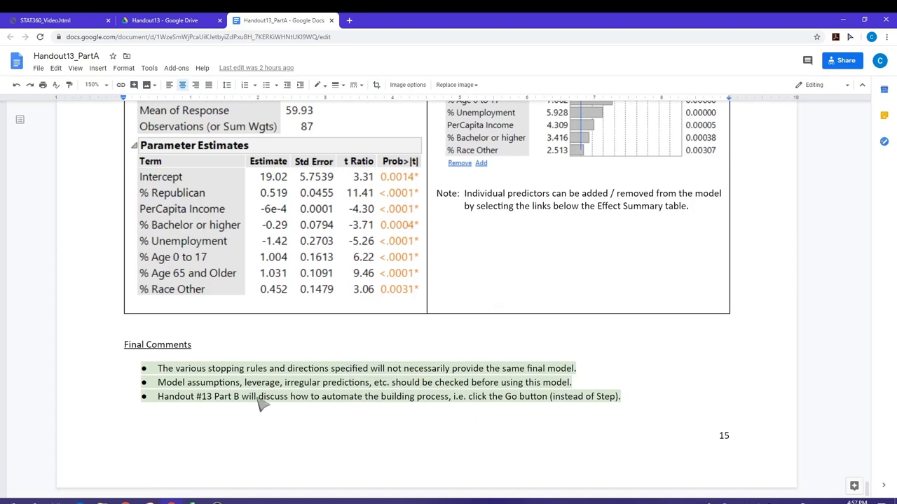
pyautogui.moveTo(278, 403)
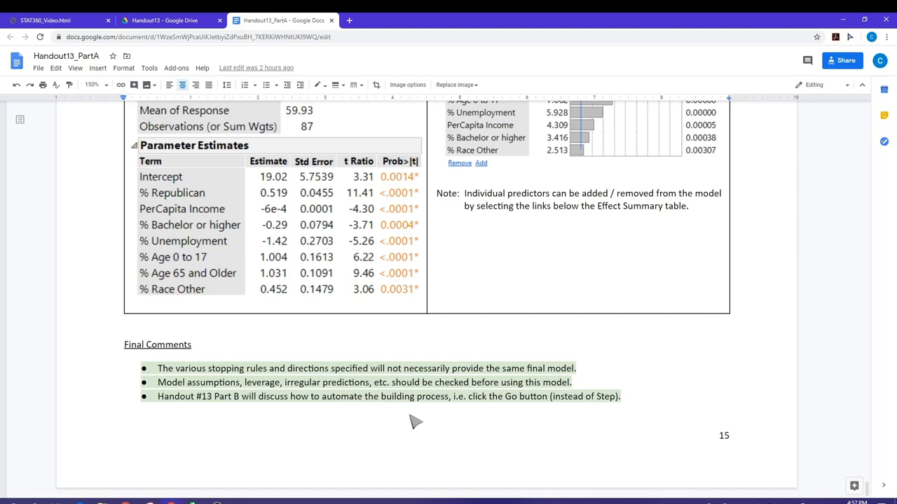
pyautogui.moveTo(264, 386)
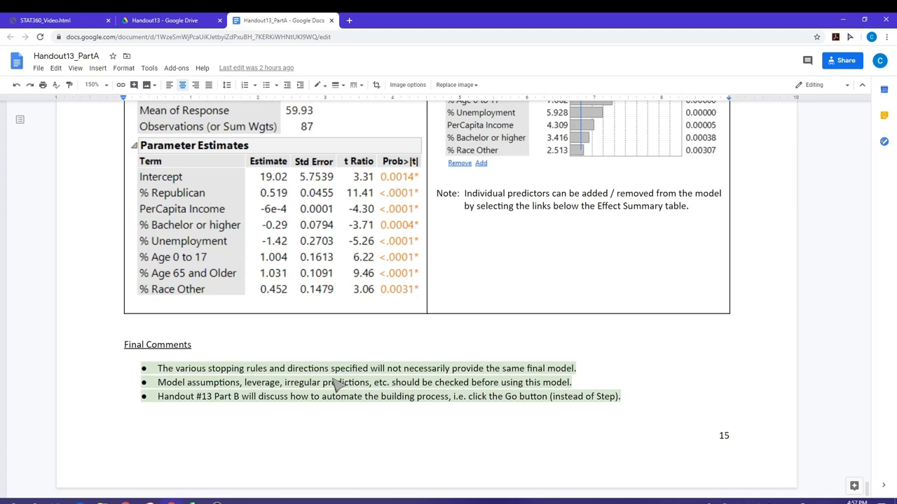
pyautogui.moveTo(353, 389)
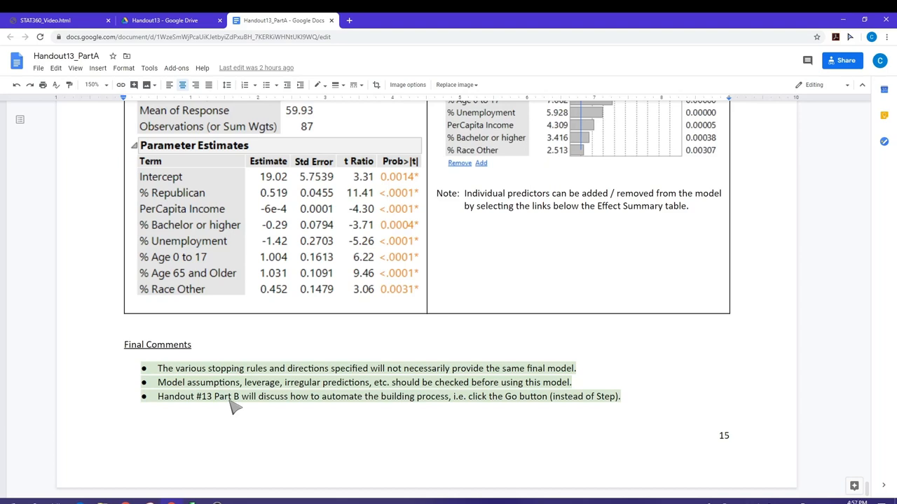
pyautogui.moveTo(358, 417)
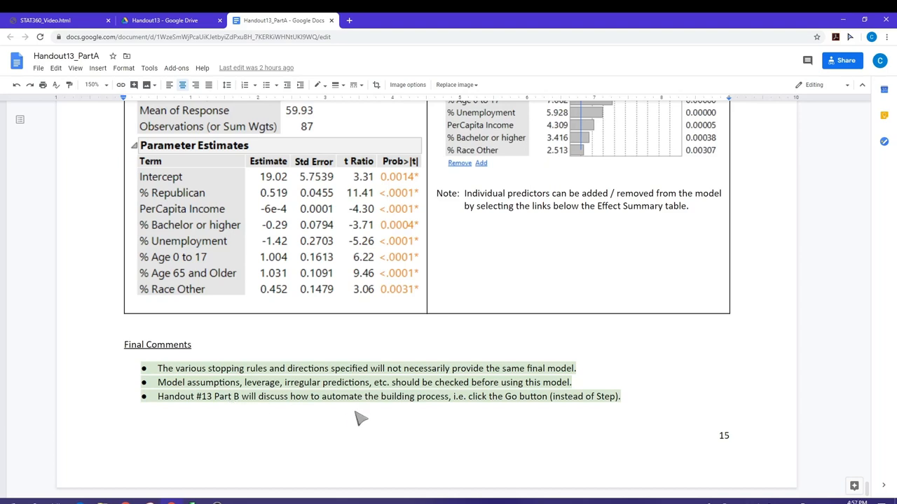
pyautogui.moveTo(399, 411)
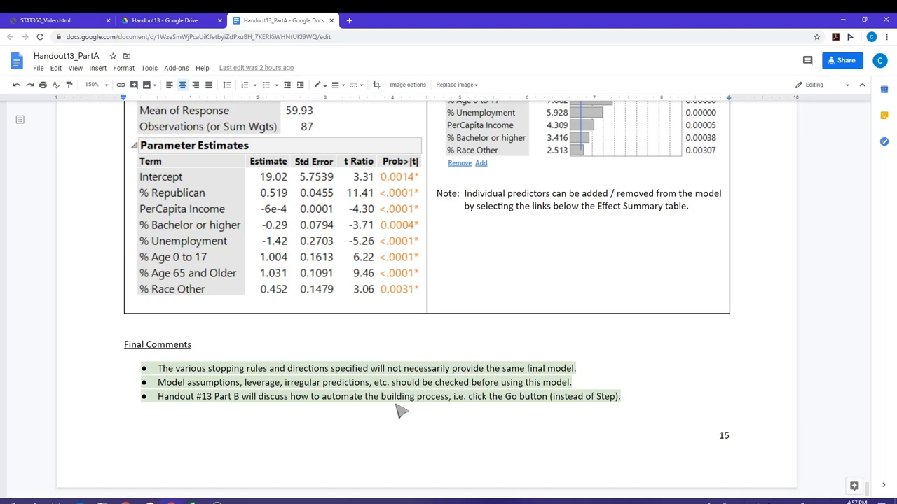
pyautogui.moveTo(429, 417)
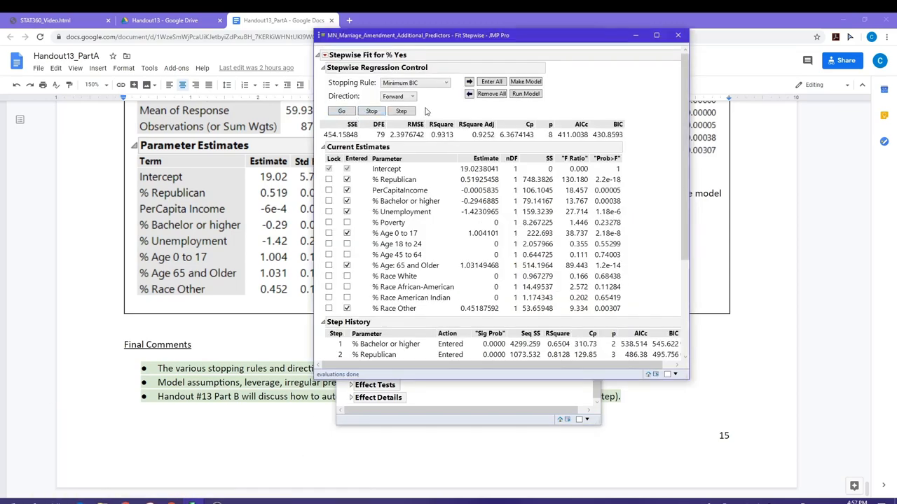
pyautogui.moveTo(401, 111)
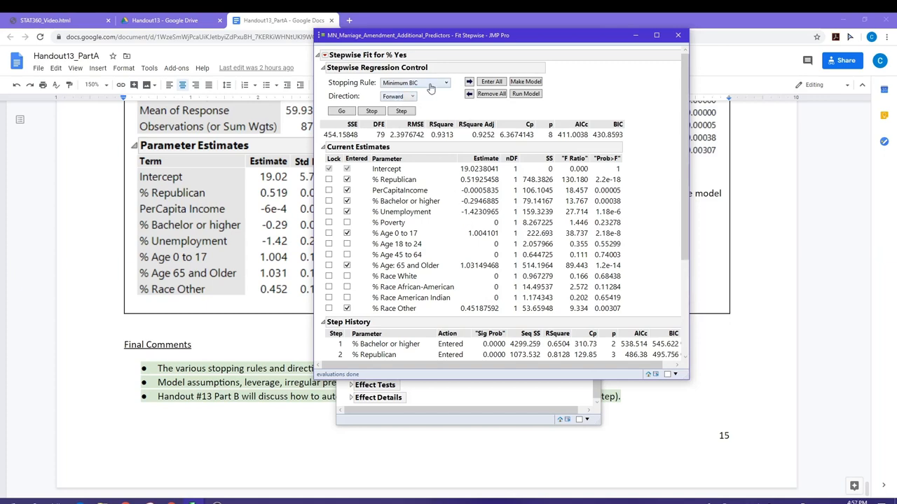
# Make Minimum AICc the stopping rule and remove all predictors, leaving only the intercept.
pyautogui.click(415, 83)
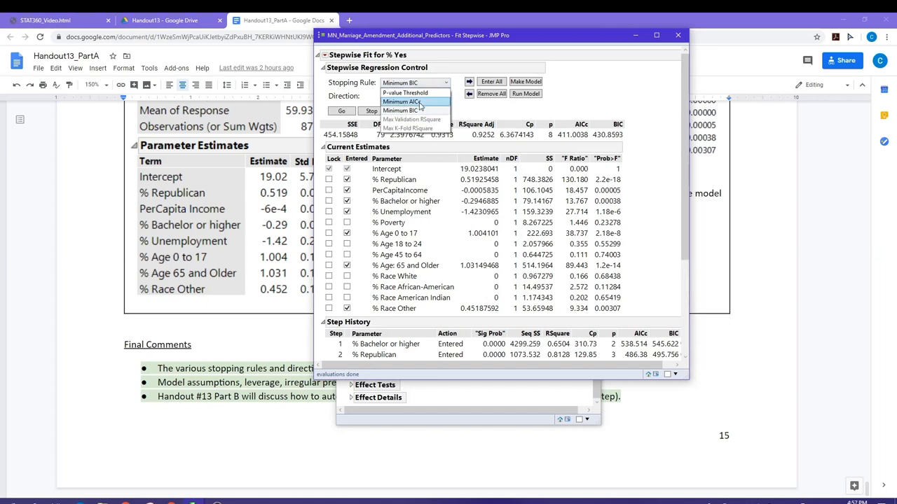
pyautogui.click(400, 101)
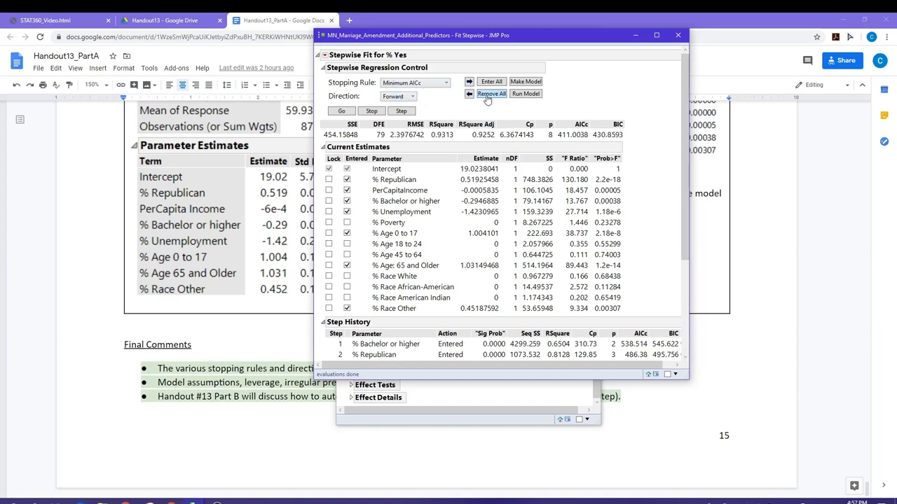
pyautogui.click(490, 93)
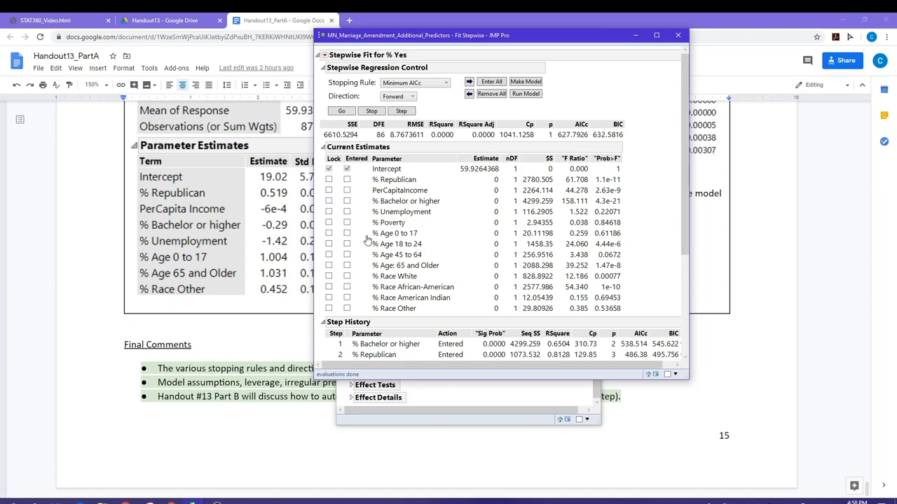
pyautogui.moveTo(381, 174)
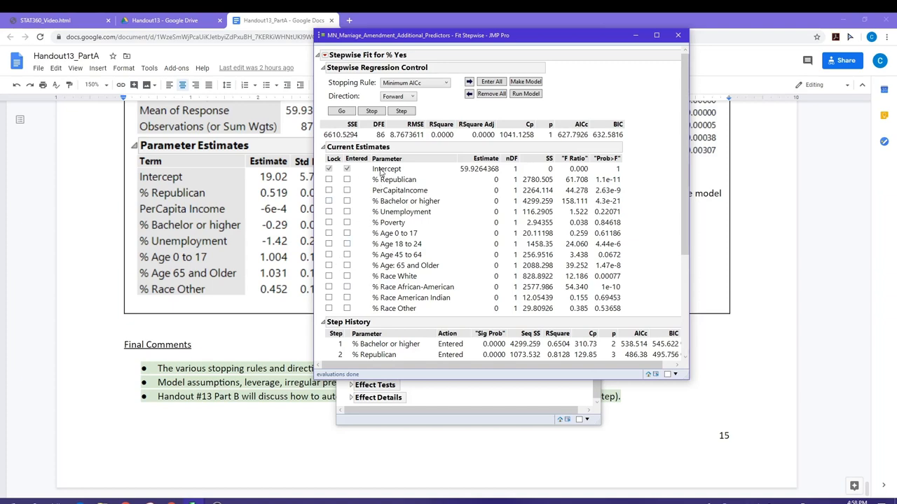
pyautogui.moveTo(398, 144)
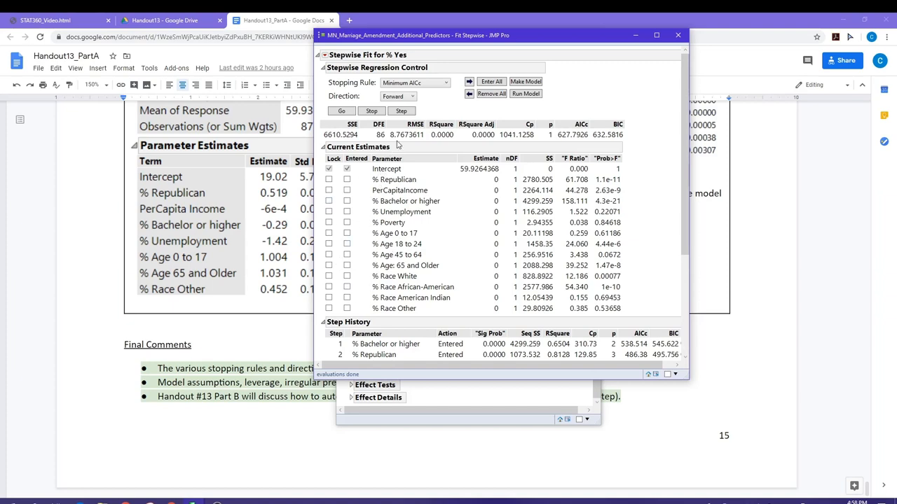
# Run backward elimination from the full model with Go, reaching AICc 410.92, then return to the Handout #13 title page.
pyautogui.click(398, 95)
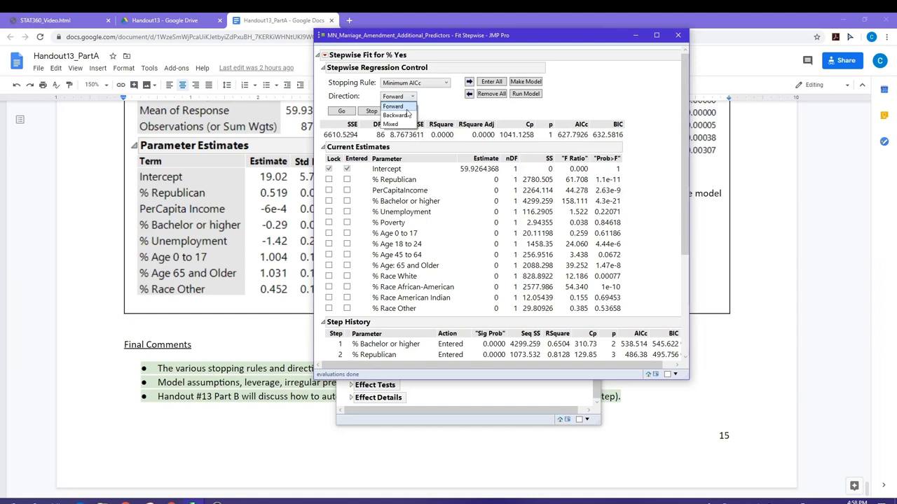
pyautogui.click(395, 115)
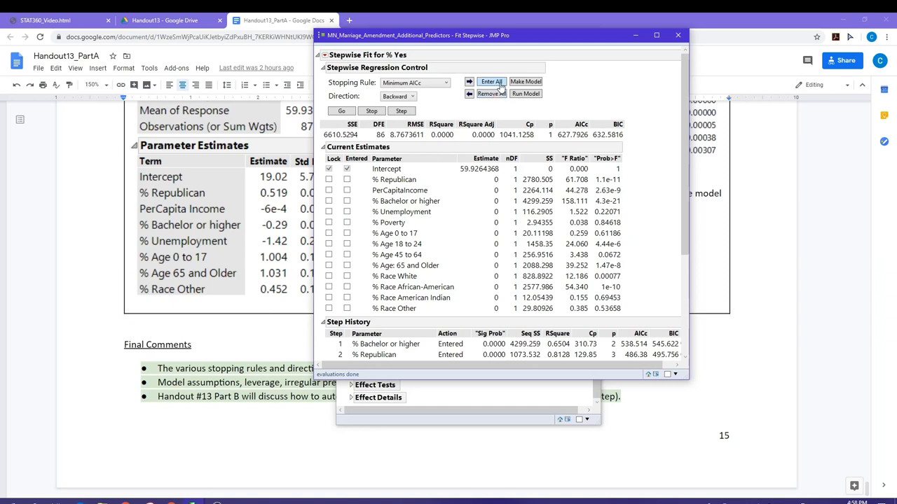
pyautogui.click(490, 81)
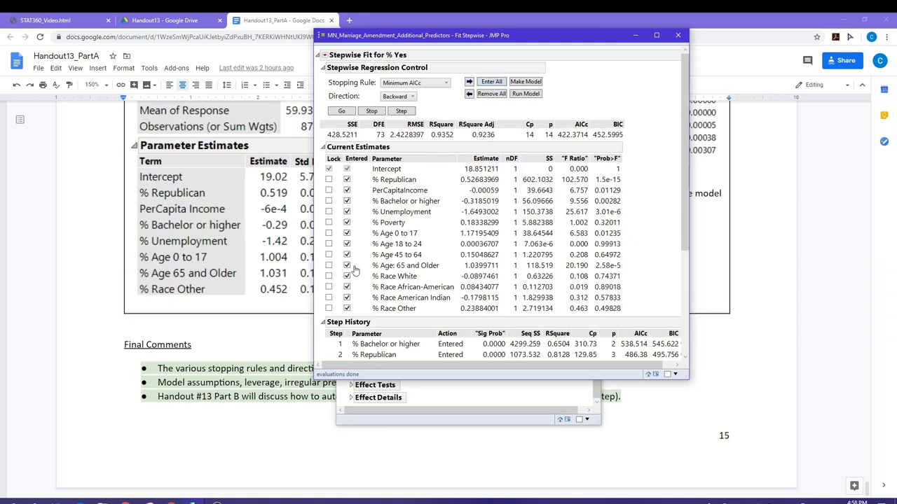
pyautogui.moveTo(424, 106)
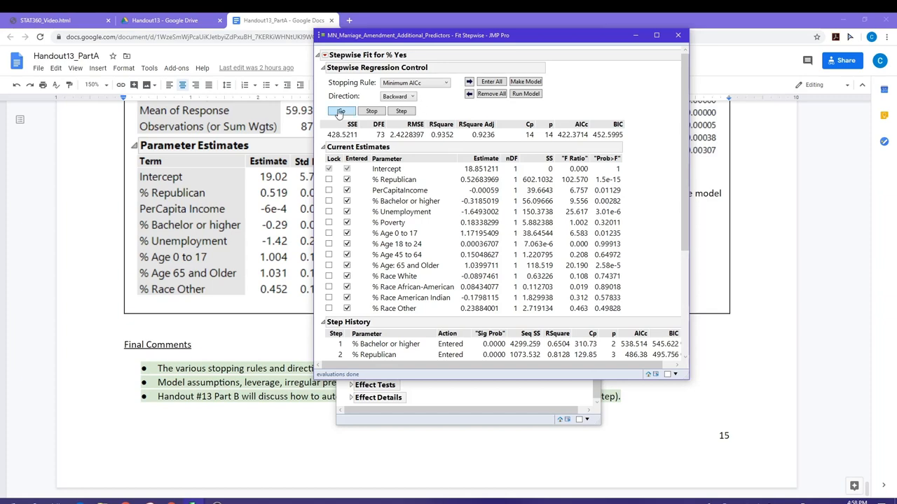
pyautogui.click(342, 111)
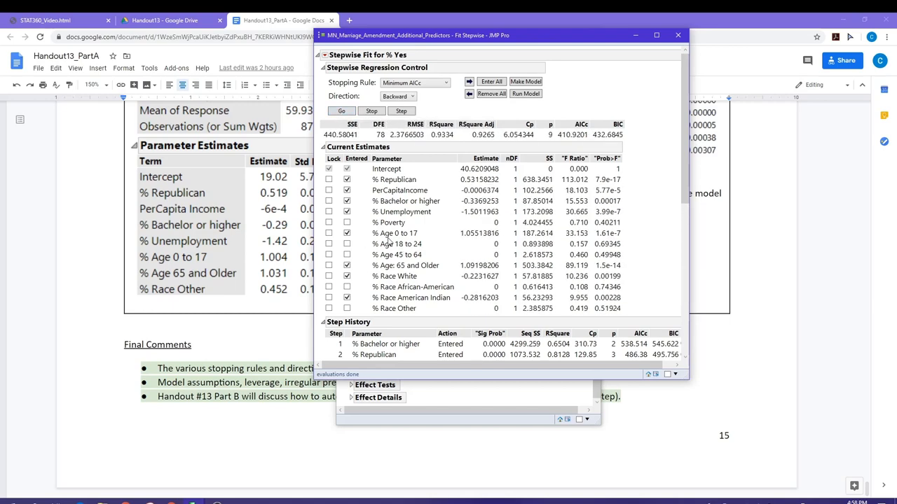
pyautogui.moveTo(447, 251)
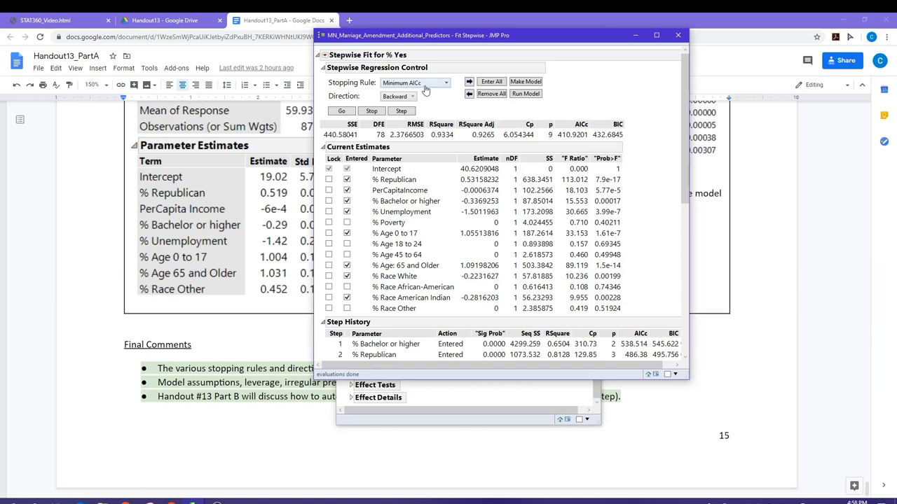
pyautogui.moveTo(577, 143)
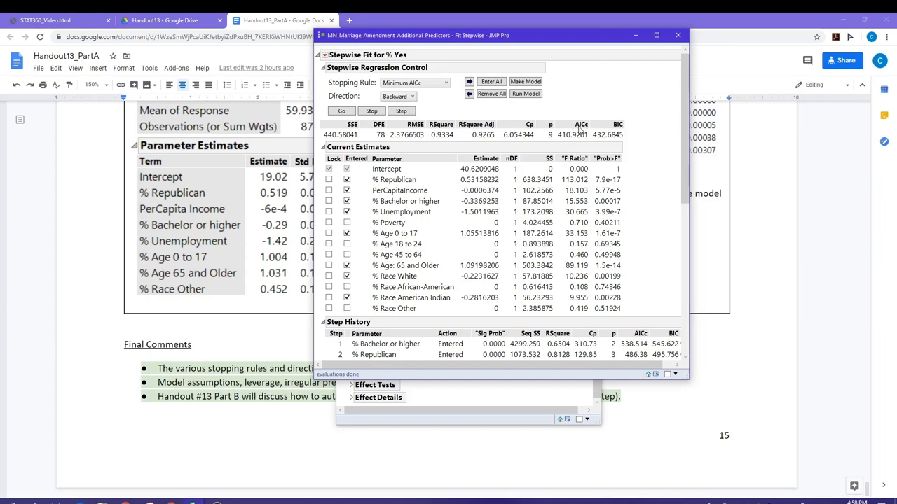
pyautogui.moveTo(497, 255)
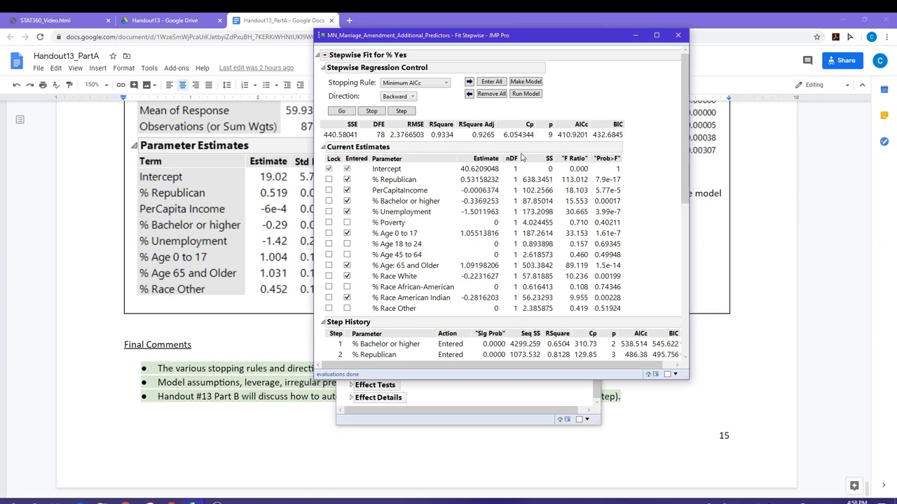
pyautogui.moveTo(468, 240)
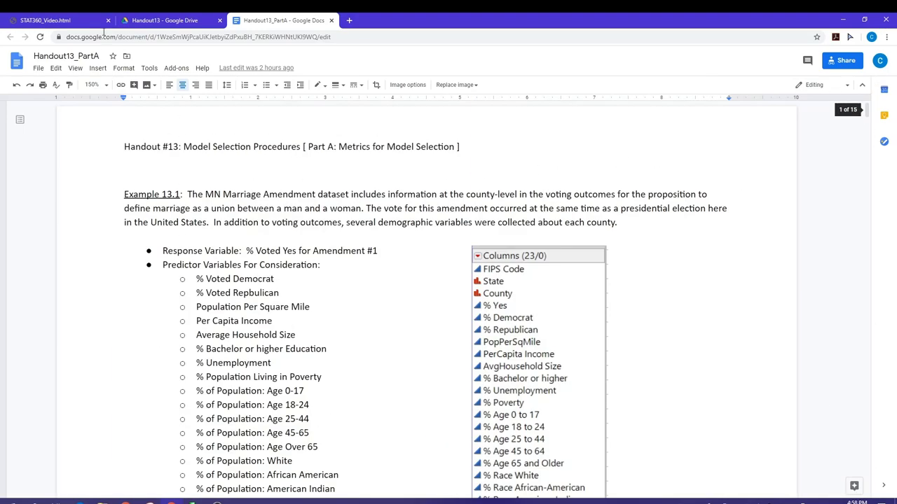
pyautogui.click(45, 19)
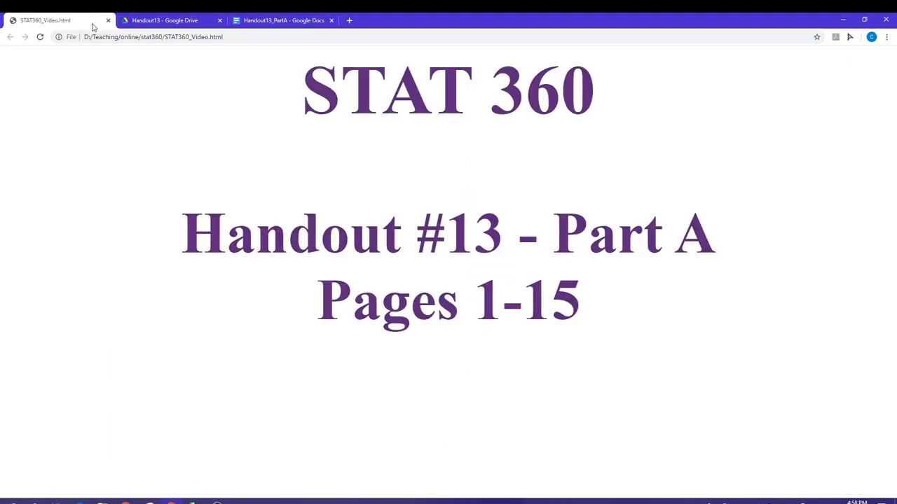